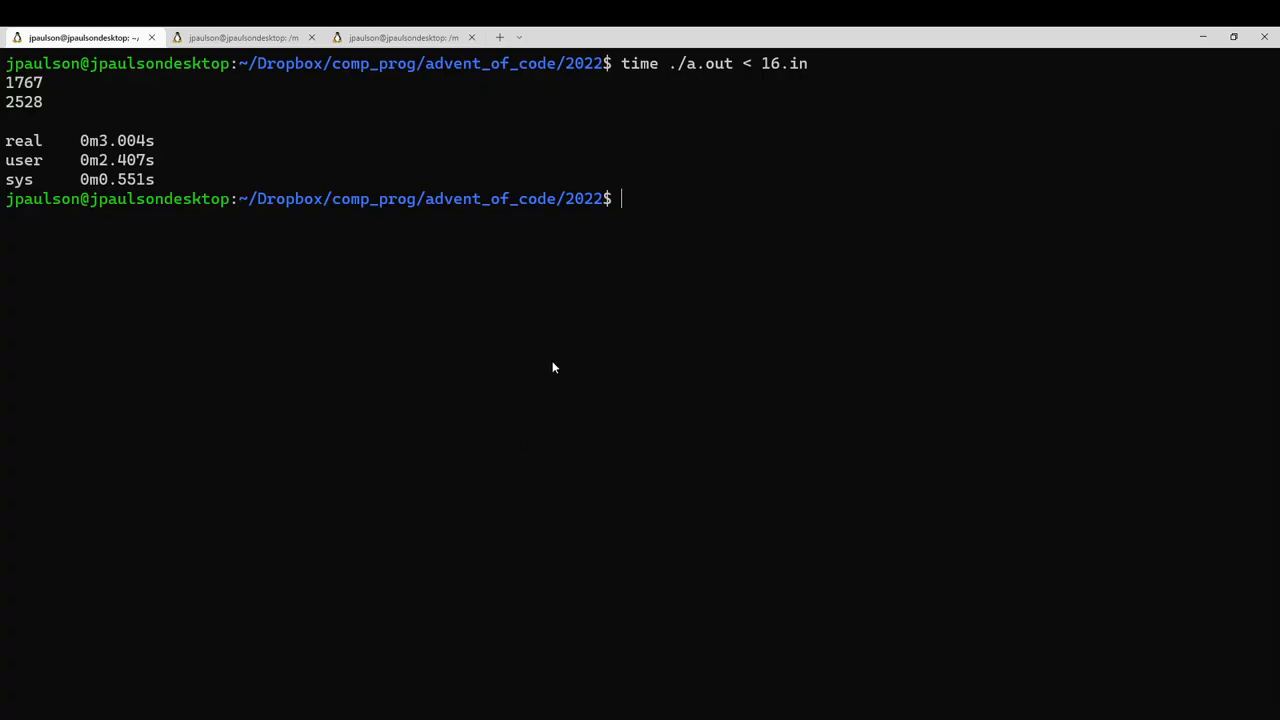
mouse_move(681, 110)
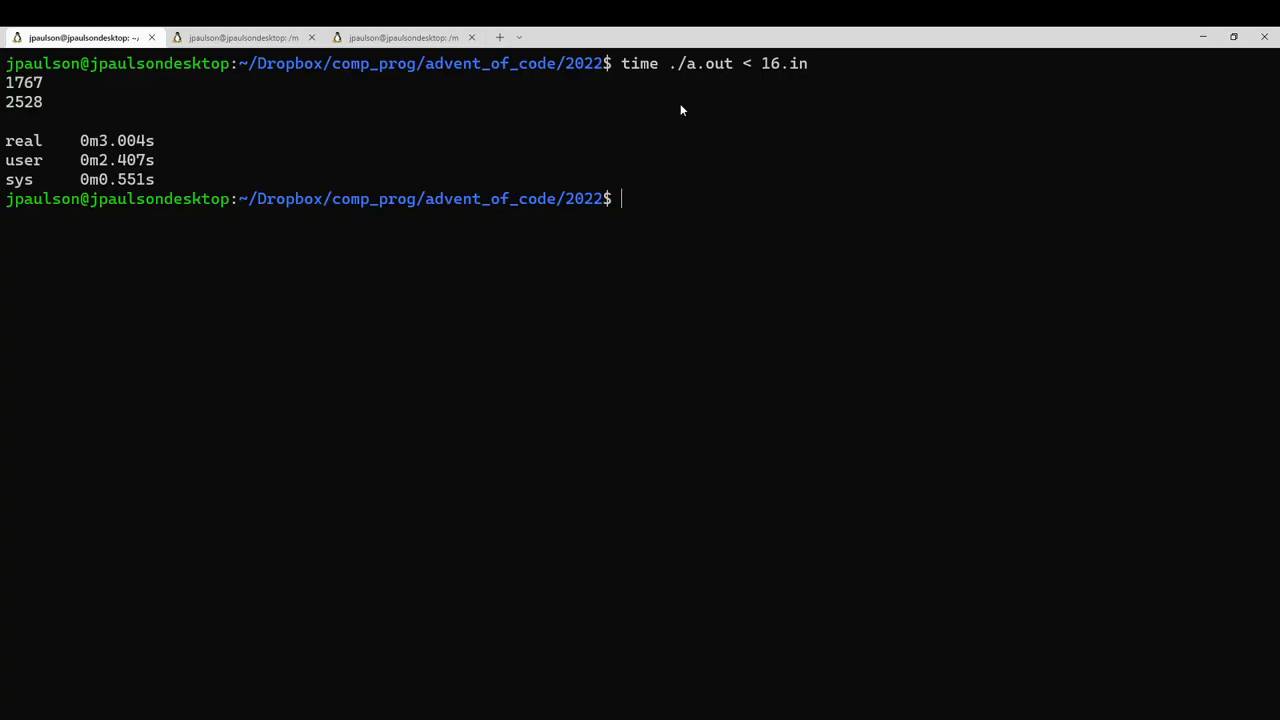
mouse_move(155, 185)
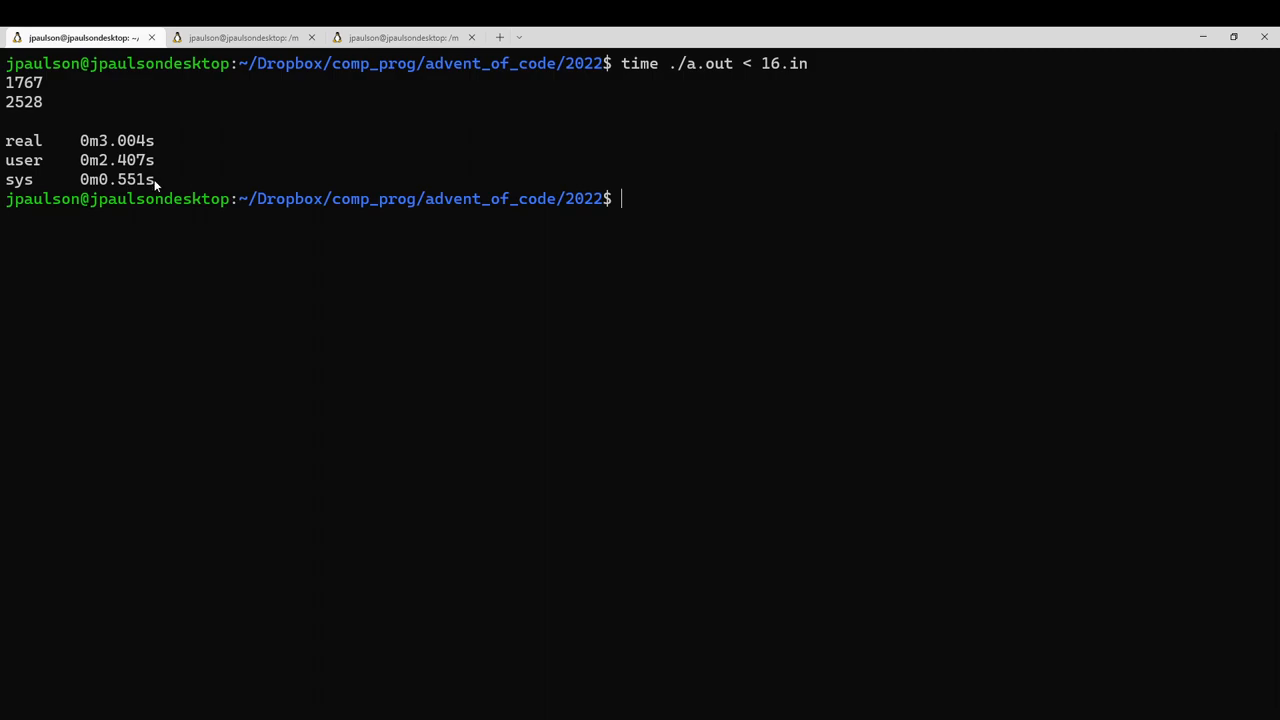
- Note the program's real running time and open 16.cc in Vim
double_click(116, 140)
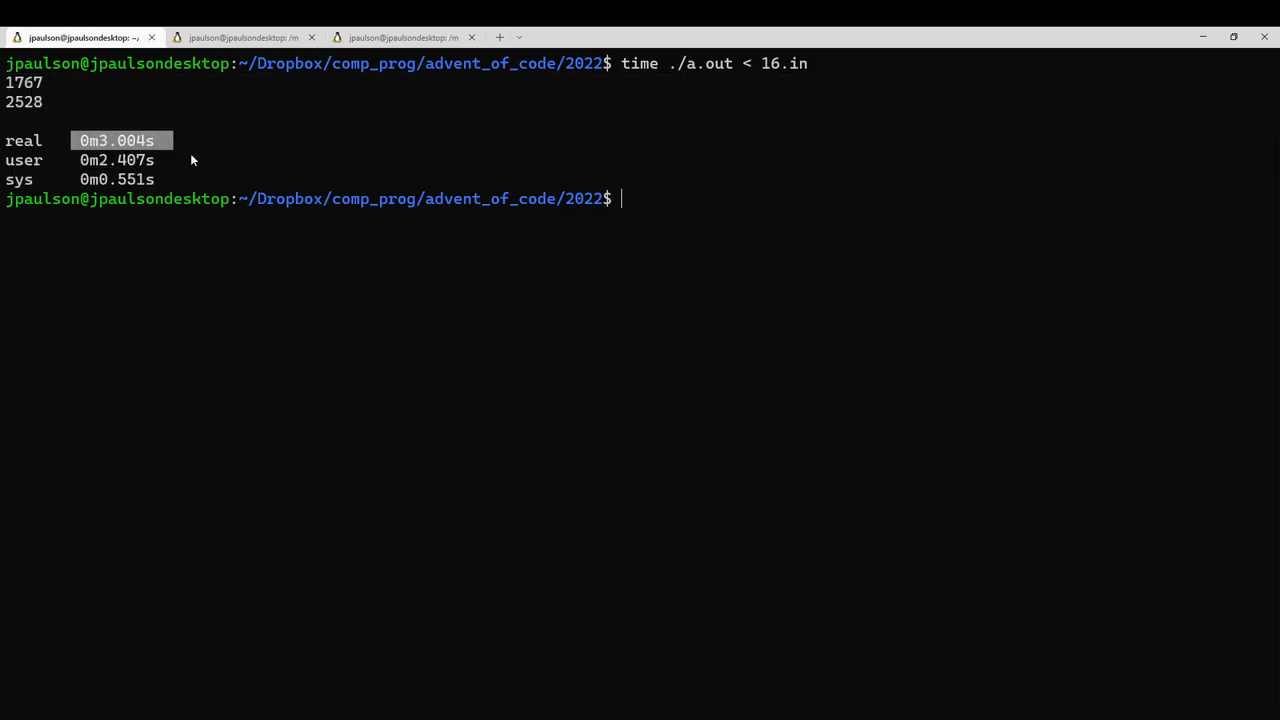
text(vim 16.cc)
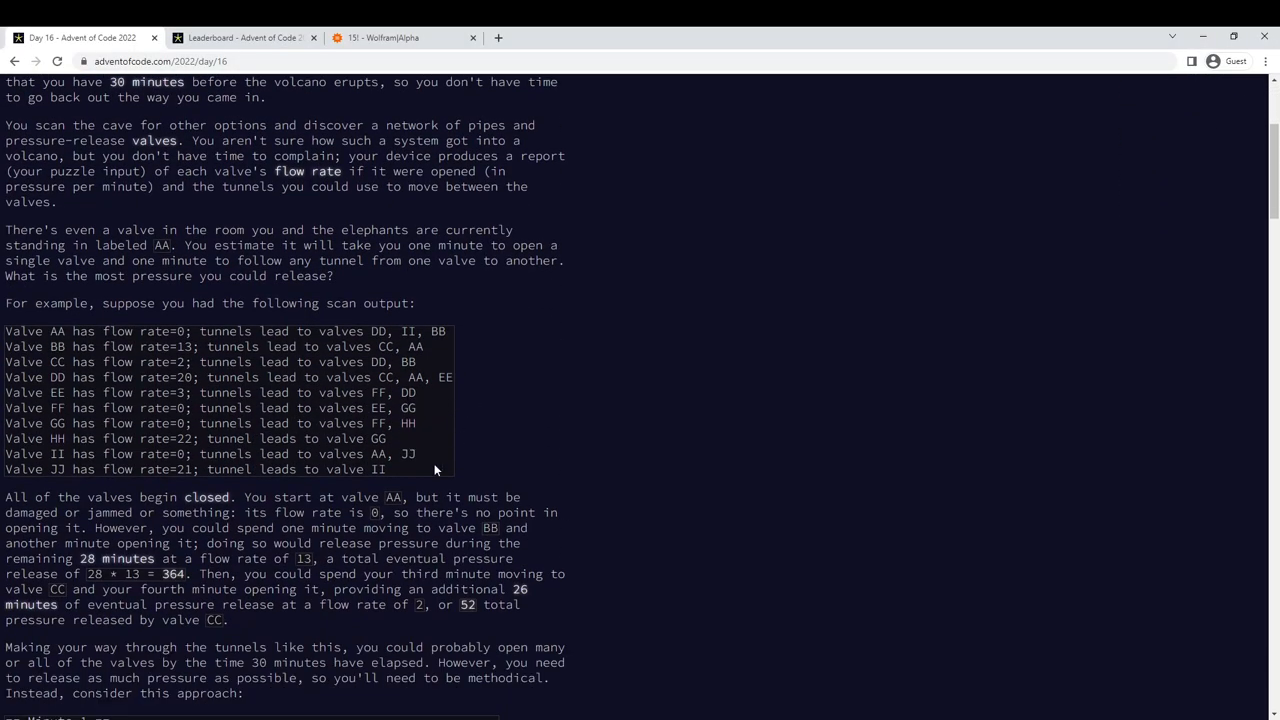
mouse_move(41, 323)
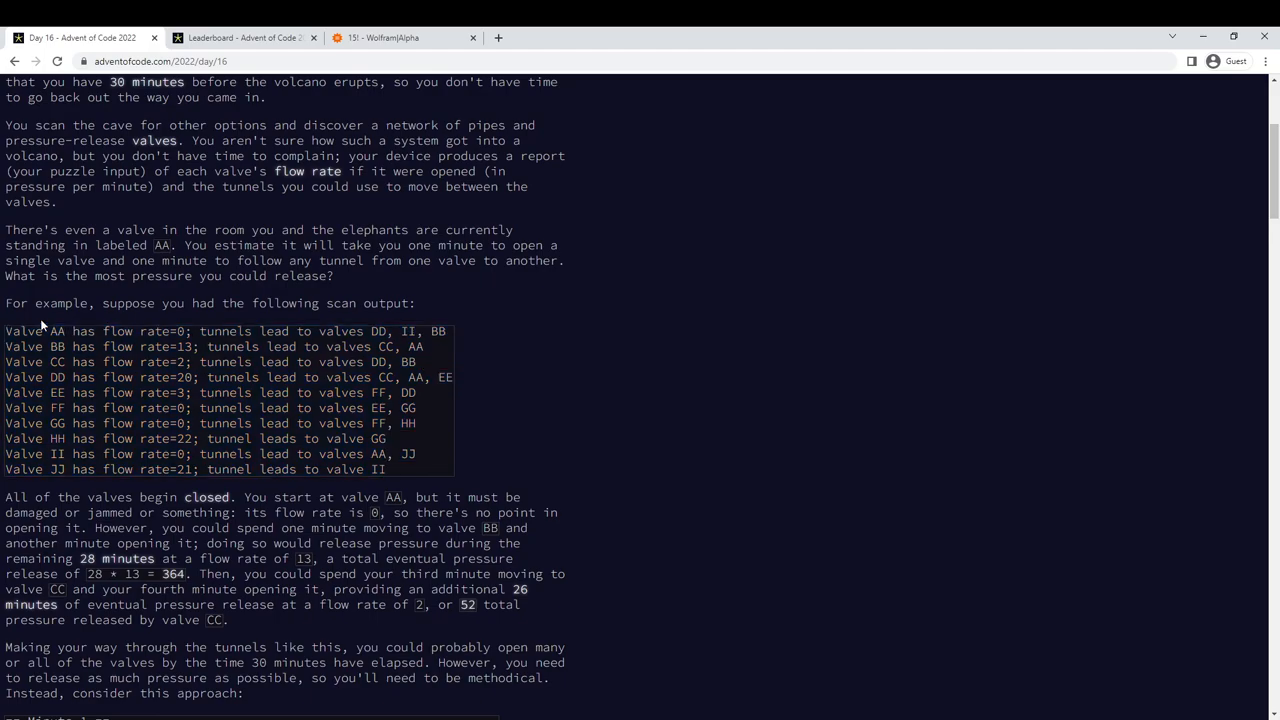
mouse_move(5, 325)
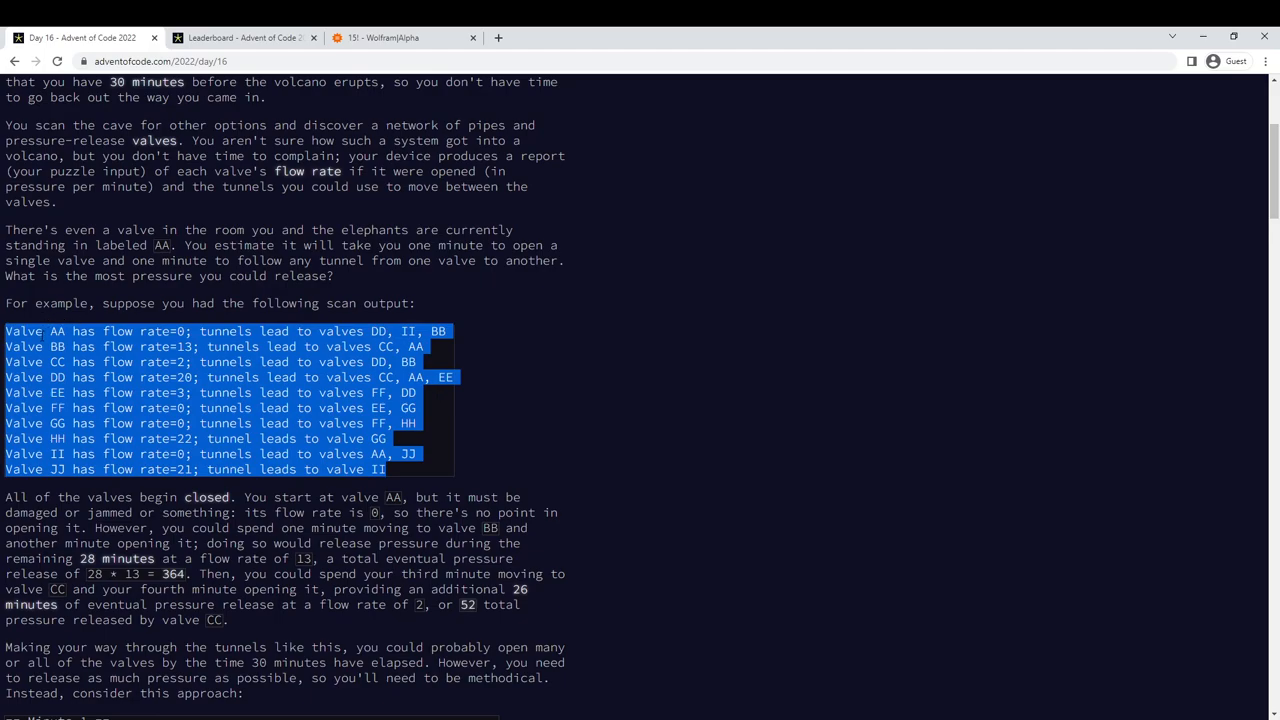
click(350, 328)
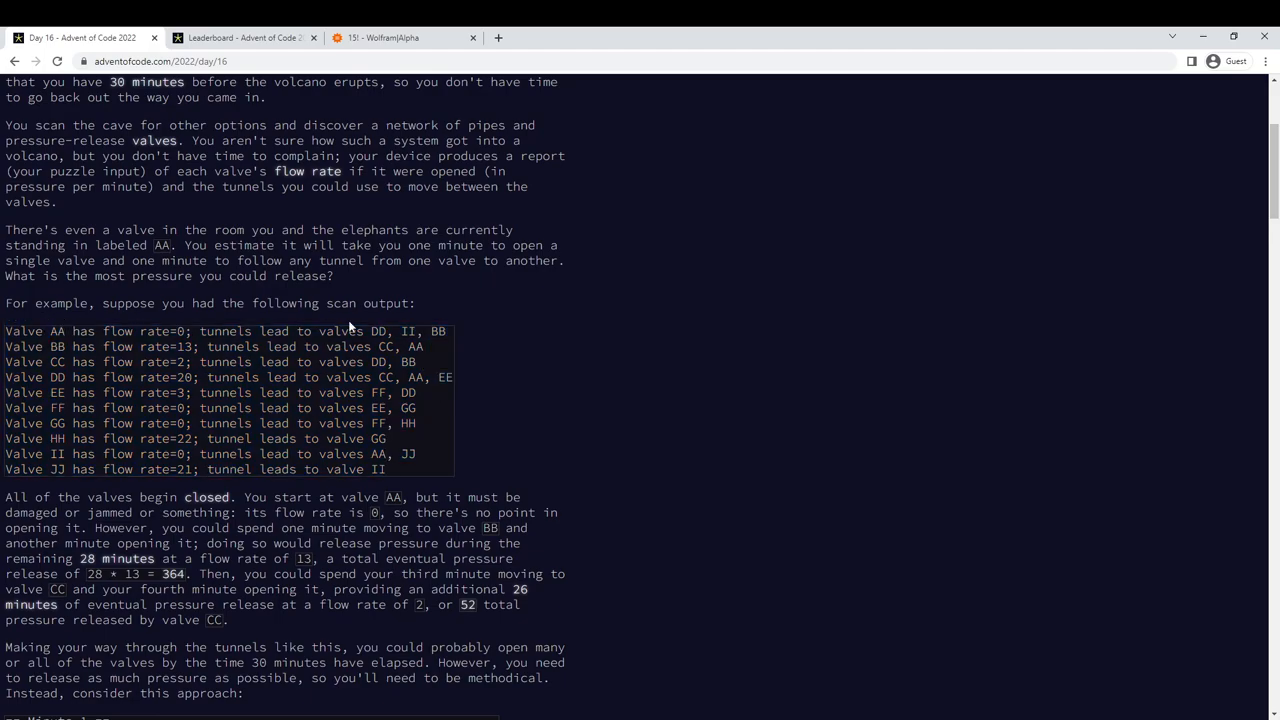
- Highlight the first valve's flow rate=0 in the example, then scroll up to function f
drag(196, 331, 447, 331)
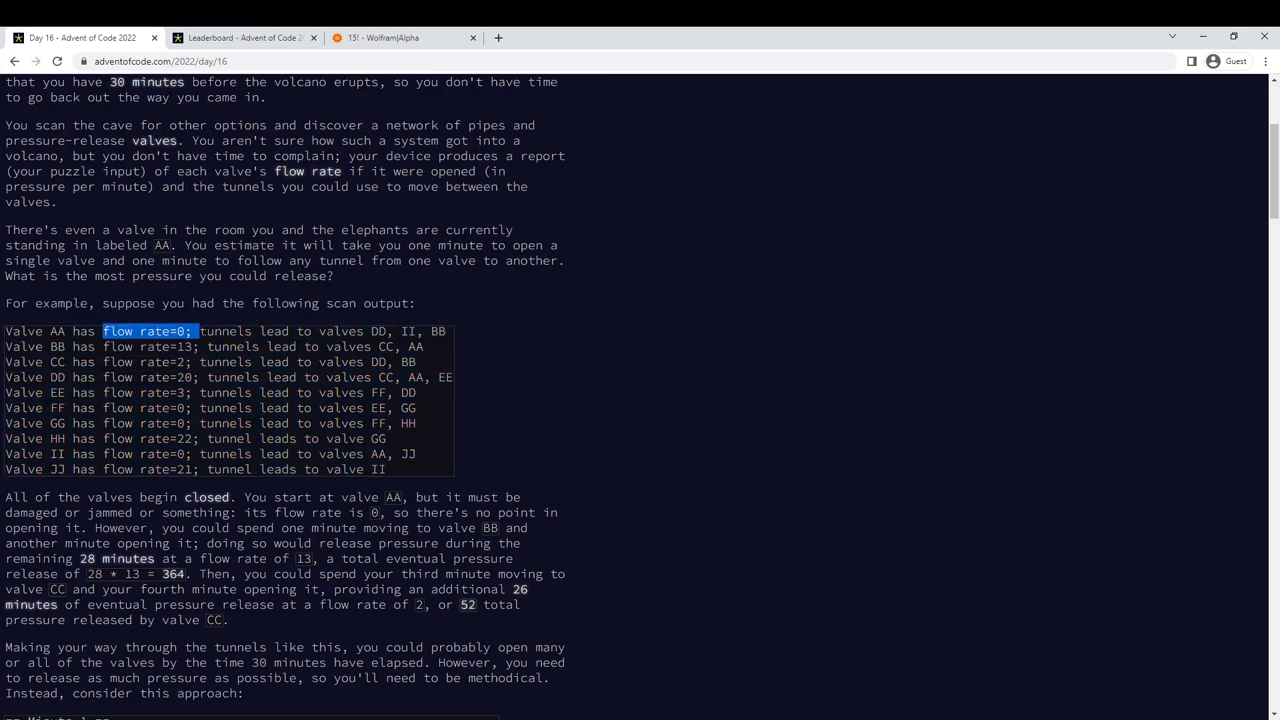
double_click(150, 346)
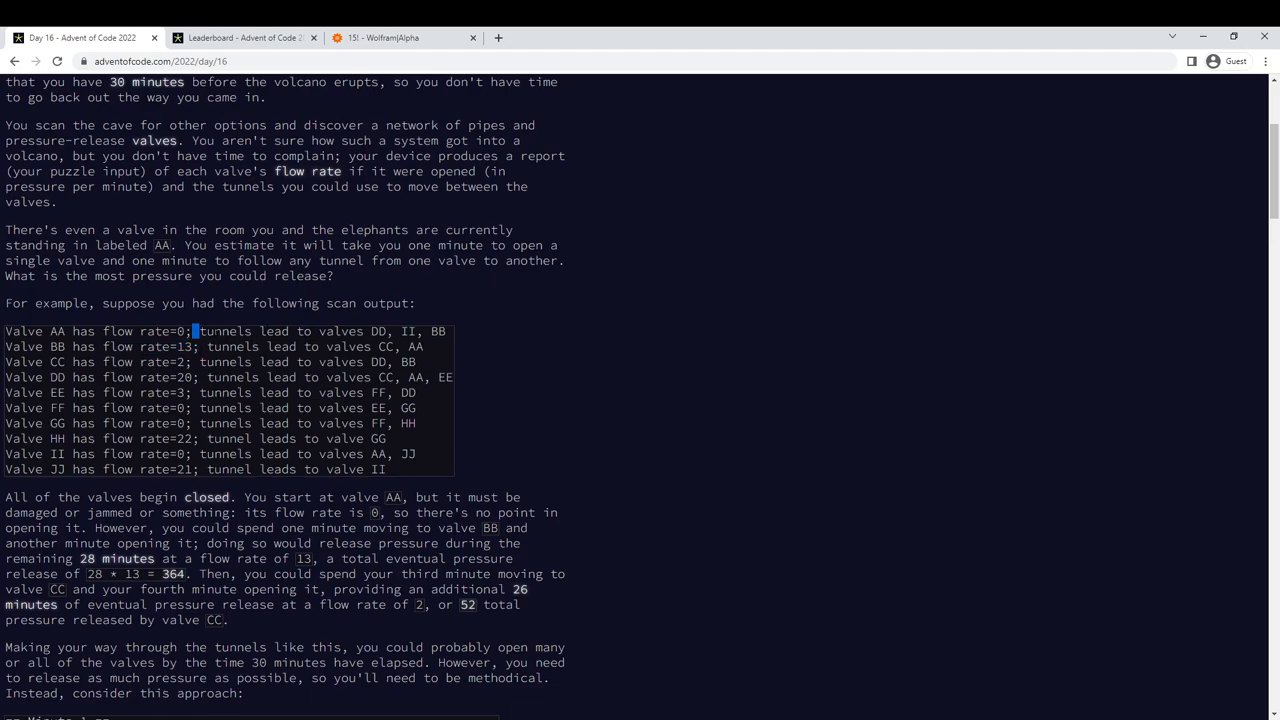
drag(193, 331, 193, 347)
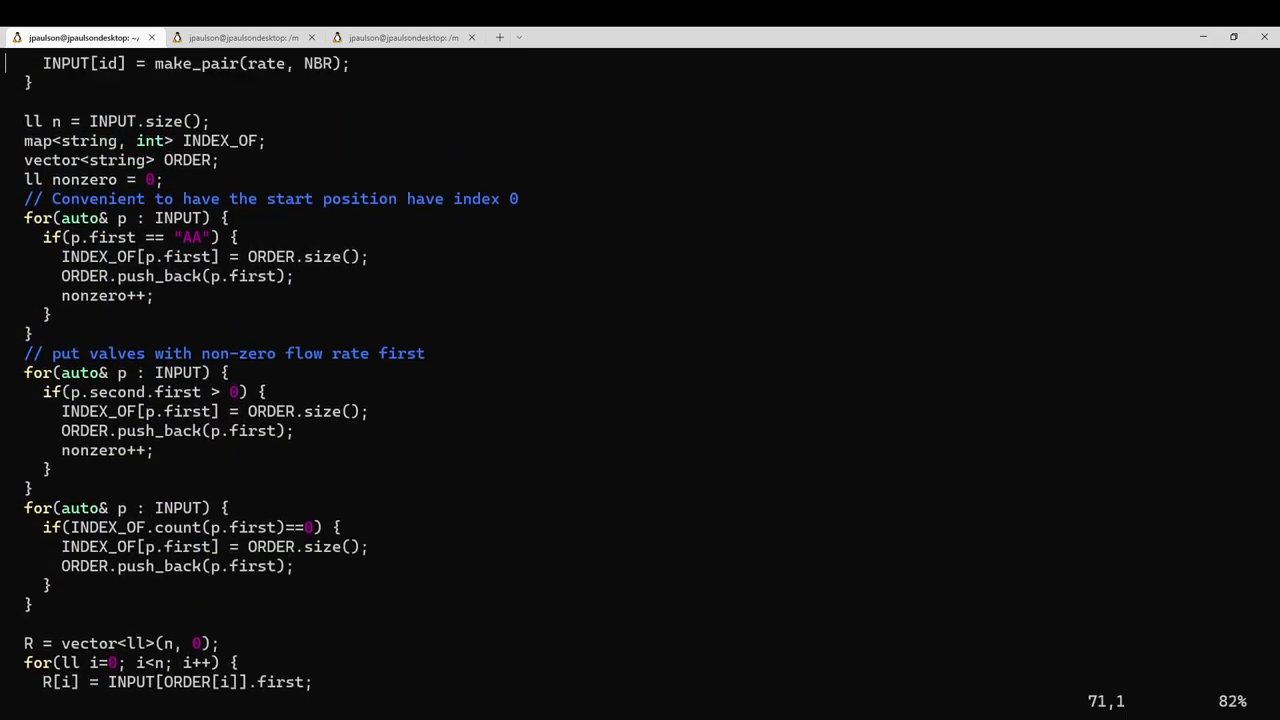
scroll(up, 3)
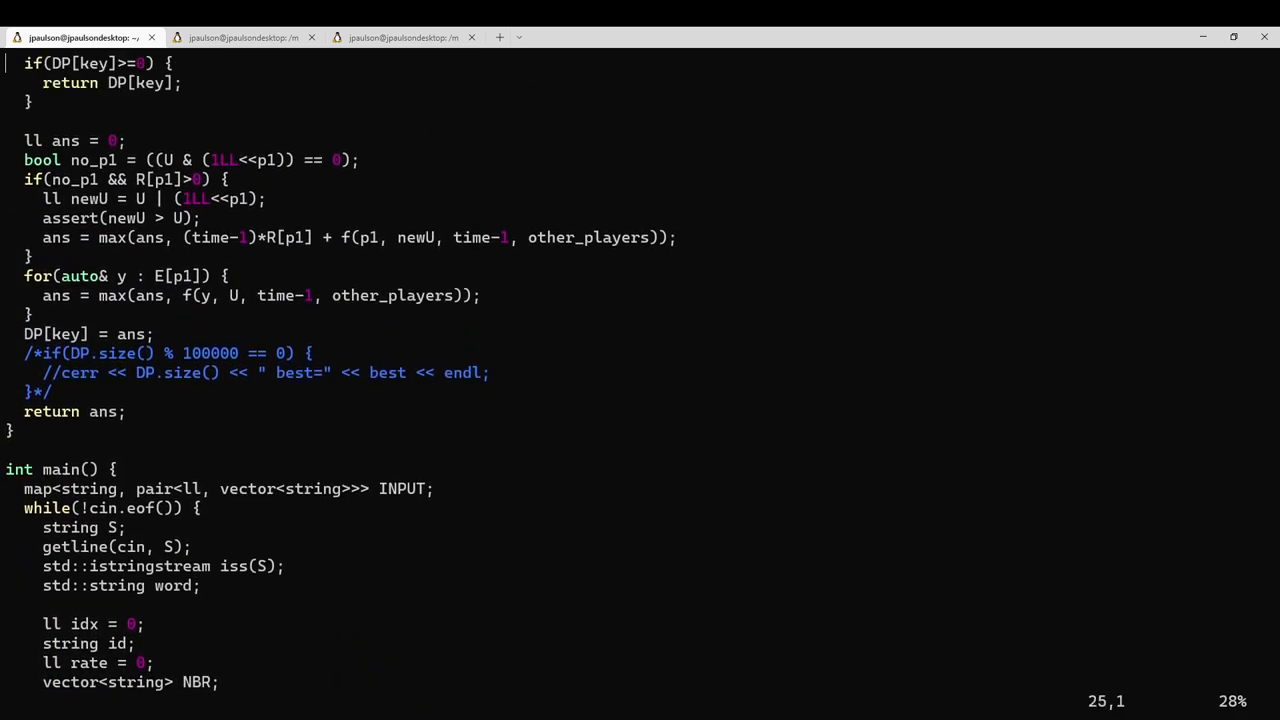
scroll(up, 3)
text(// If I am at p)
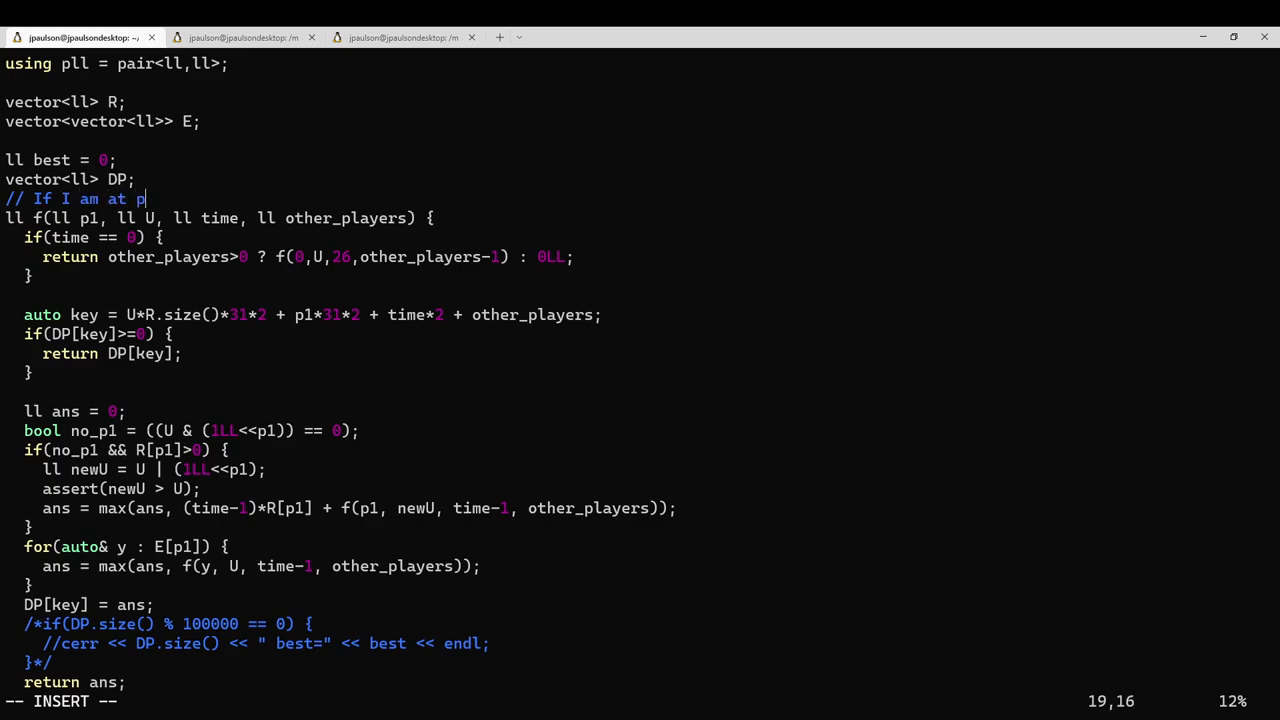
- Comment f: at valve [p1], opened set [U], [time] minutes left, [other_players] waiting—how many points?
text(alve [p1])
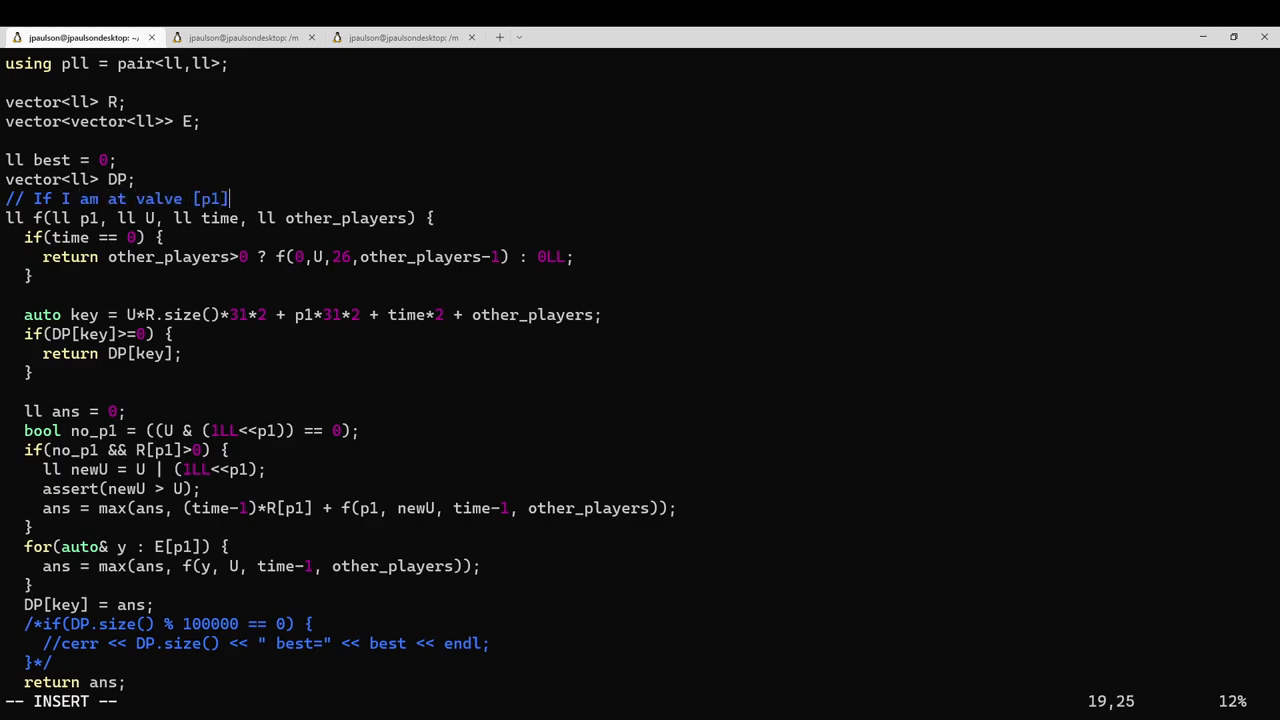
text(, and I've opene)
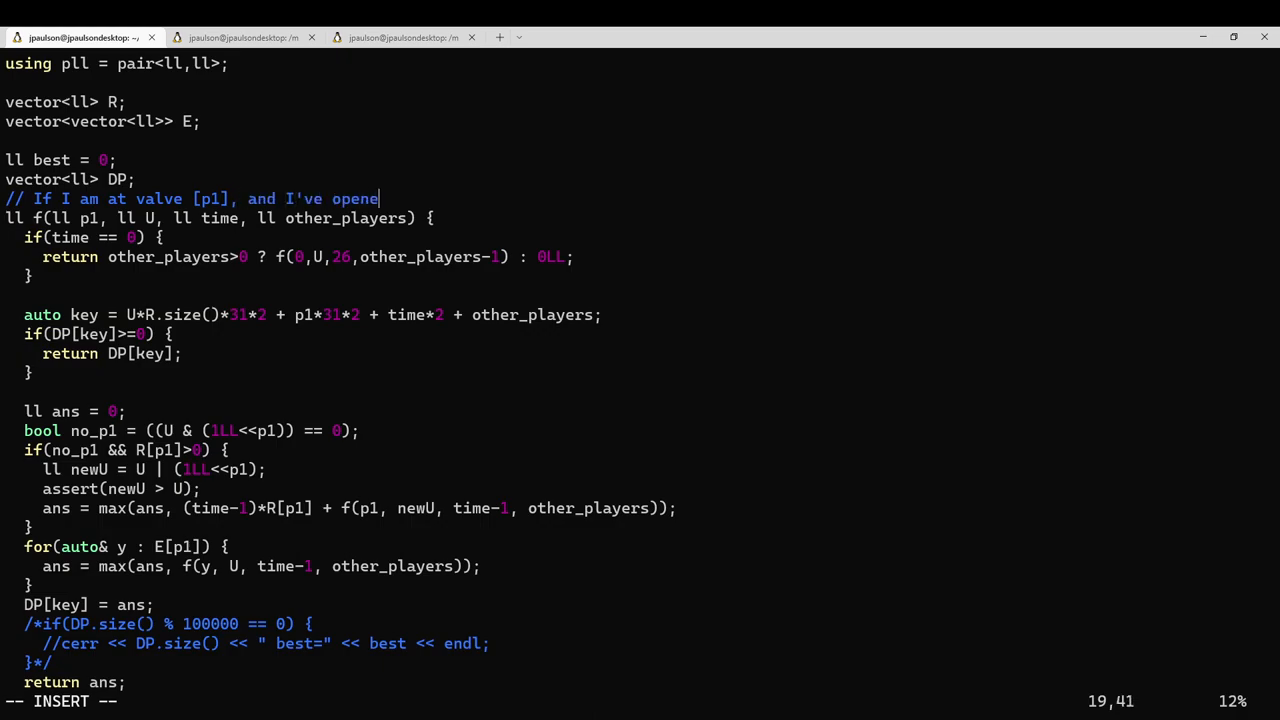
text(d the set of valves [U)
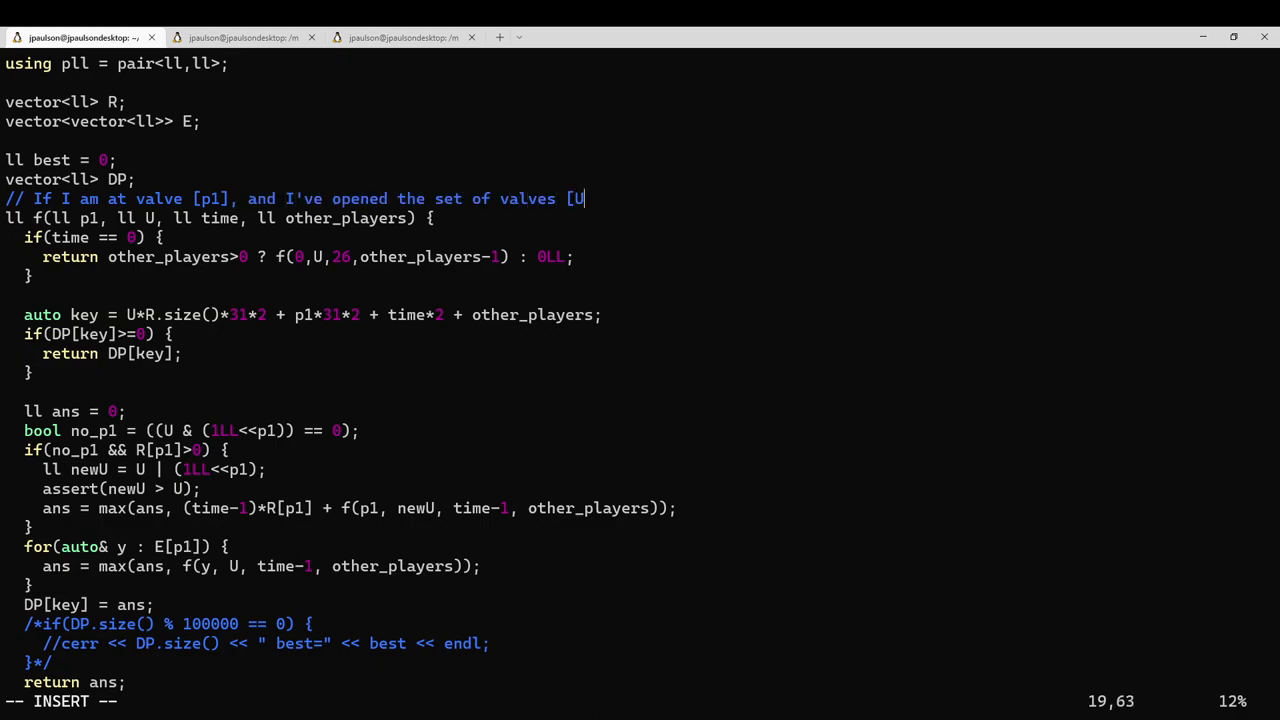
text(], and I have)
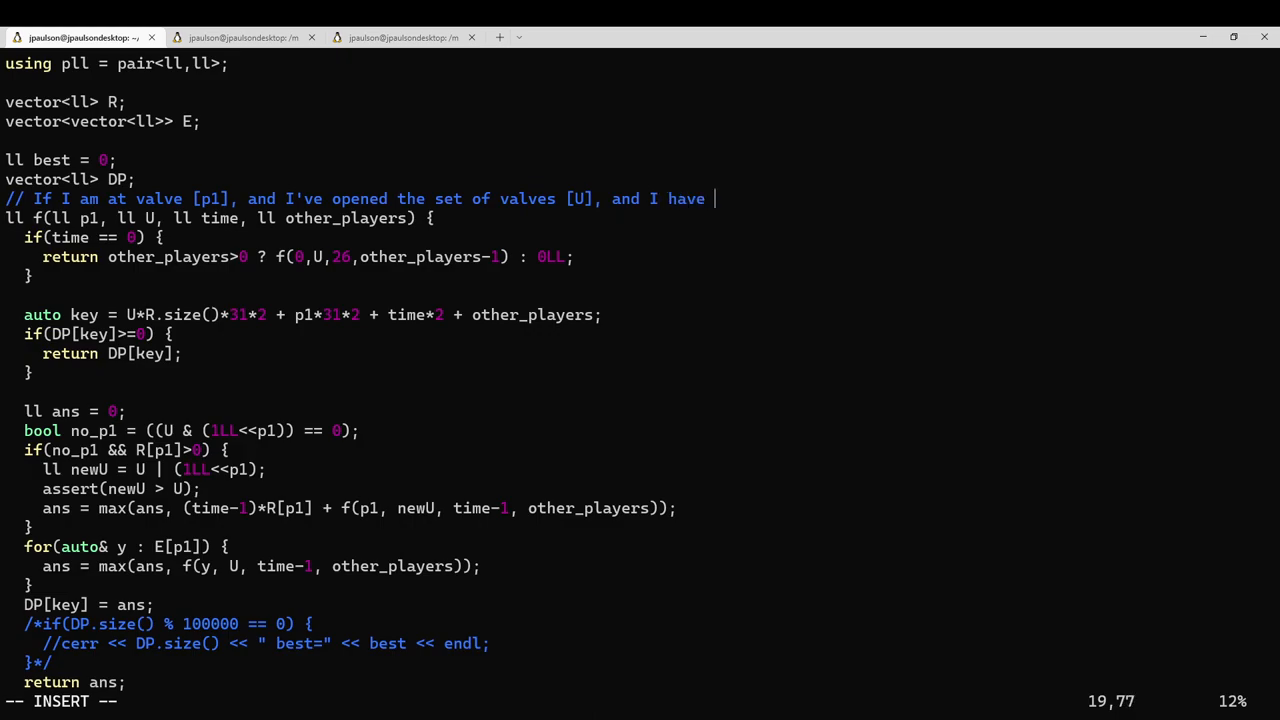
text([time] minutes left)
text(// and)
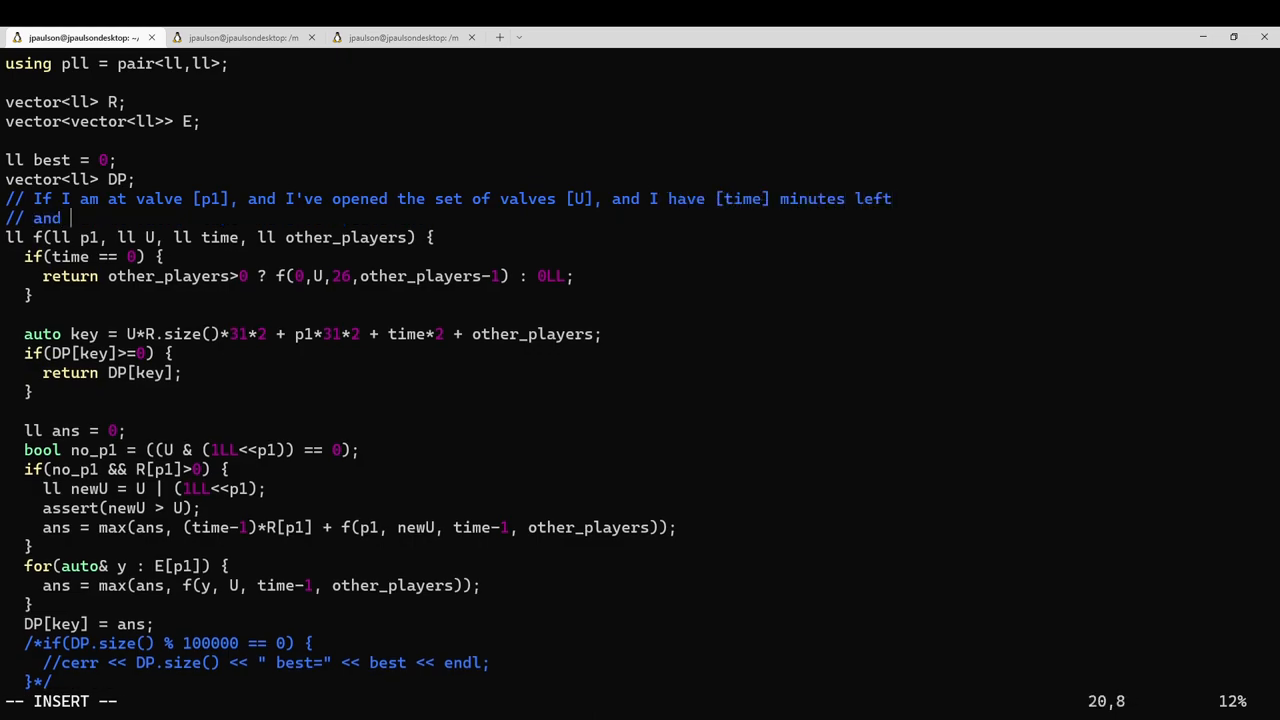
text(there are [other_players] other players ac)
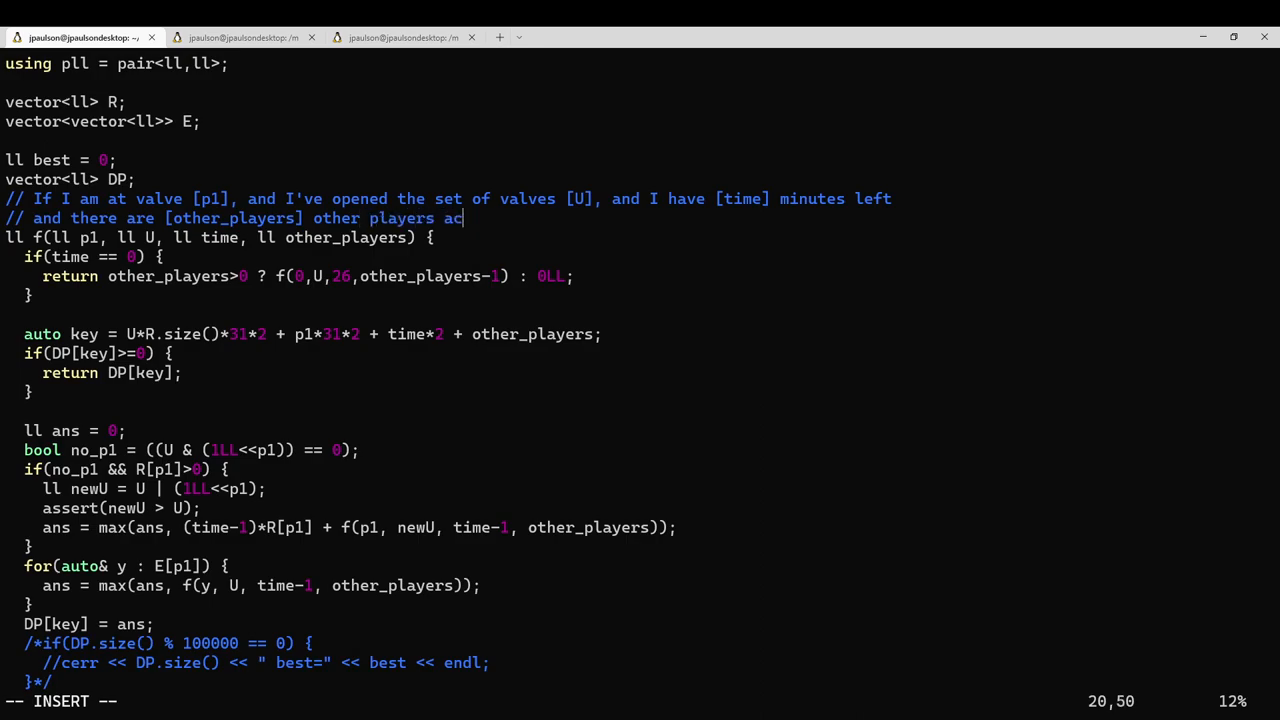
text(ting after me,)
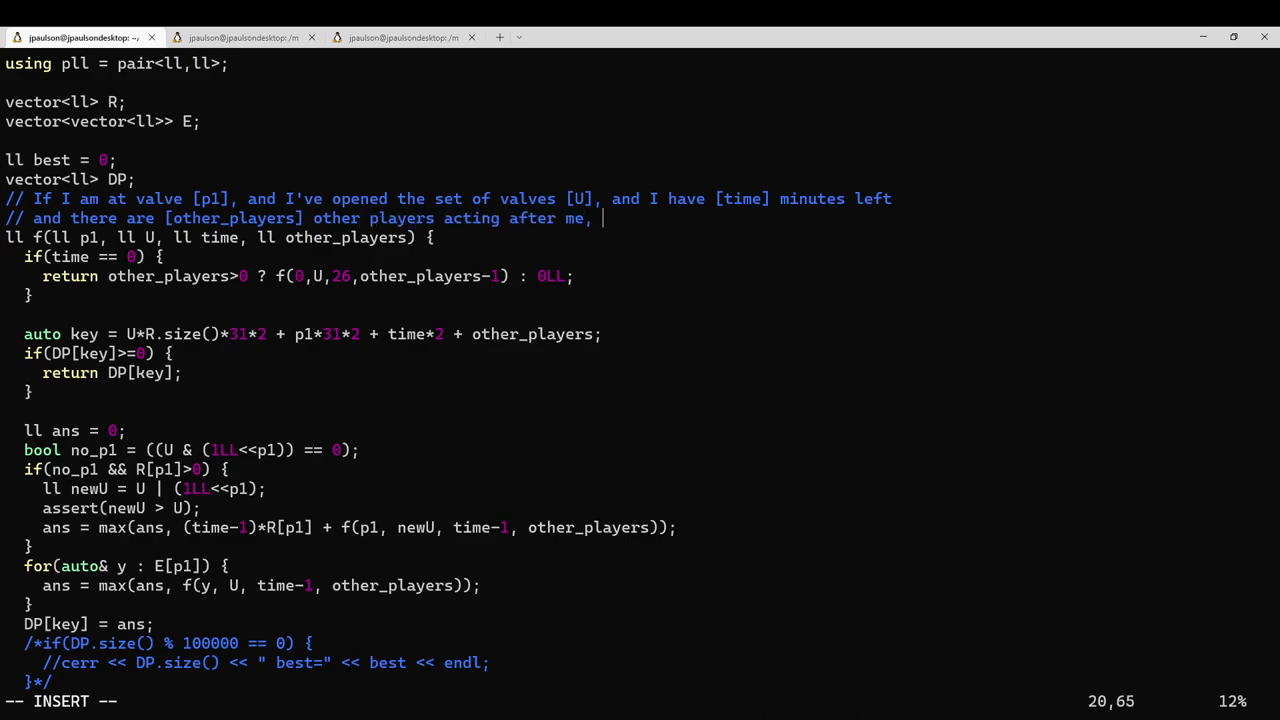
text(how many points can I score from)
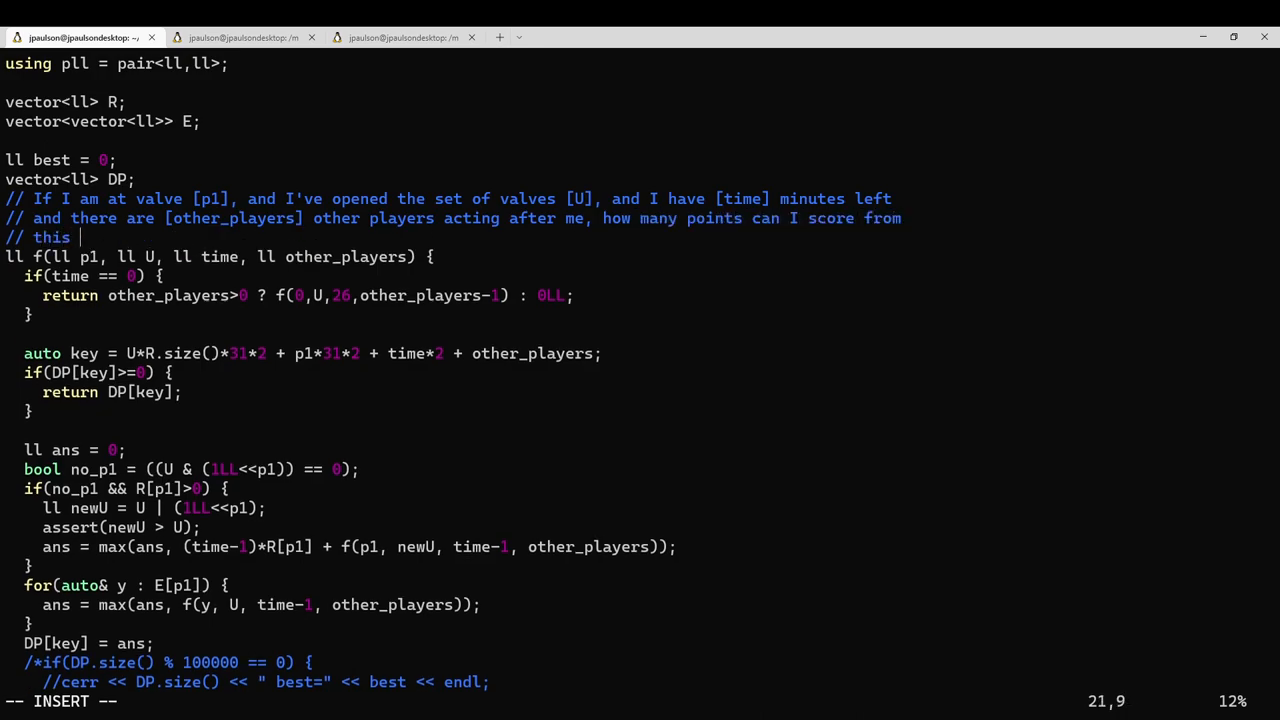
text(position?)
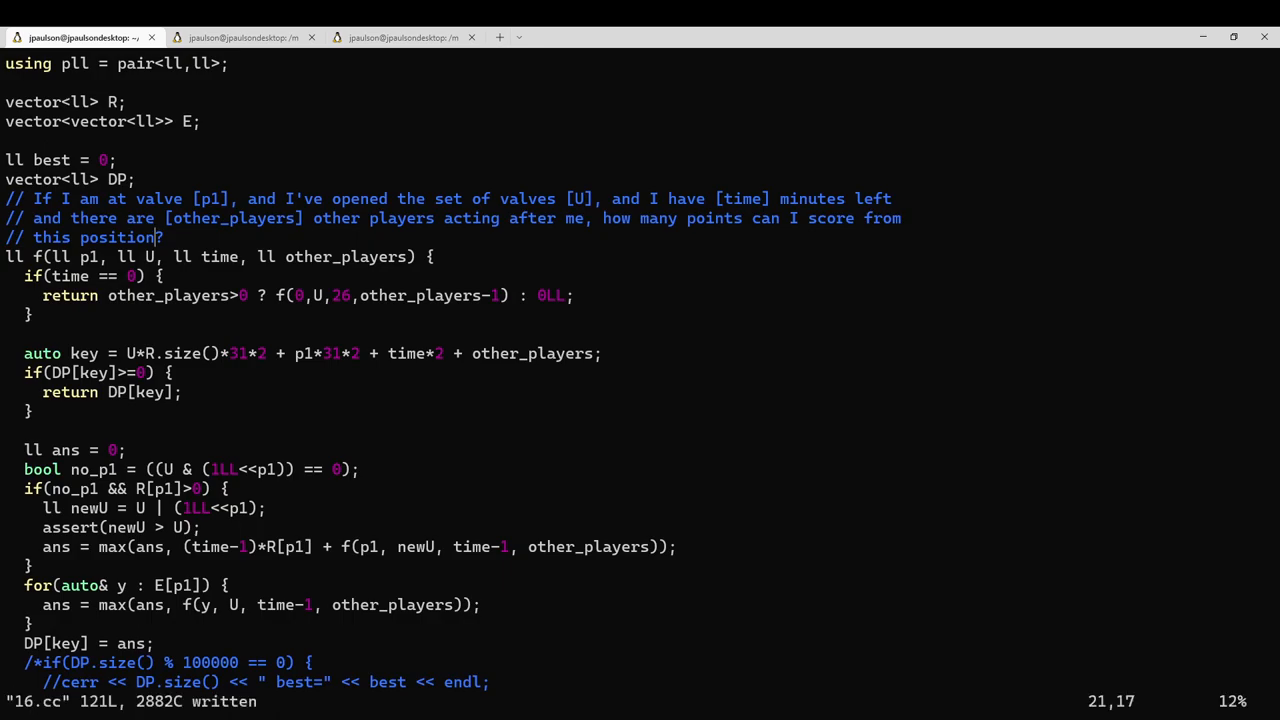
scroll(down, 3)
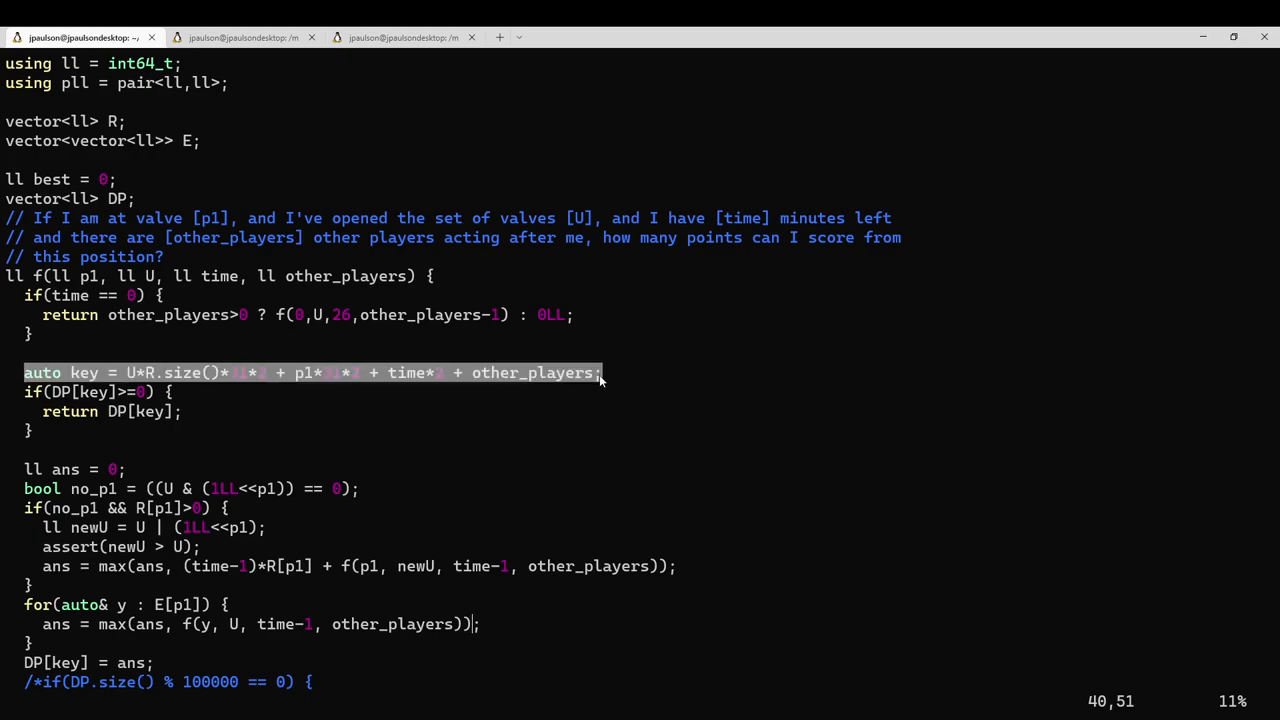
mouse_move(5, 478)
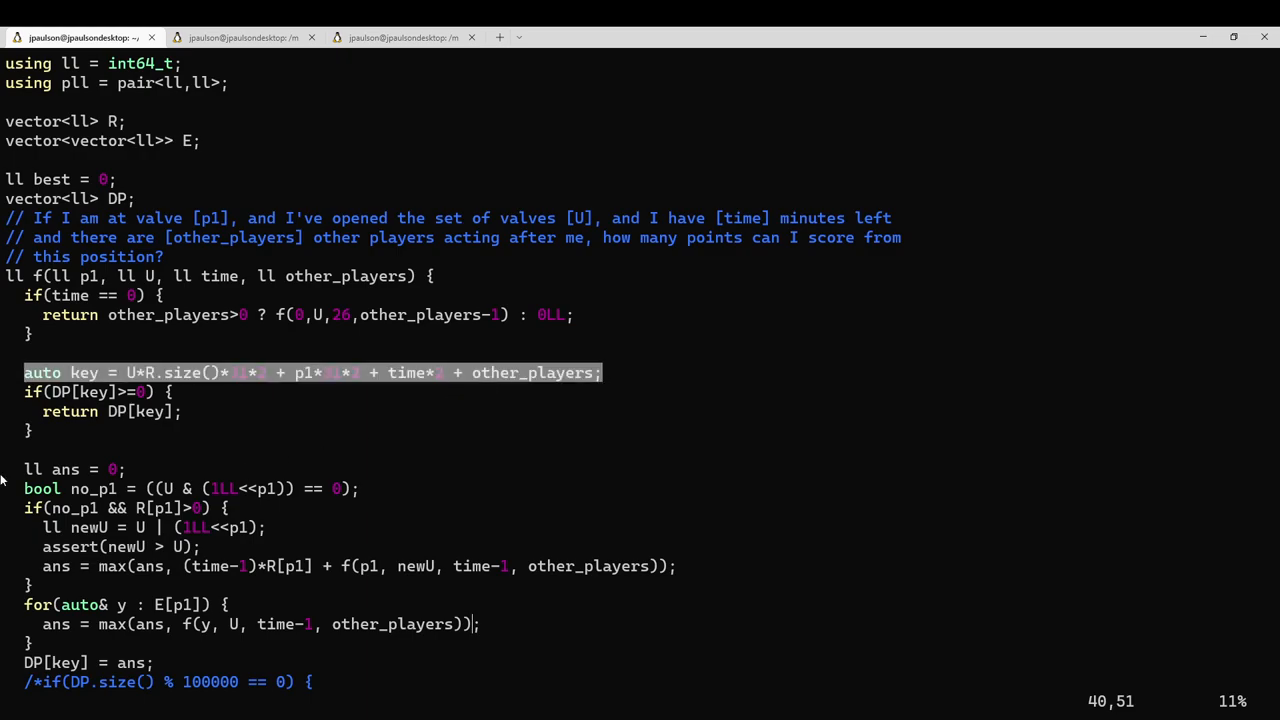
- Scroll down through f and point out the p1 argument in the recursive call
scroll(down, 3)
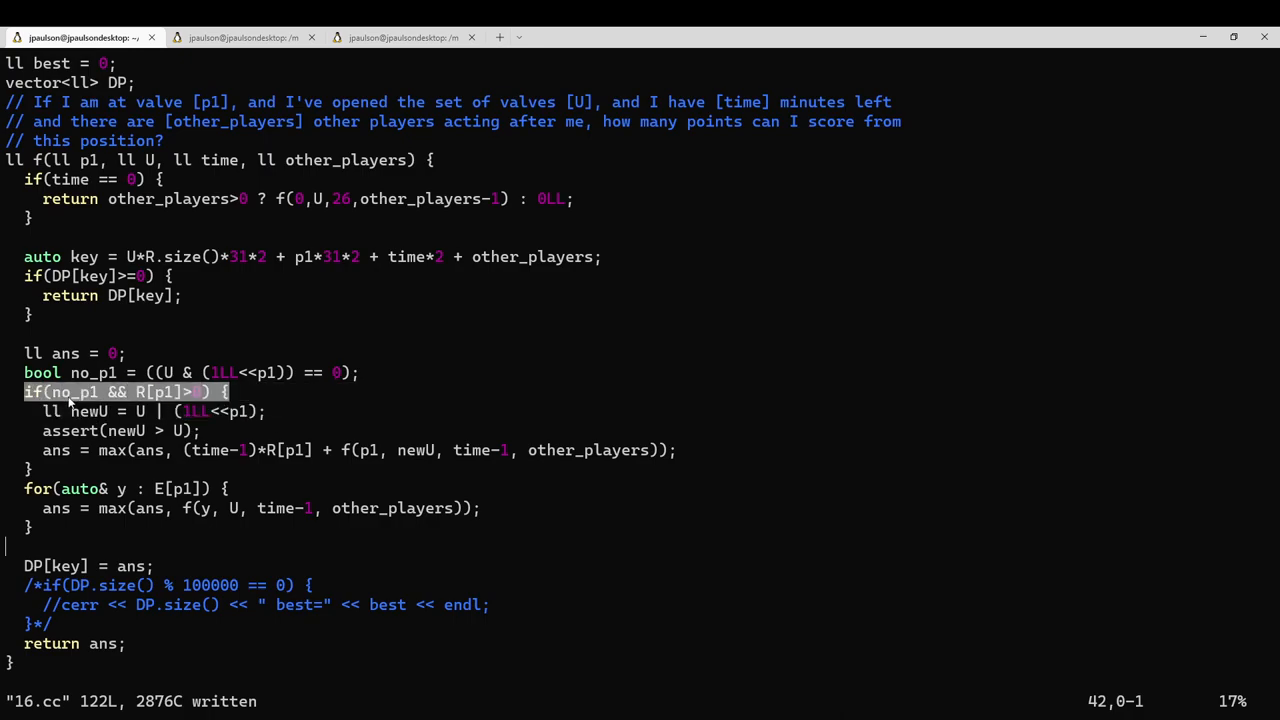
mouse_move(105, 445)
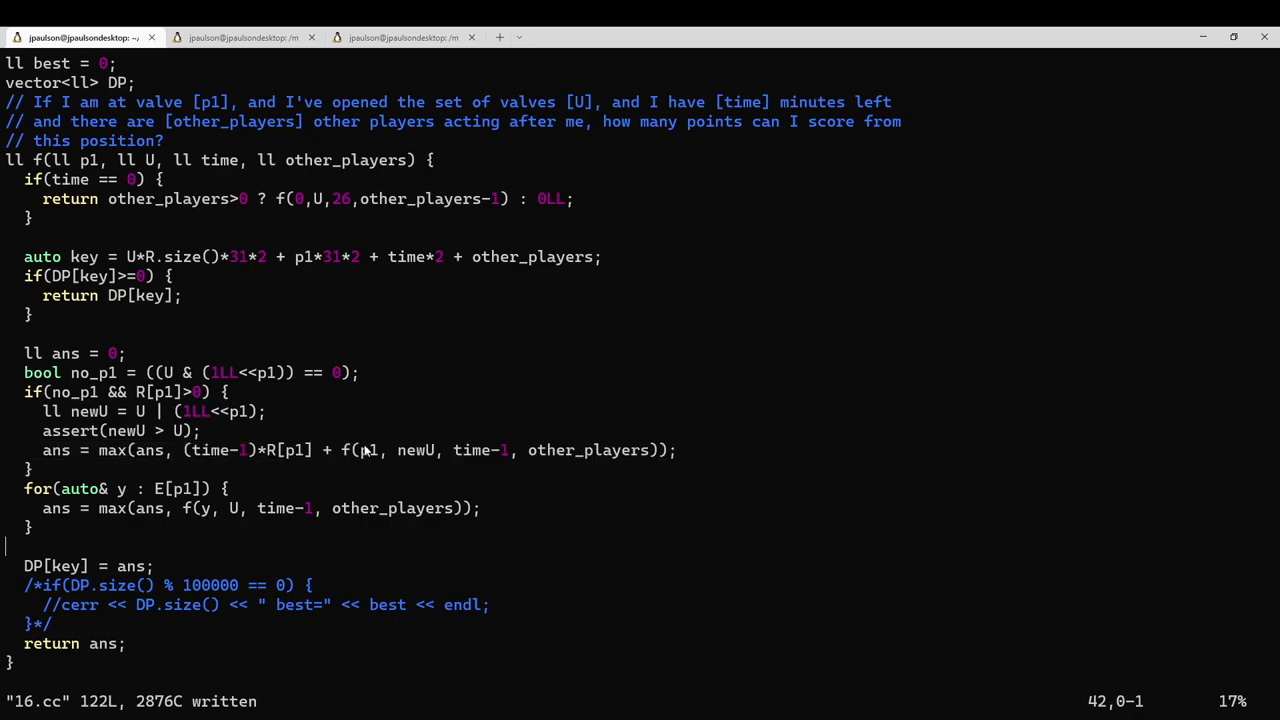
double_click(414, 450)
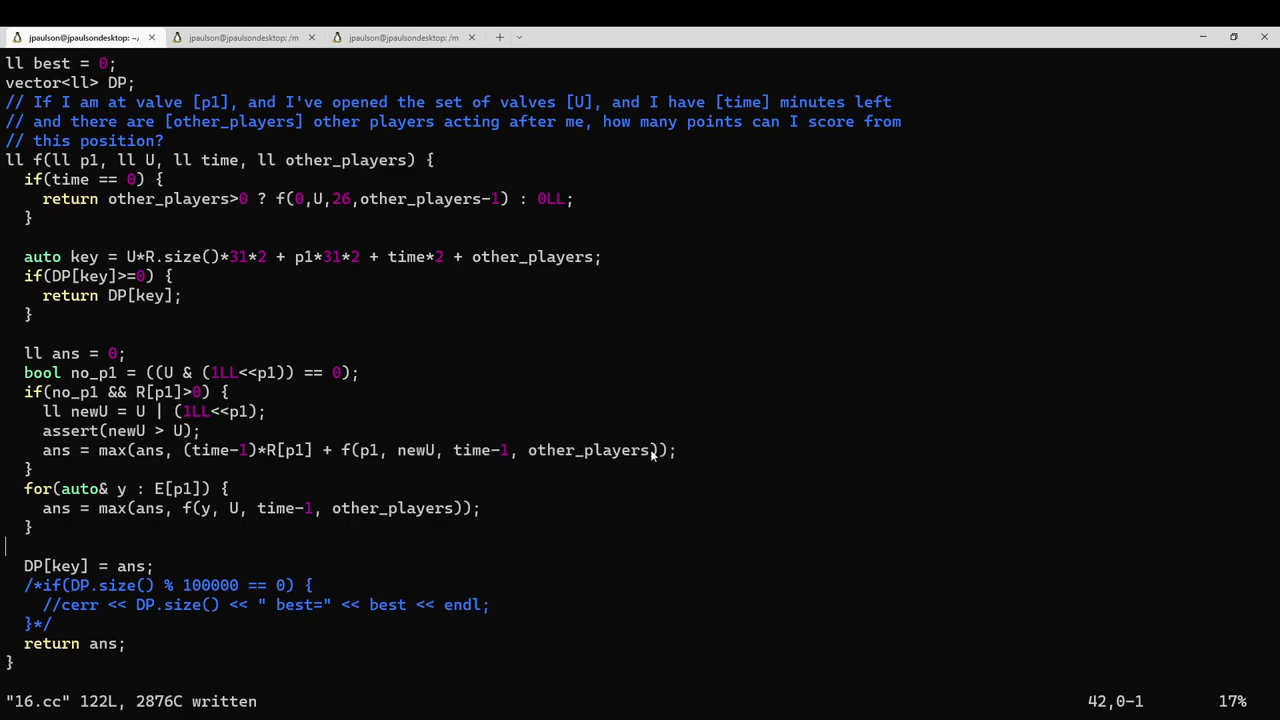
scroll(down, 3)
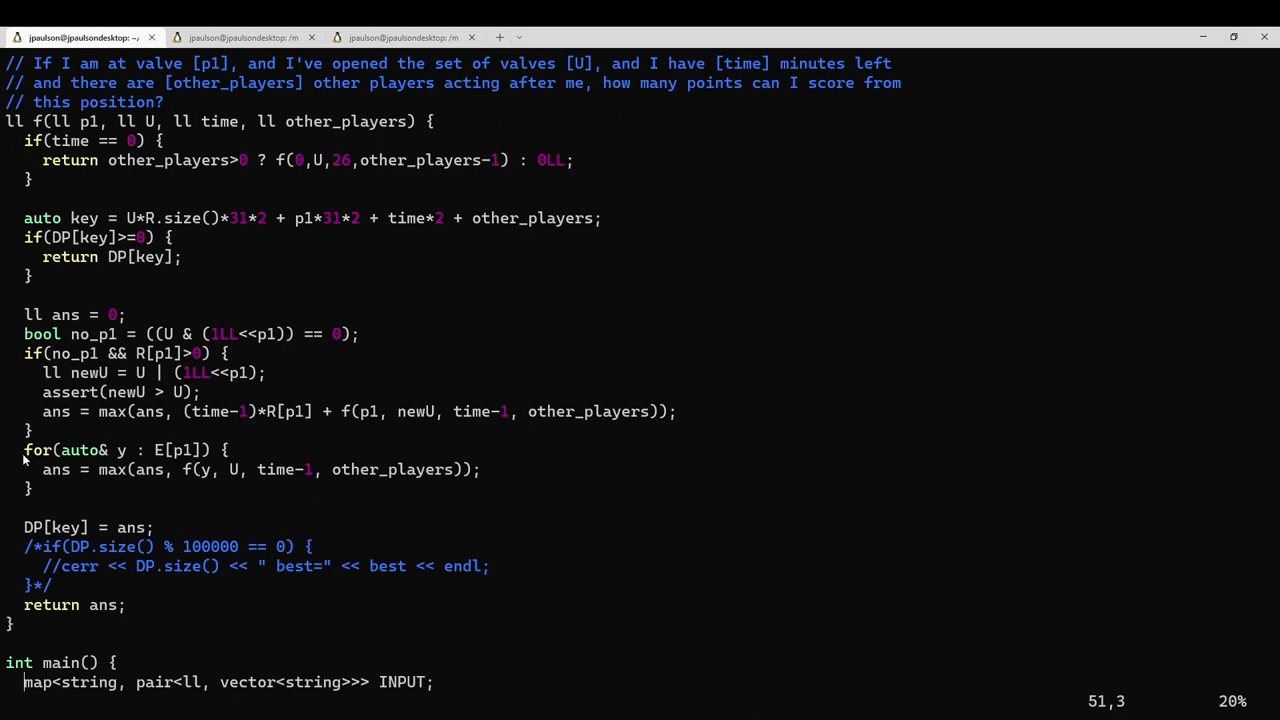
mouse_move(207, 470)
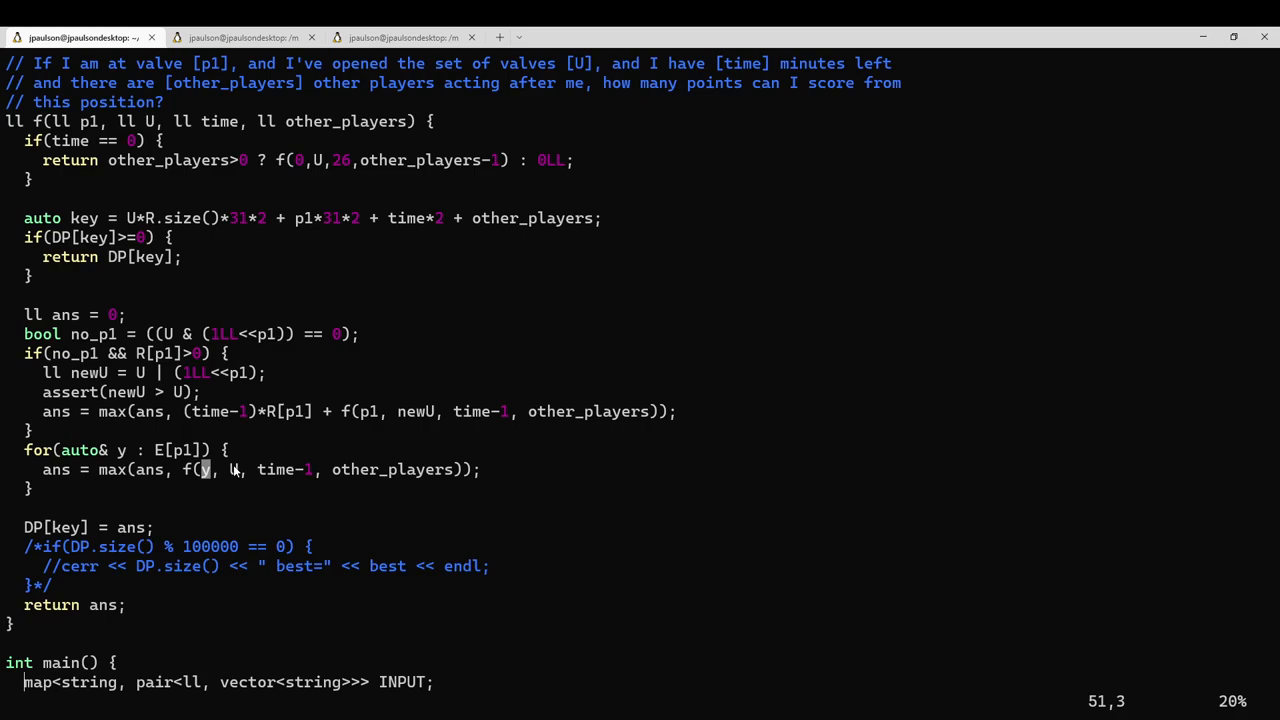
double_click(280, 469)
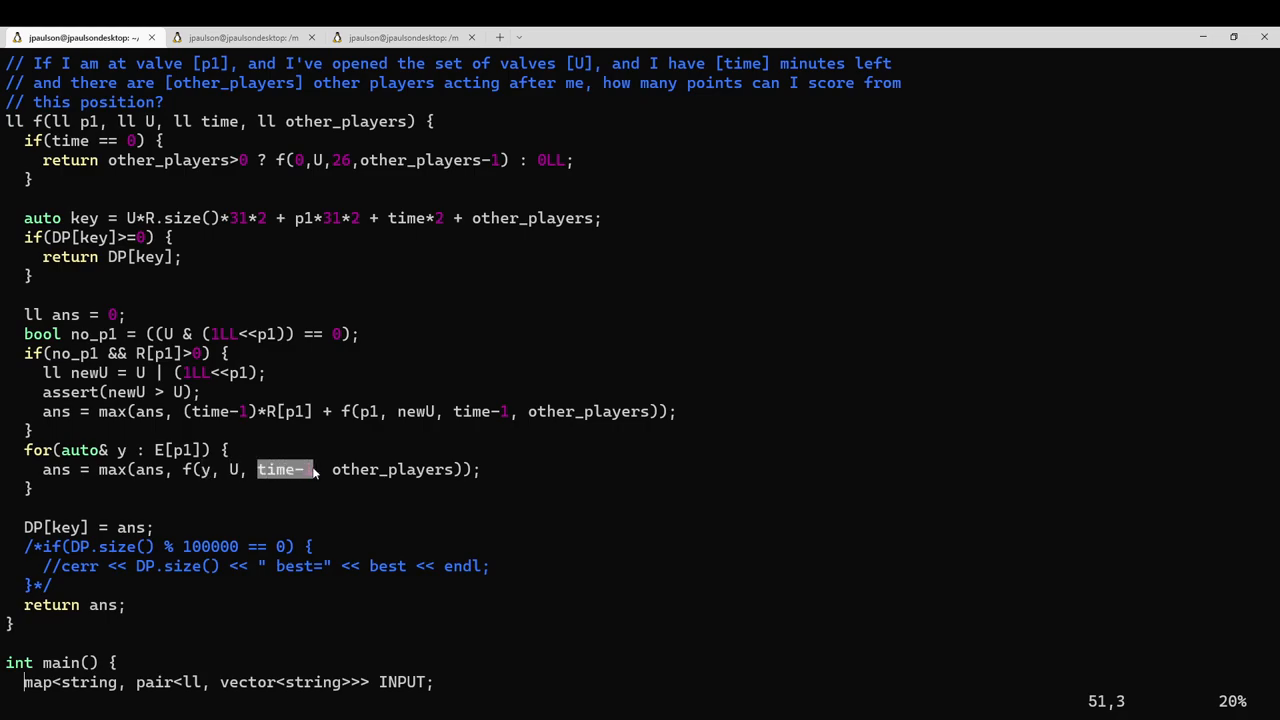
mouse_move(20, 327)
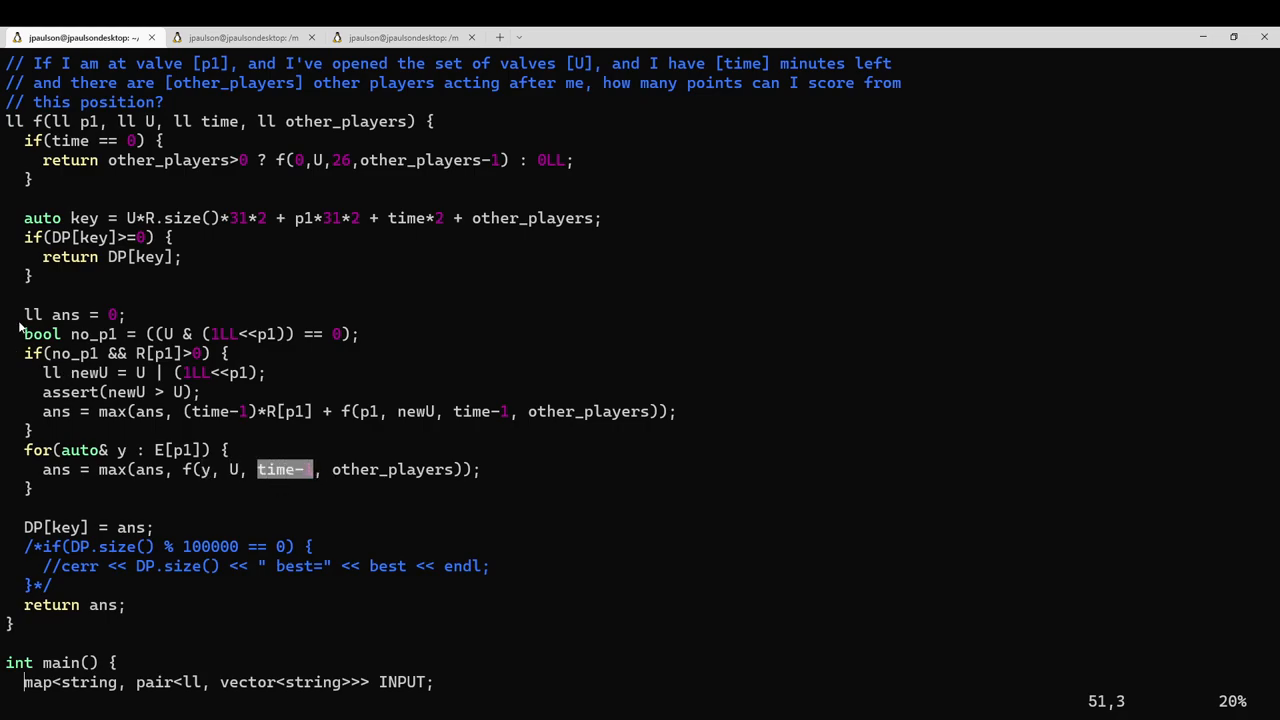
drag(24, 314, 30, 488)
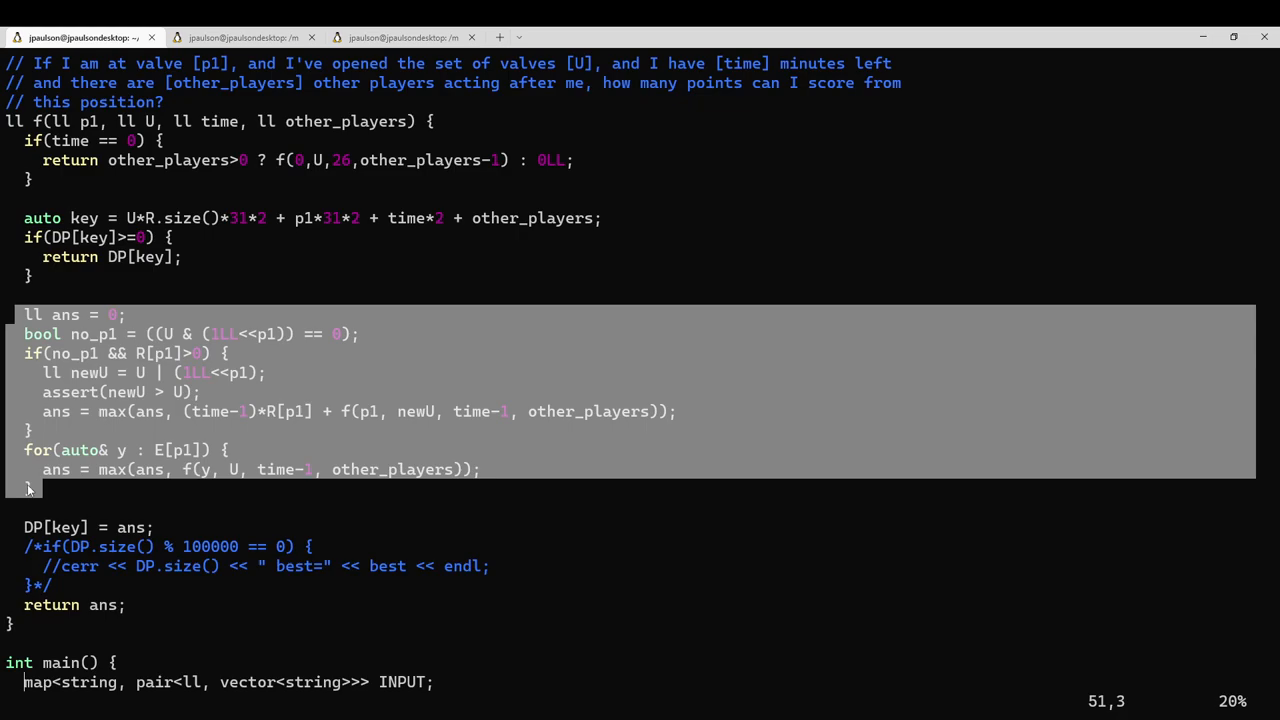
mouse_move(150, 318)
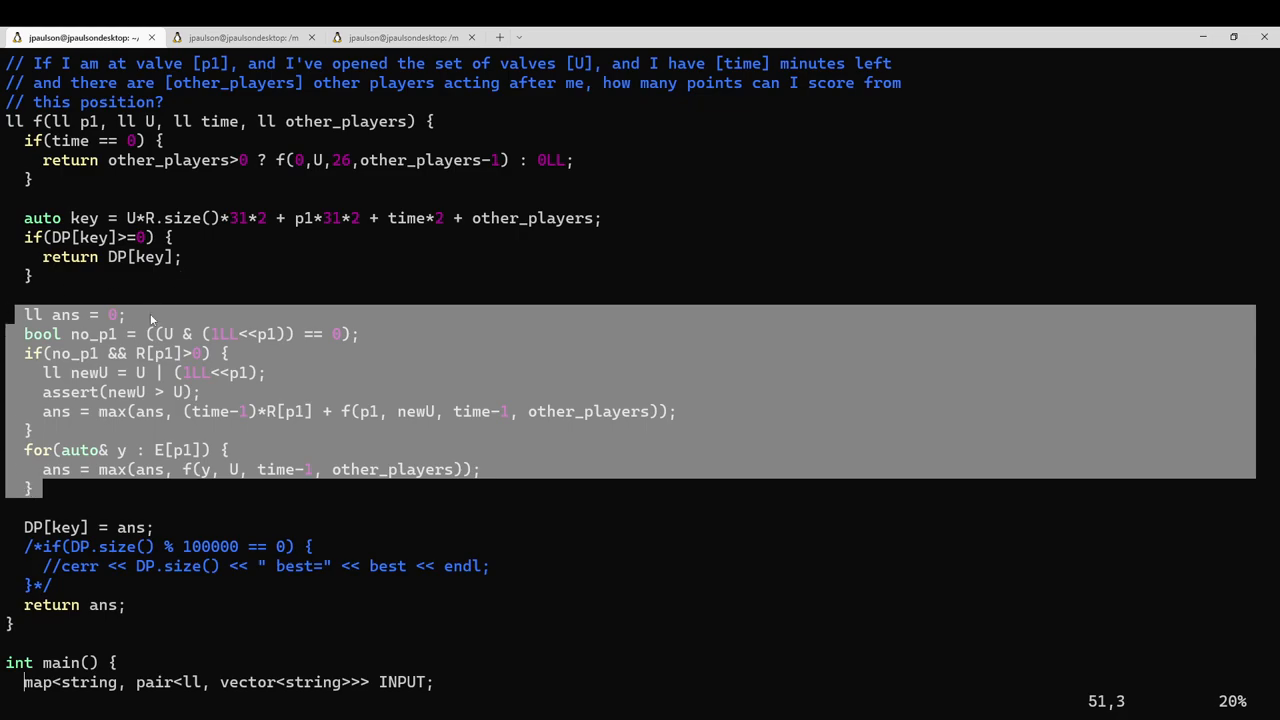
mouse_move(246, 400)
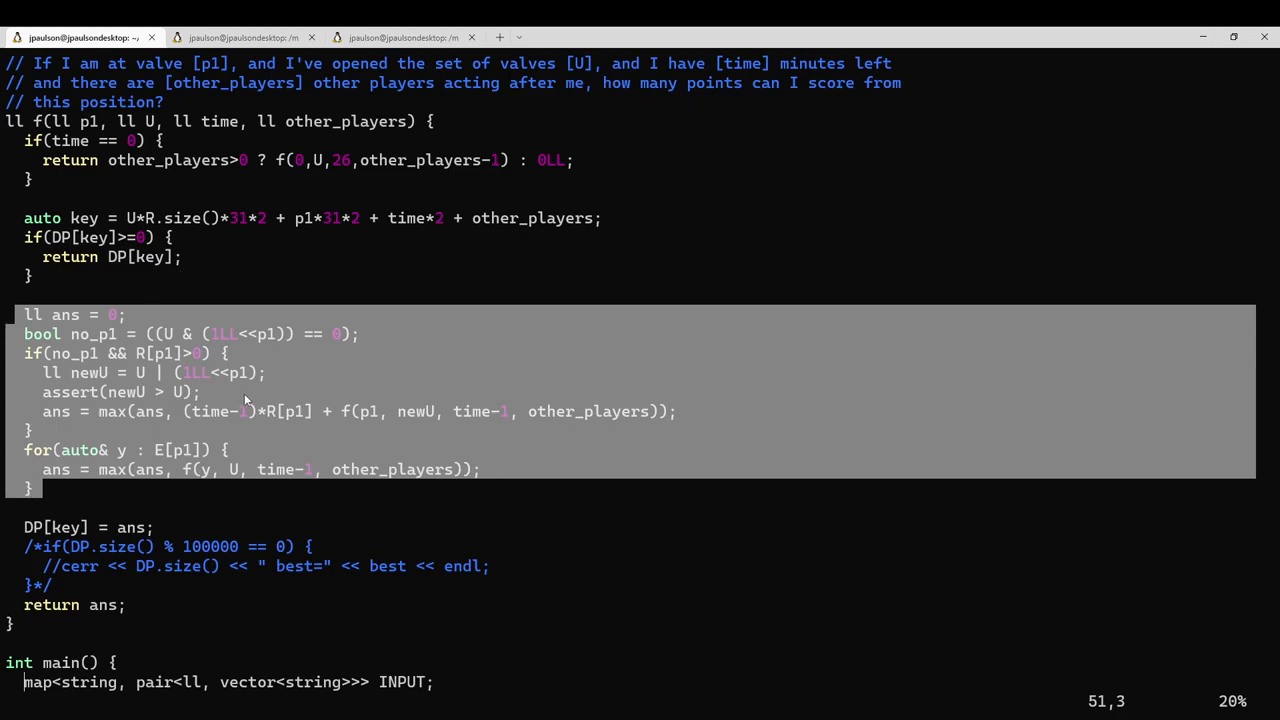
click(80, 37)
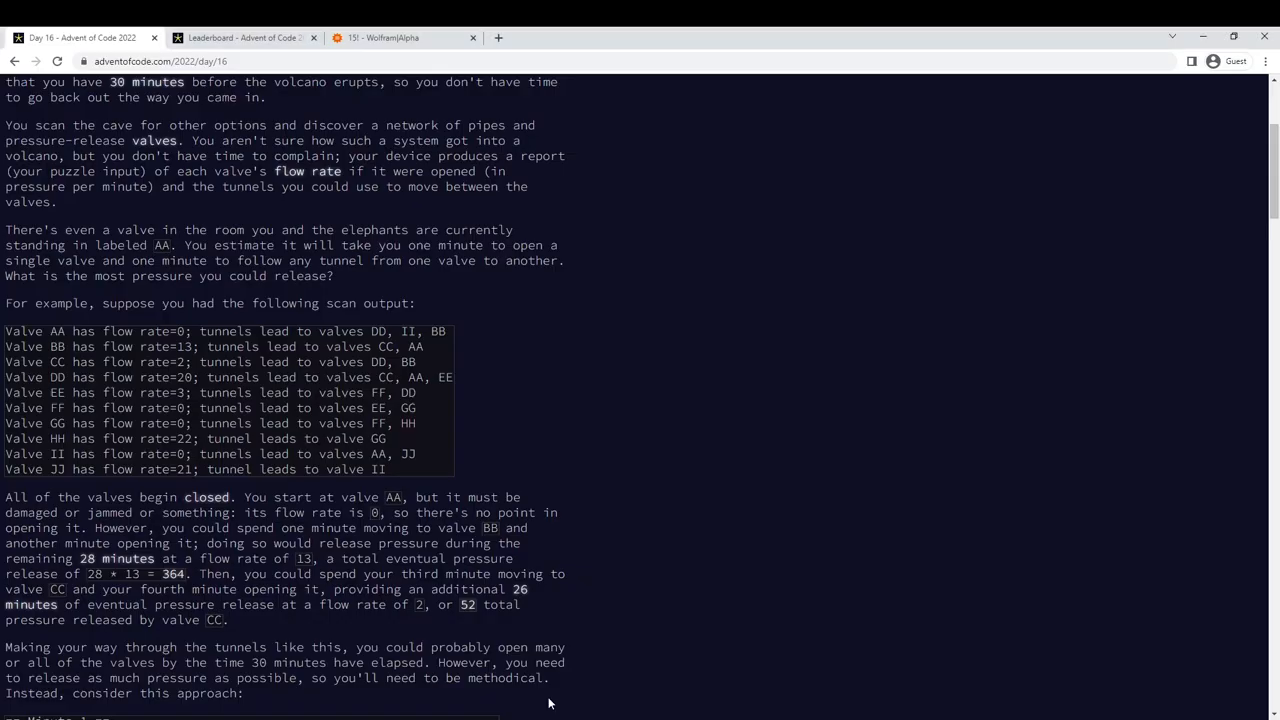
mouse_move(493, 425)
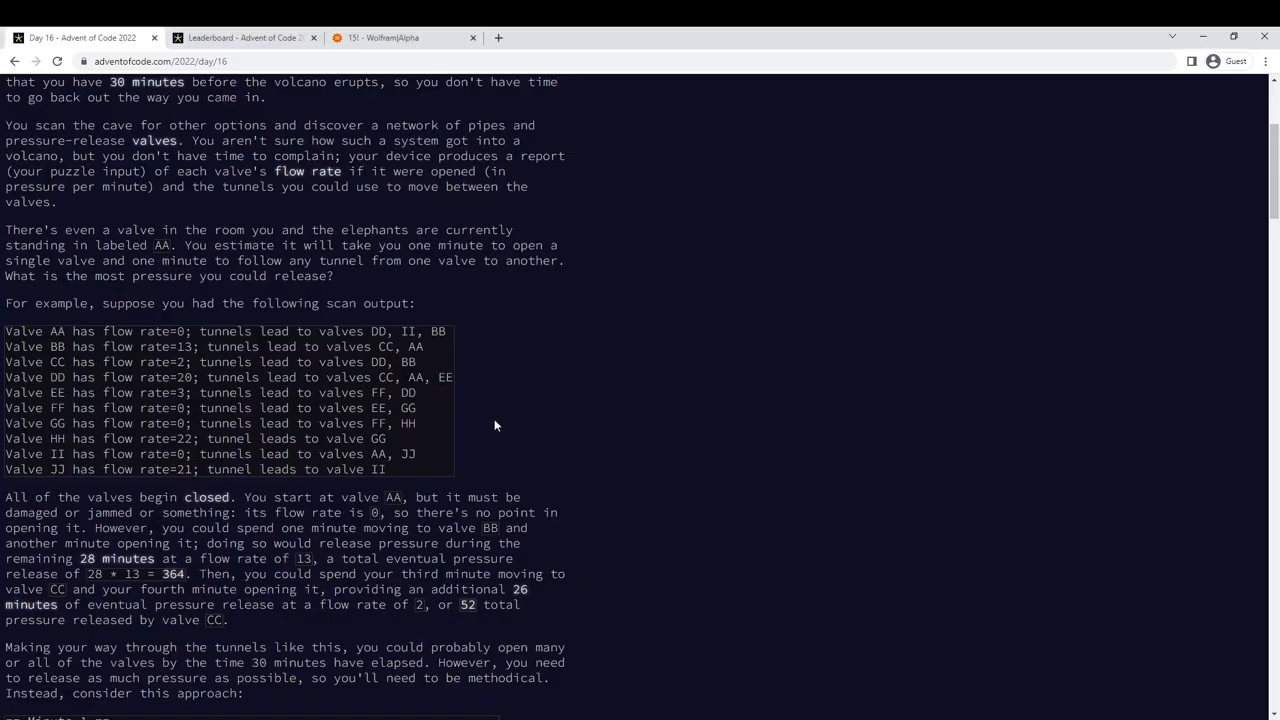
mouse_move(643, 431)
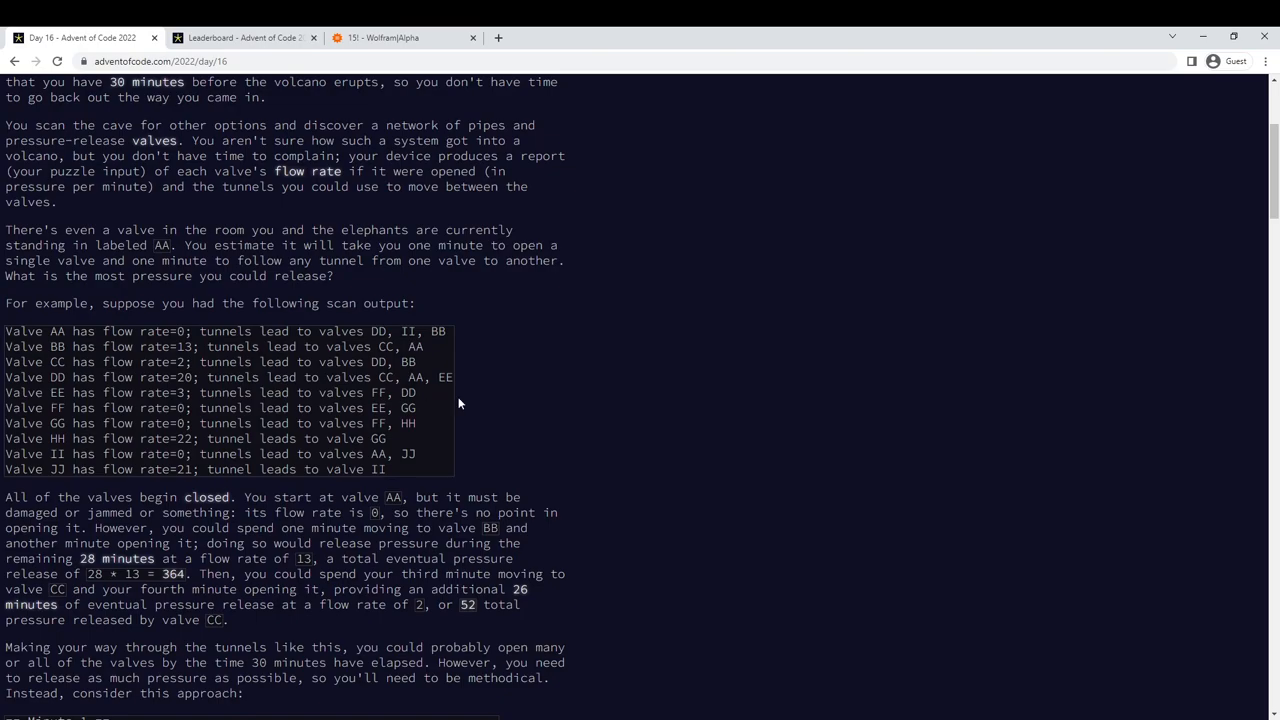
mouse_move(456, 404)
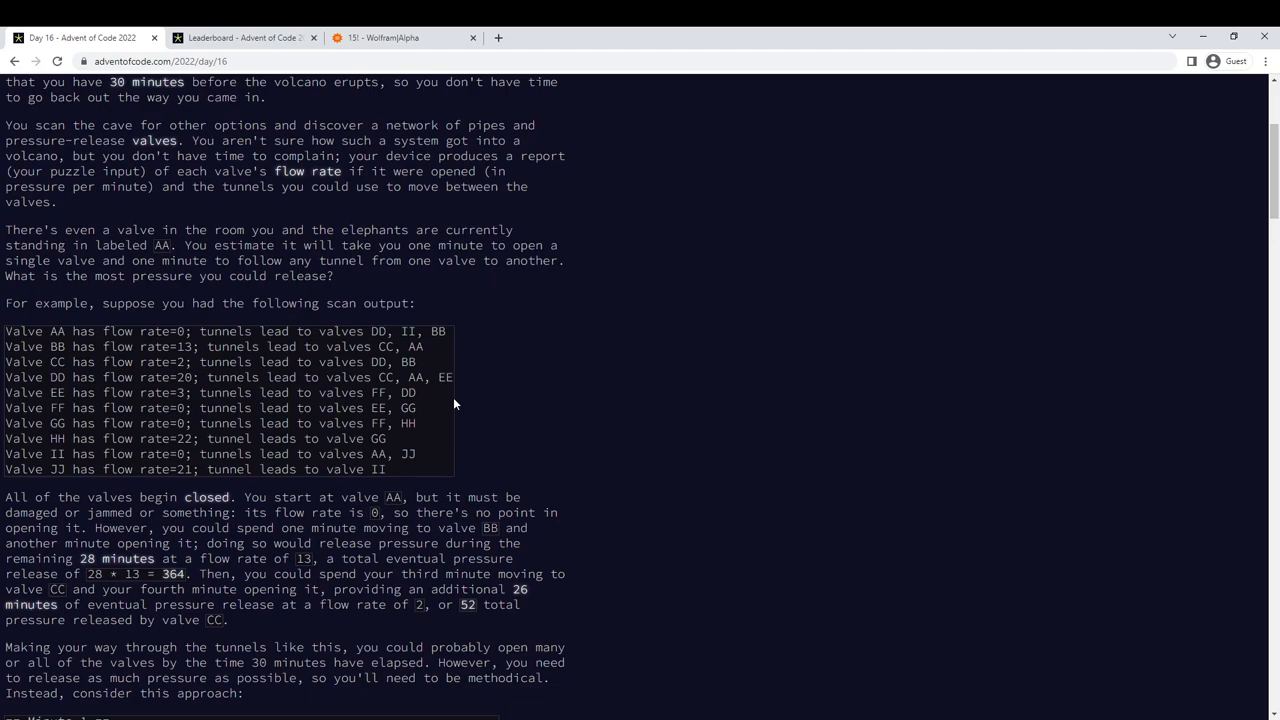
mouse_move(433, 432)
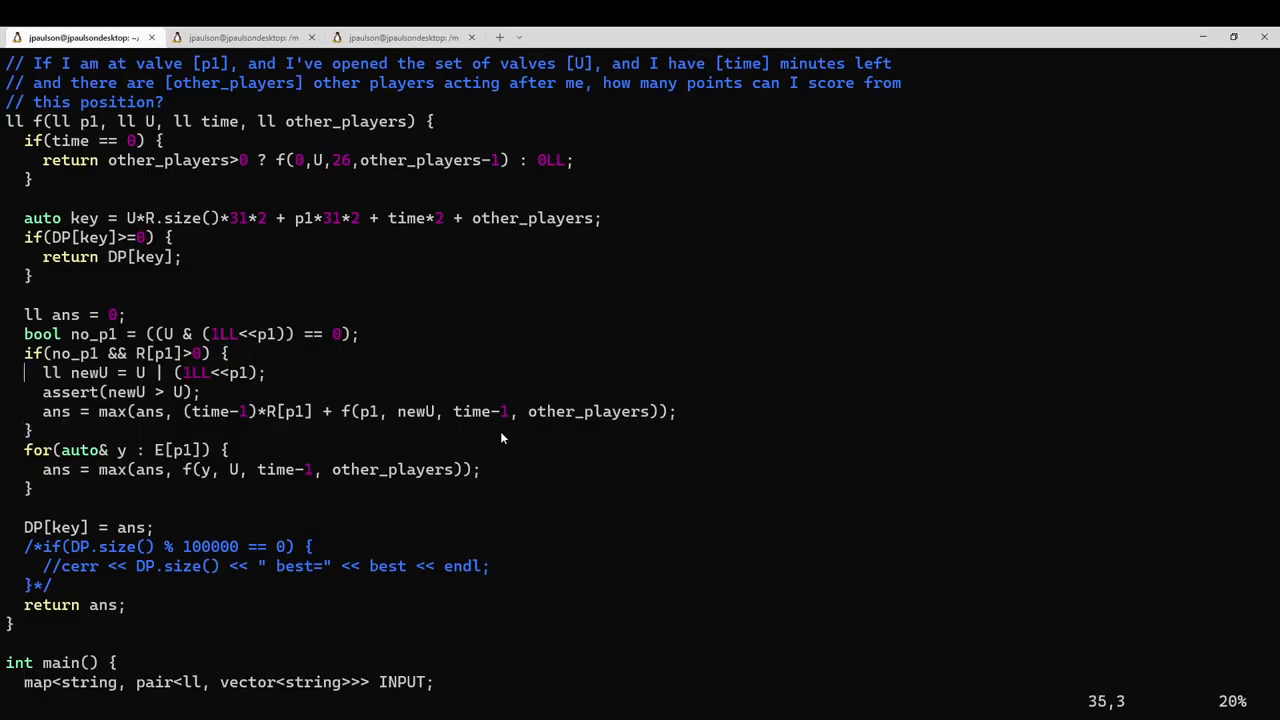
scroll(up, 3)
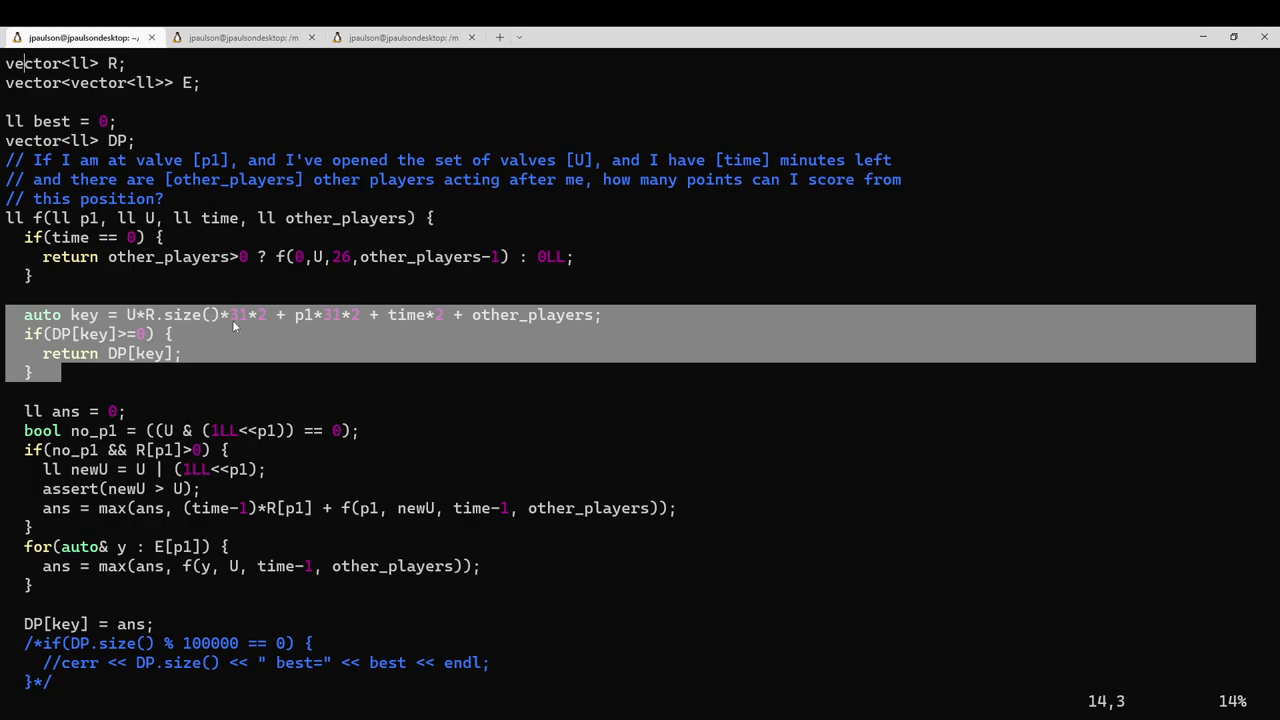
mouse_move(128, 243)
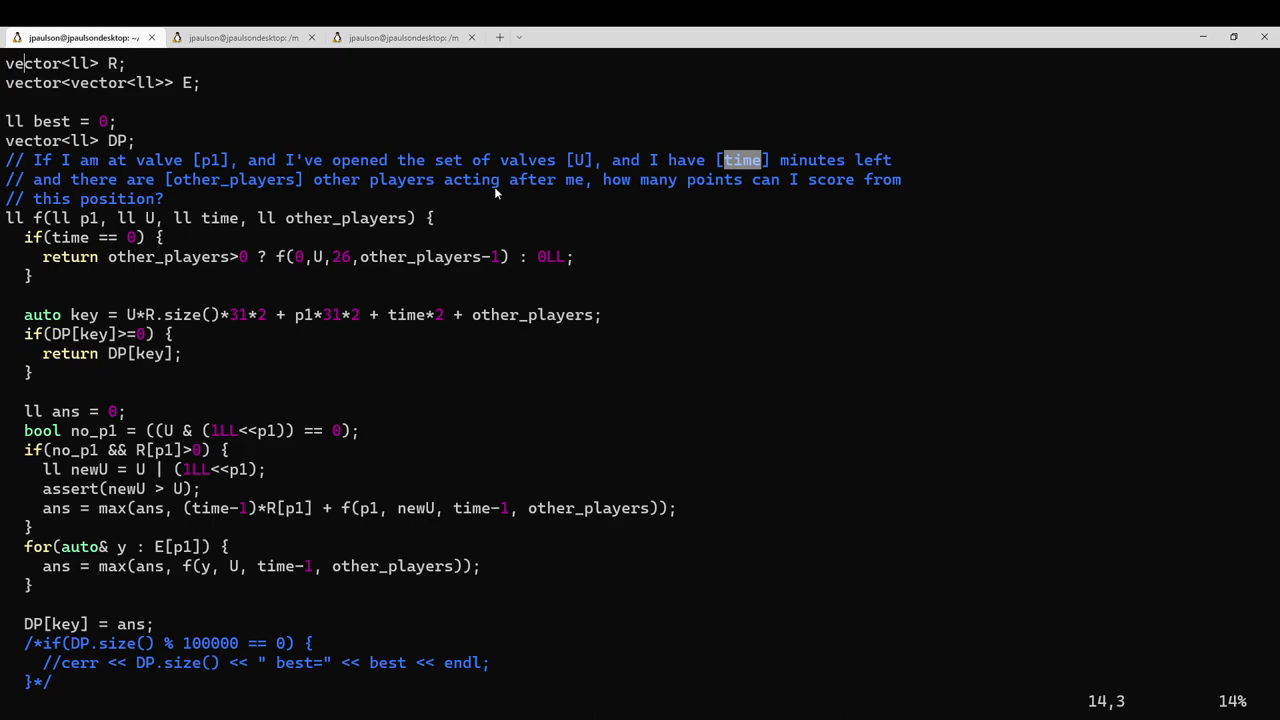
mouse_move(545, 427)
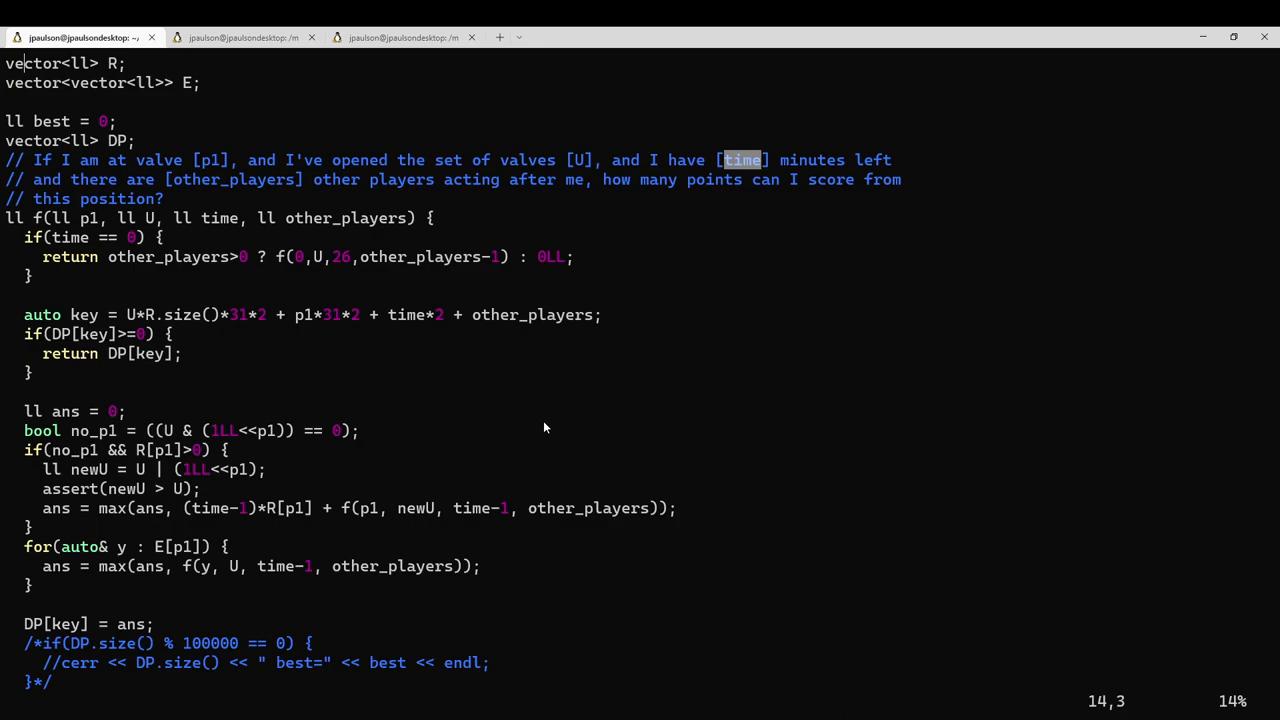
triple_click(300, 314)
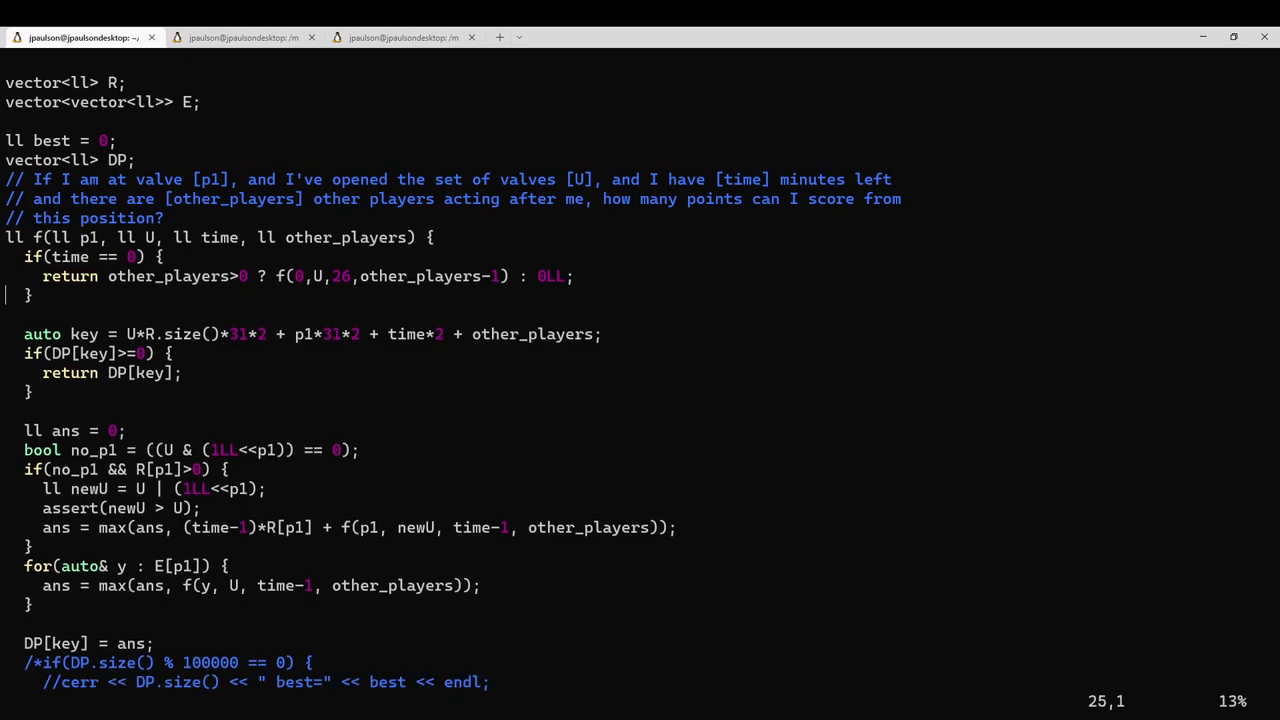
- Start the state-count comment: how many subsets of valves could be open, 2**15
text(// How many states are there?)
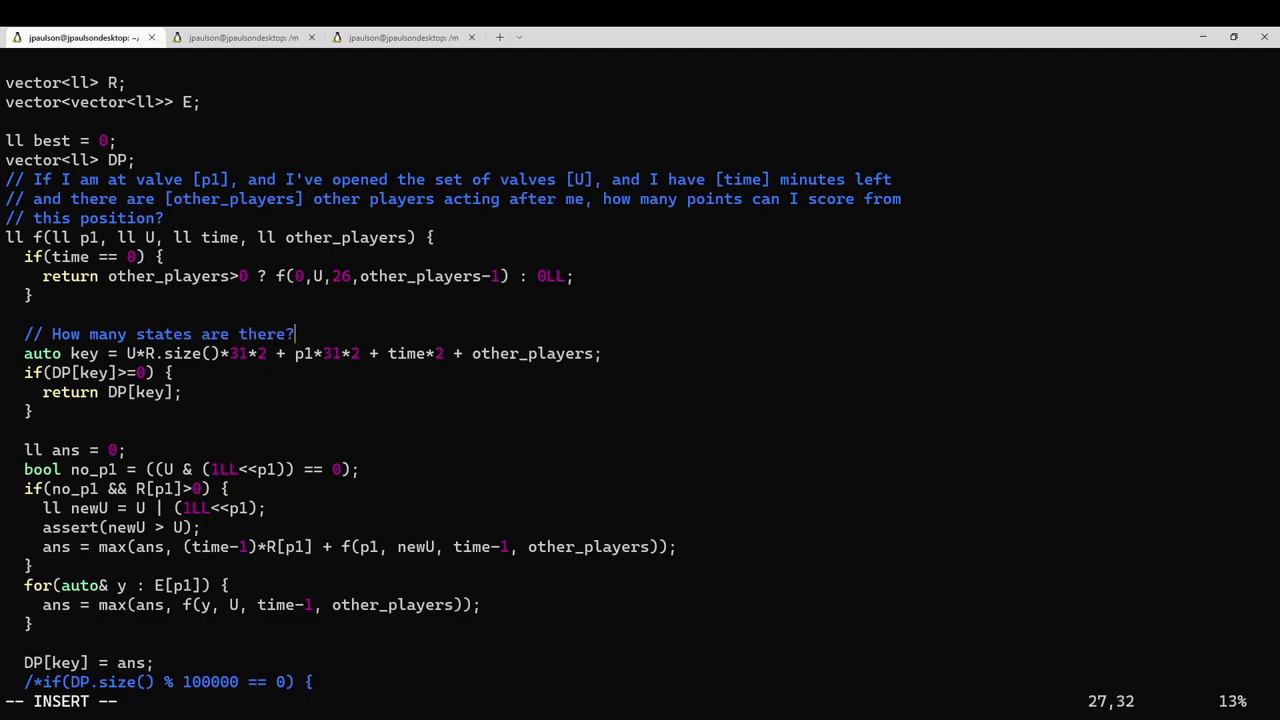
text(2**15)
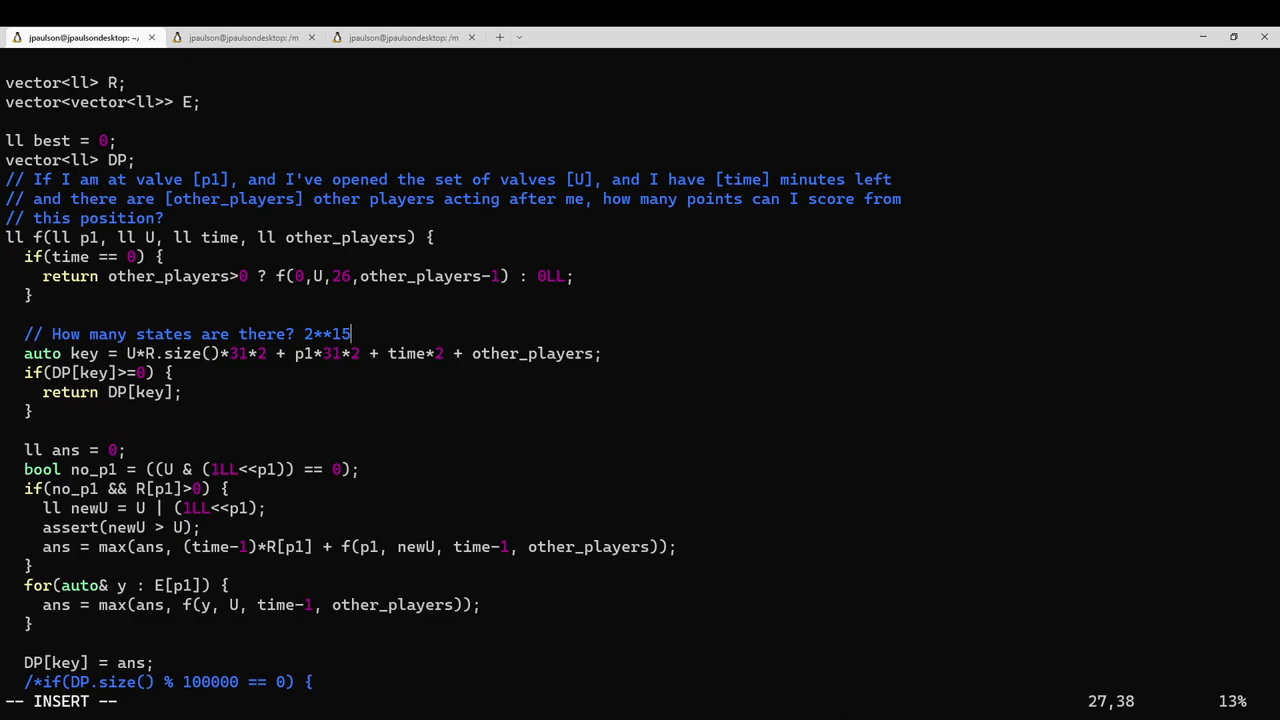
text(subs)
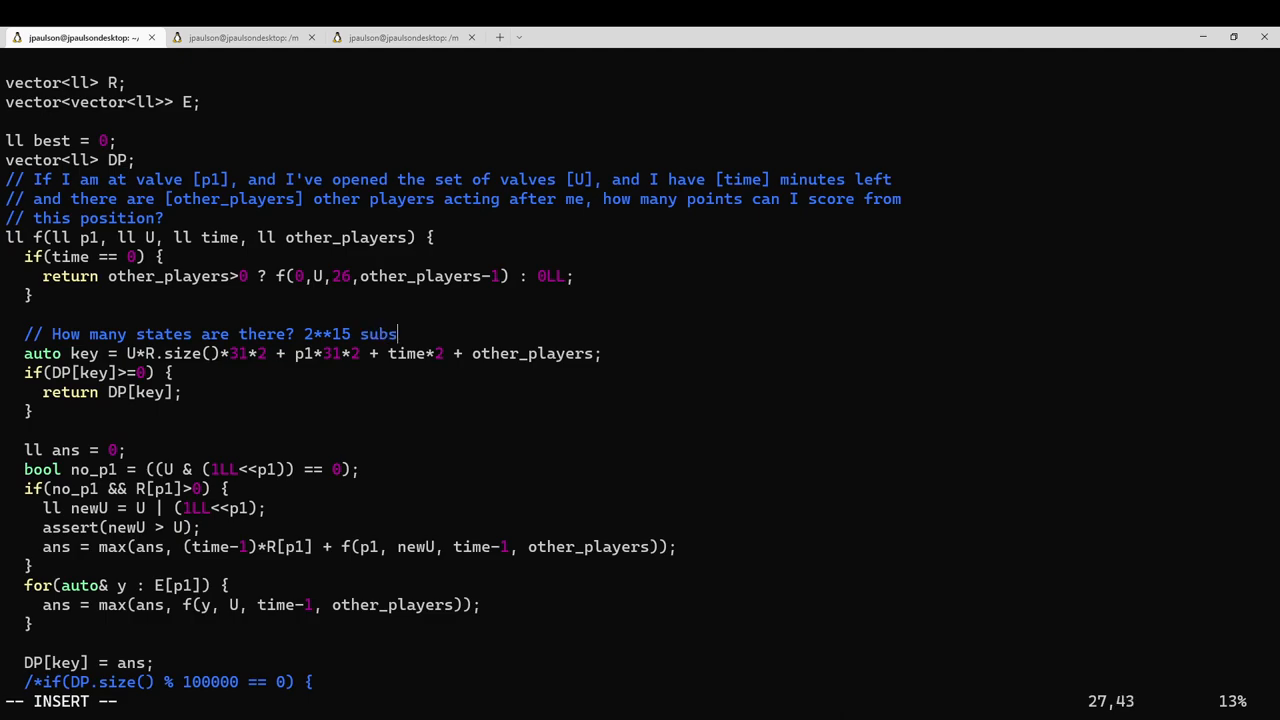
text(ets of valves that coul)
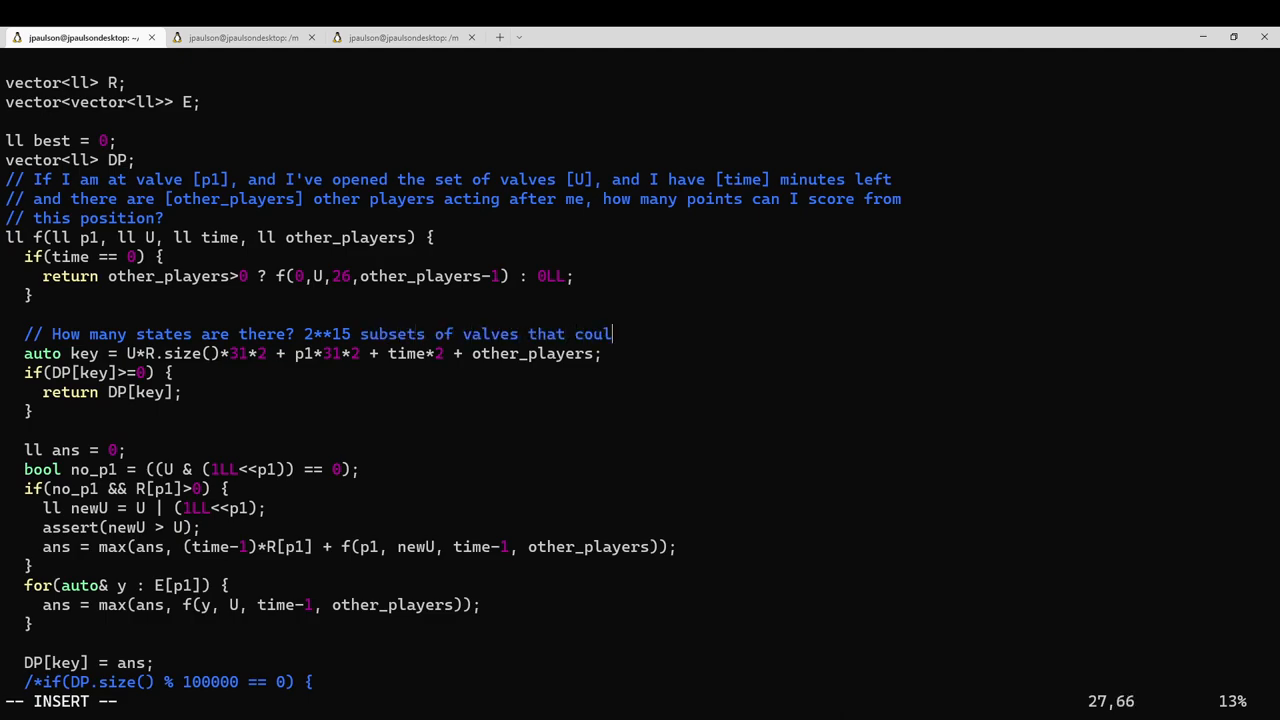
text(d be open.)
text(// There are 50)
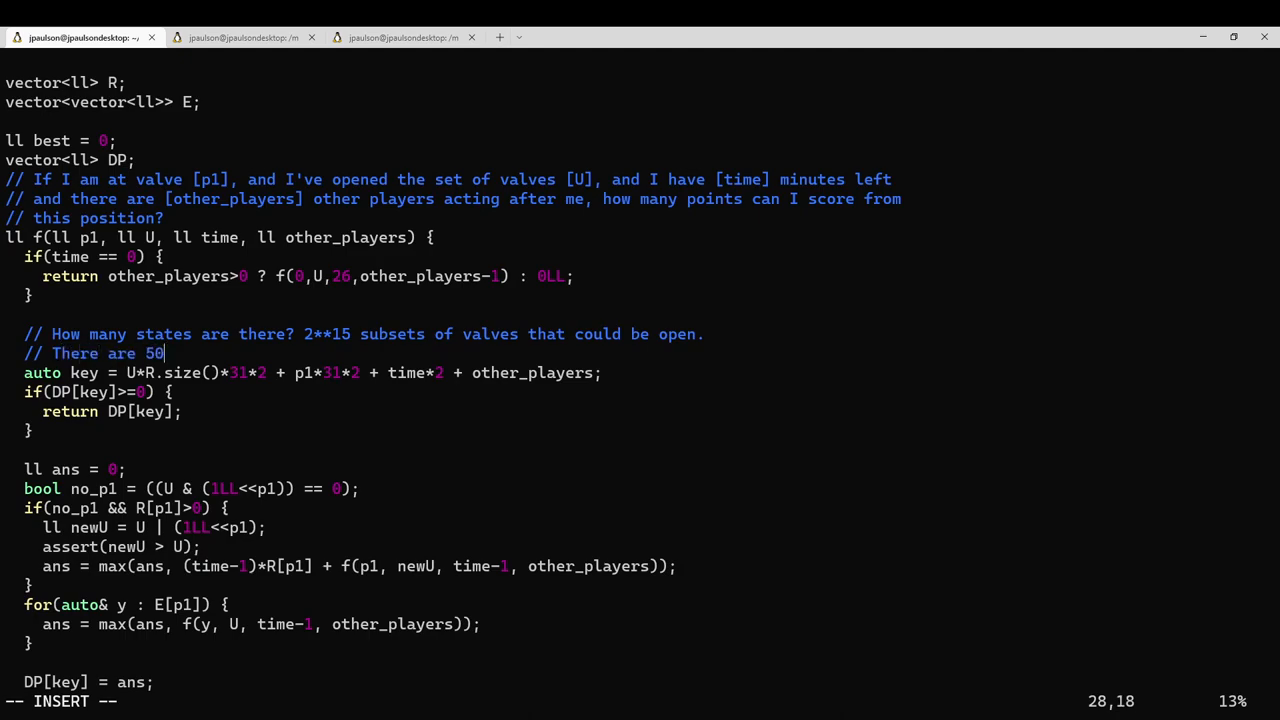
- Add comment lines for possible positions, time values, and total states as their product
text(possible)
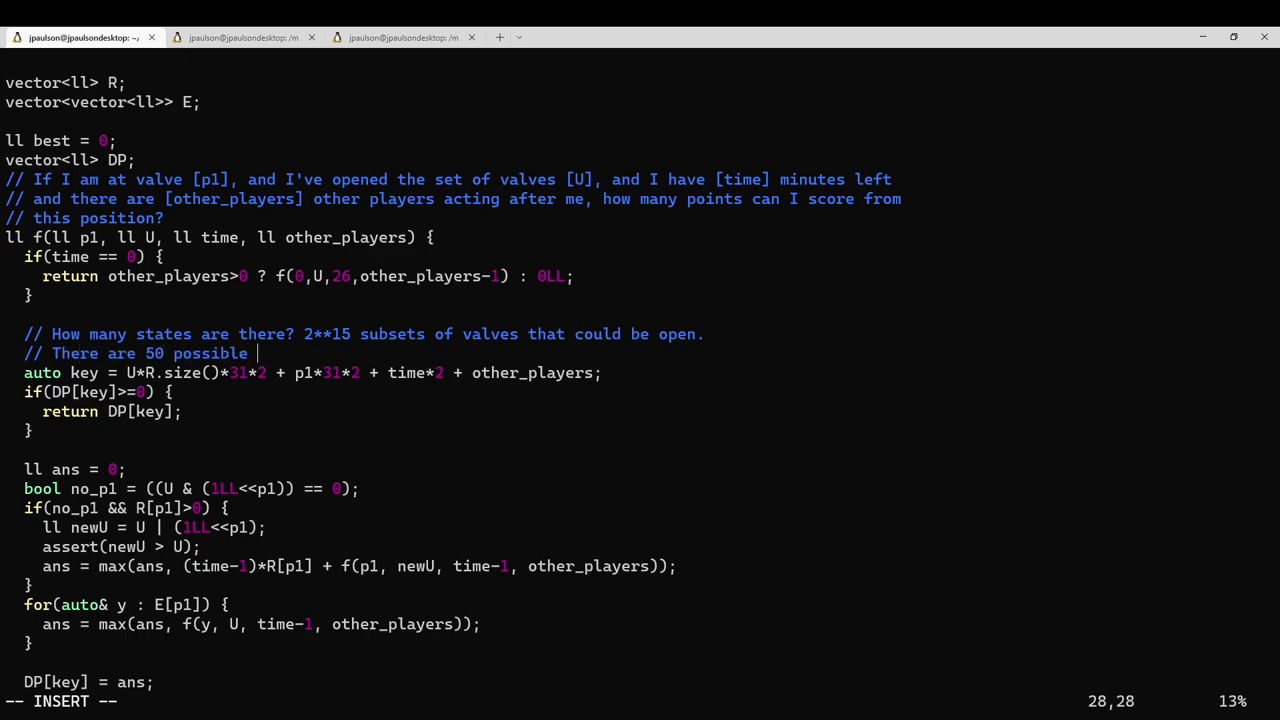
text(positi)
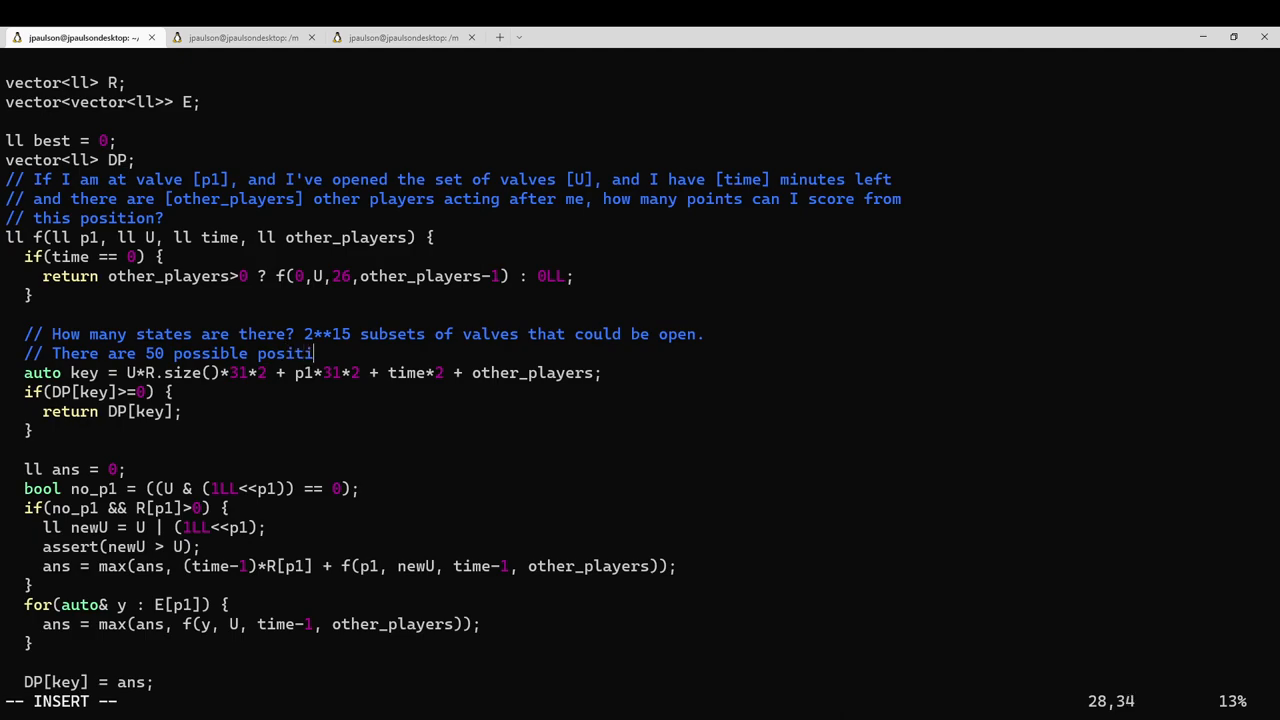
text(ons I could be at it)
text(// There are 27 p)
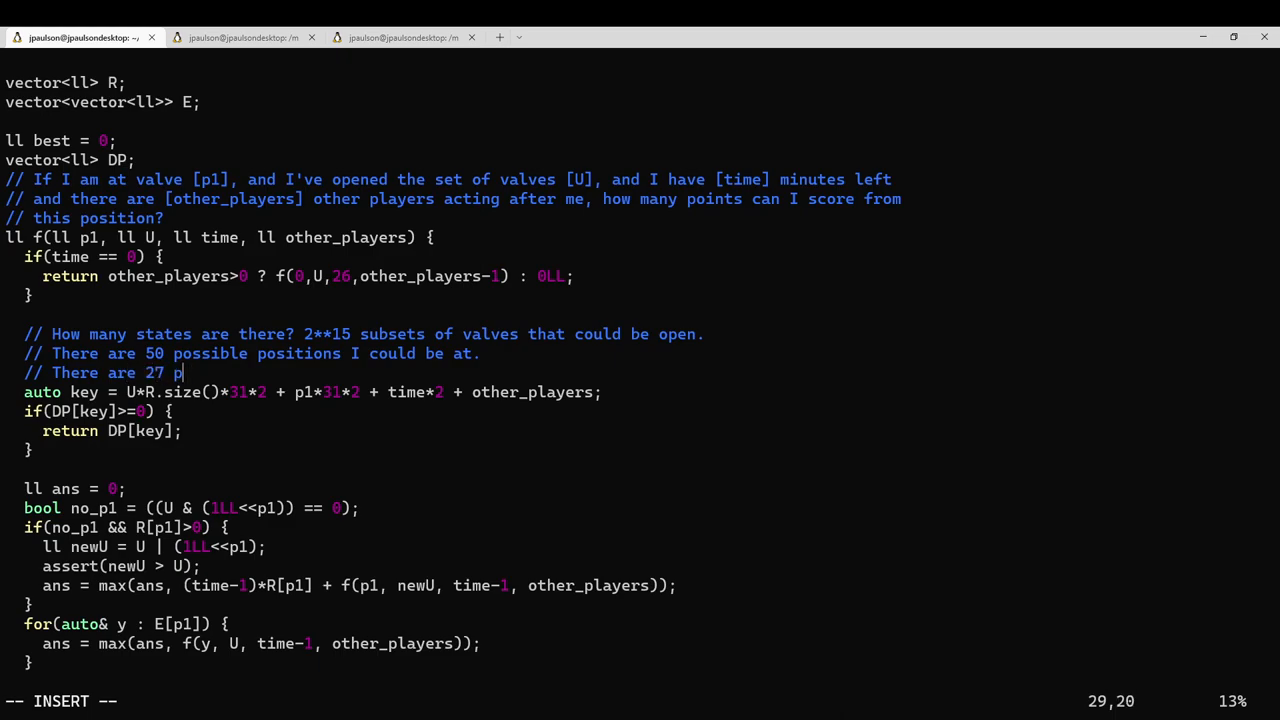
text(ossible values for the time.)
text(// The total number of s)
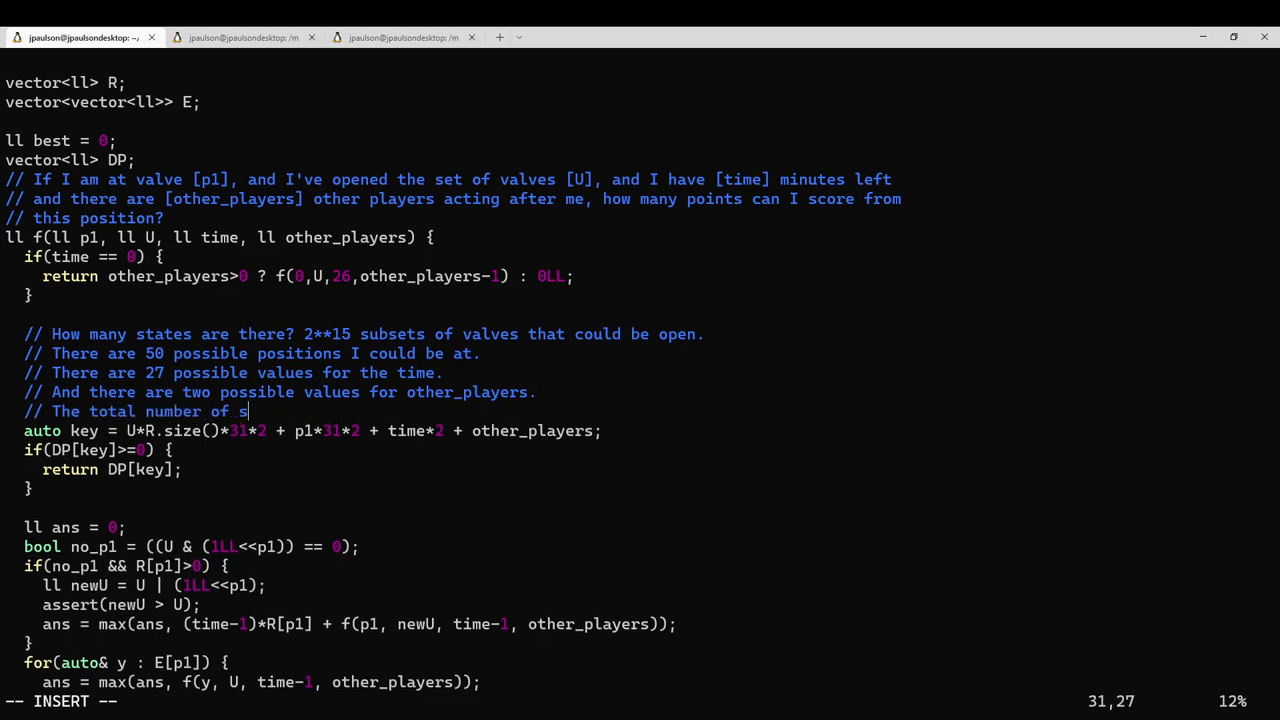
text(tates is the product of)
text(2**15 *)
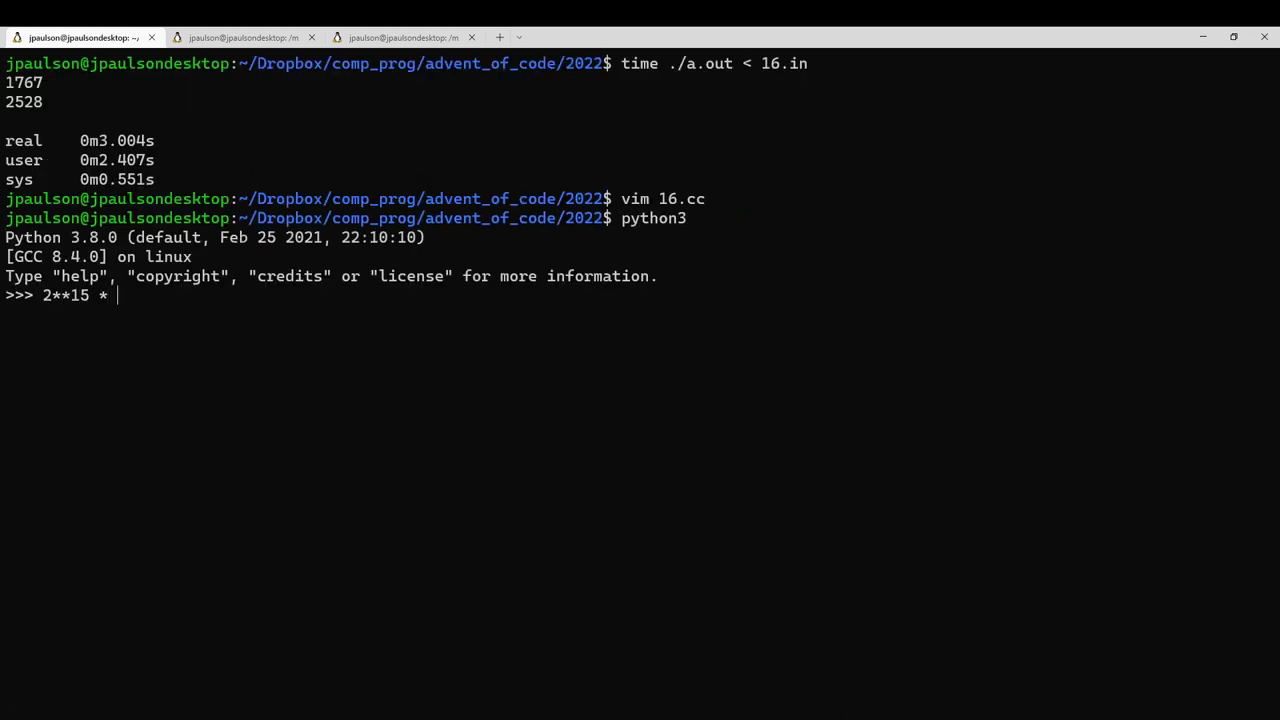
- Evaluate 2**15 * 50 * 27 * 2 in Python, then reopen 16.cc in Vim
text(50 * 27 * 2)
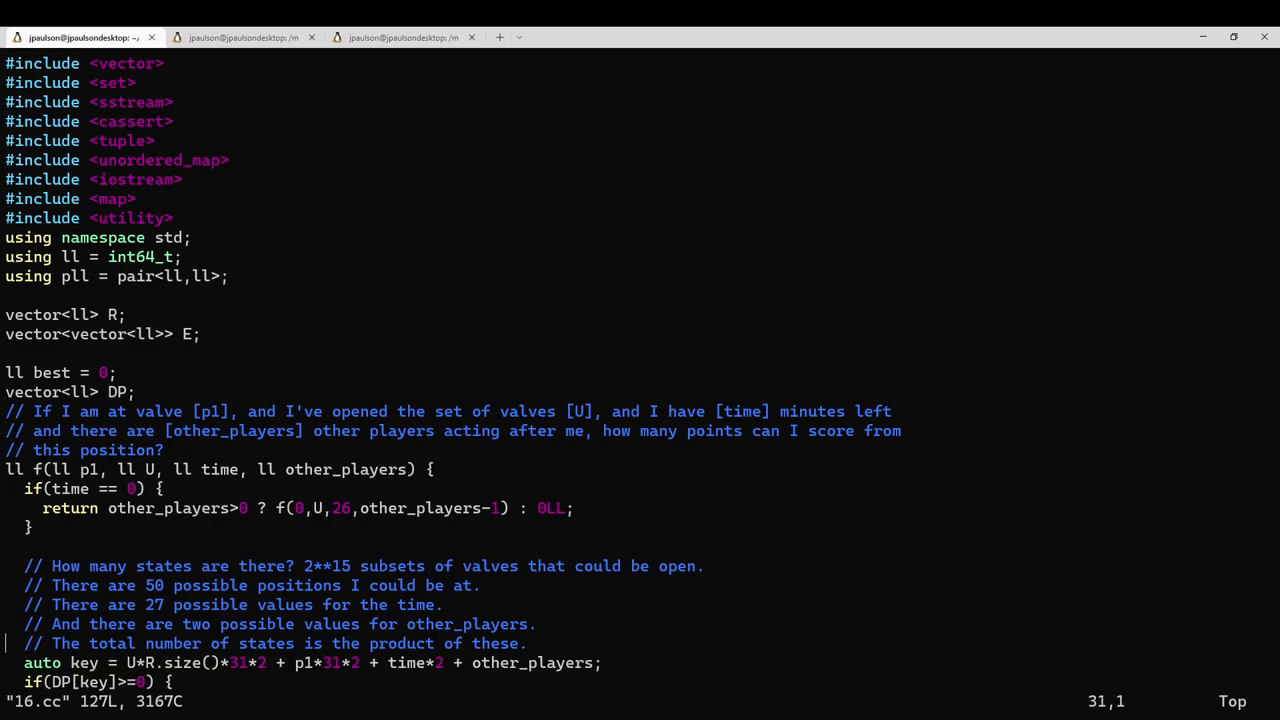
- Append ", roughly 88M states." to the state-count comment and quit Vim
text(, roughtly 8)
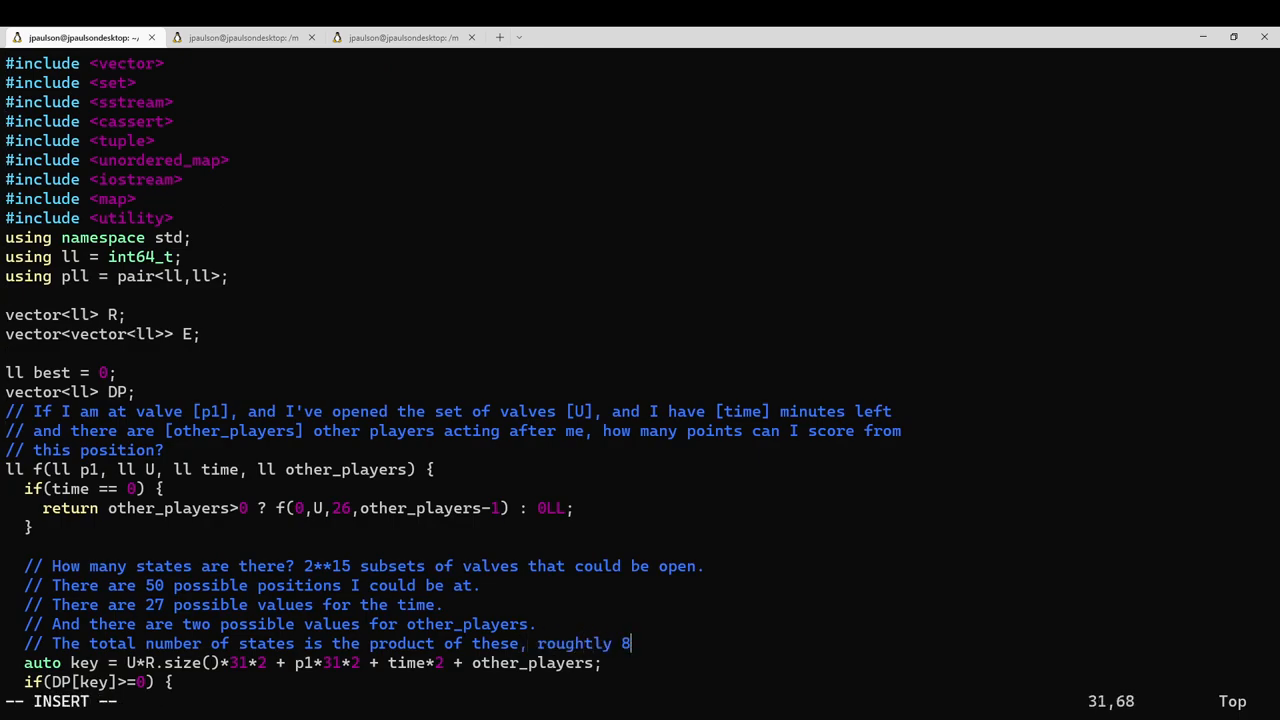
text(8)
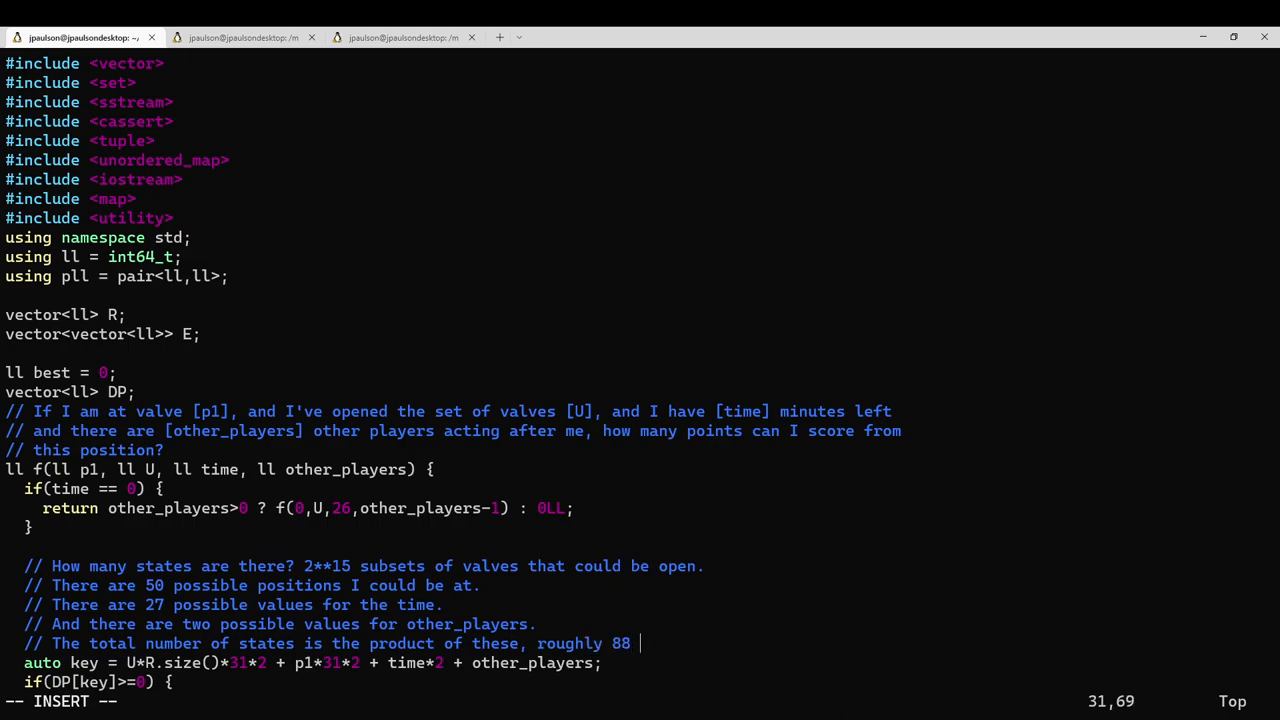
text(M states.)
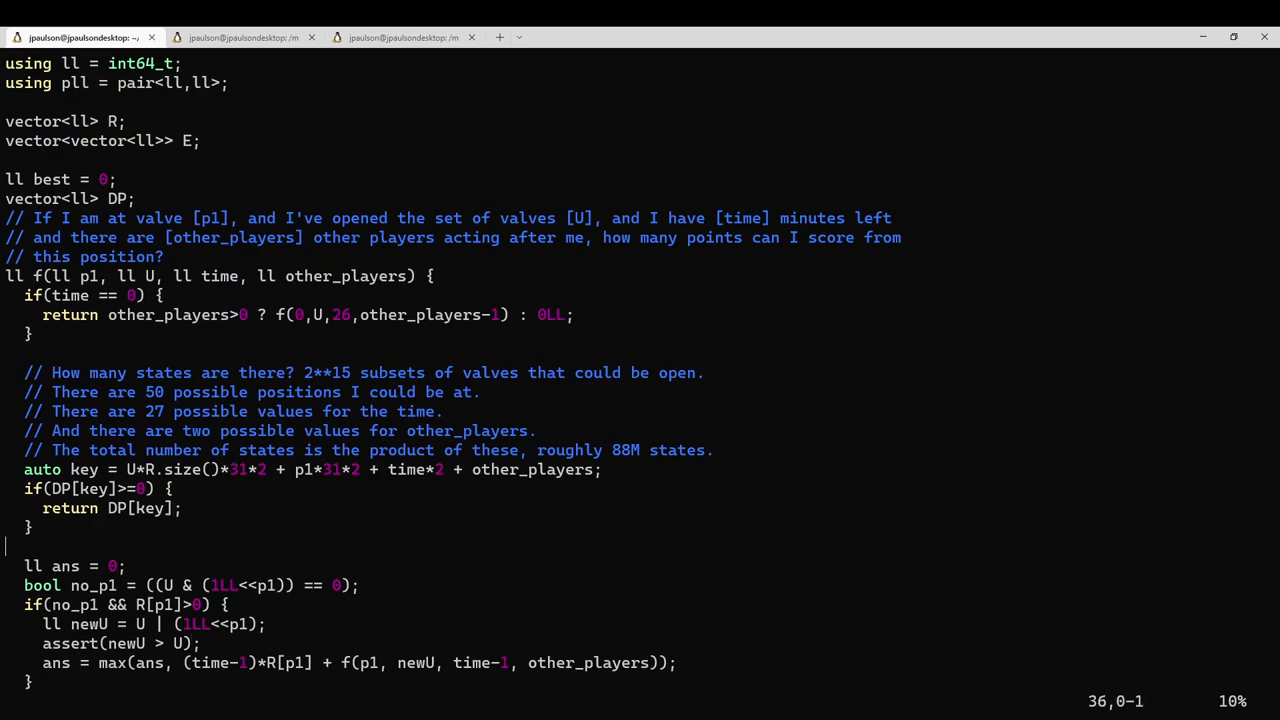
scroll(down, 3)
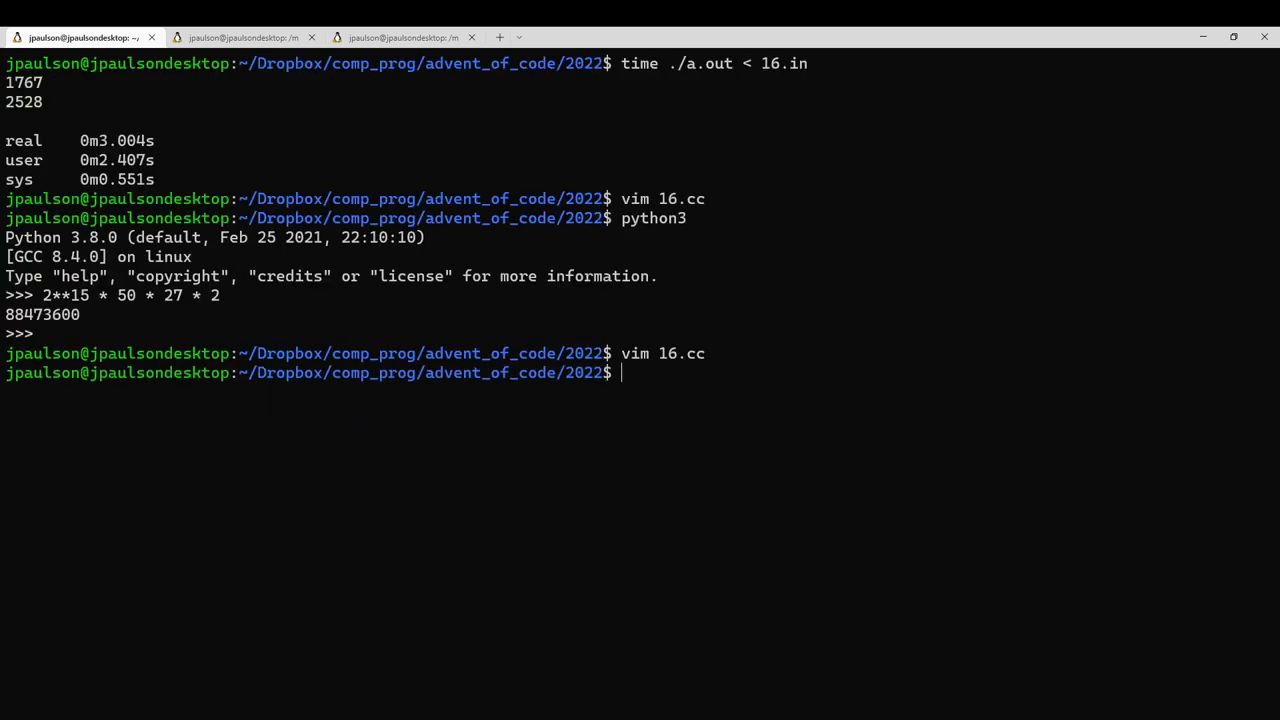
mouse_move(152, 146)
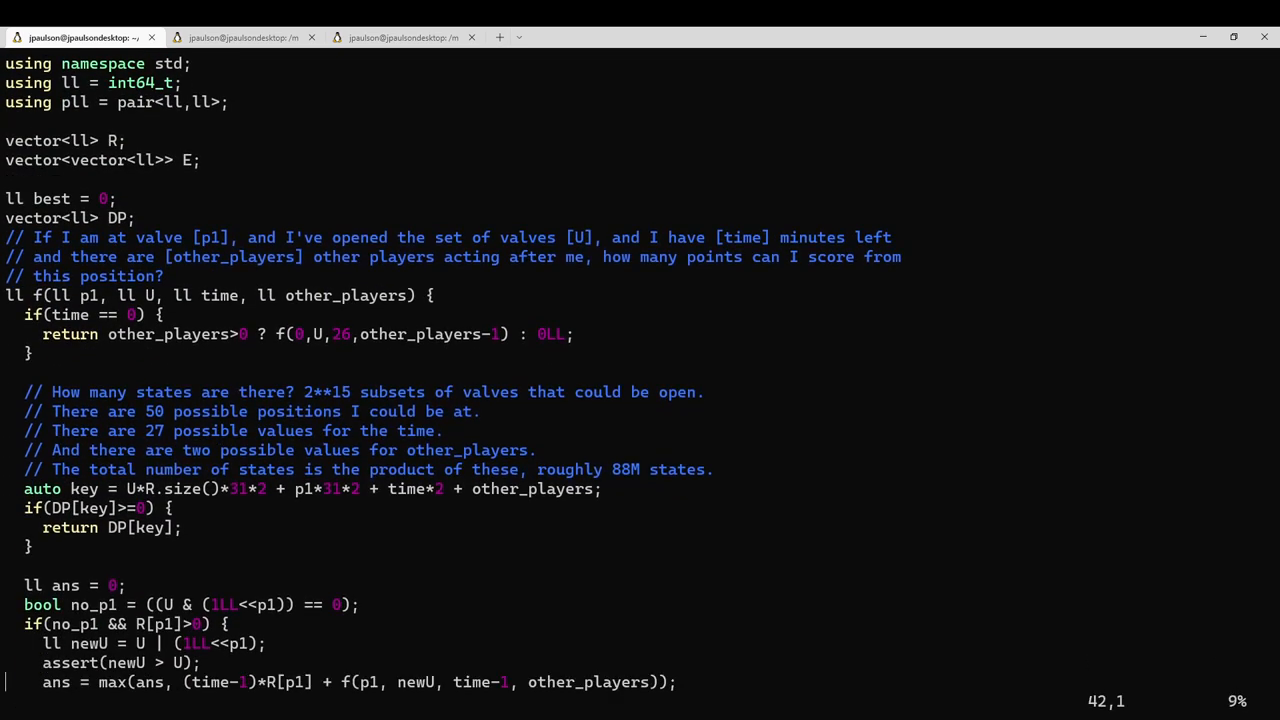
- Scroll up and down through 16.cc to review main without editing
scroll(down, 3)
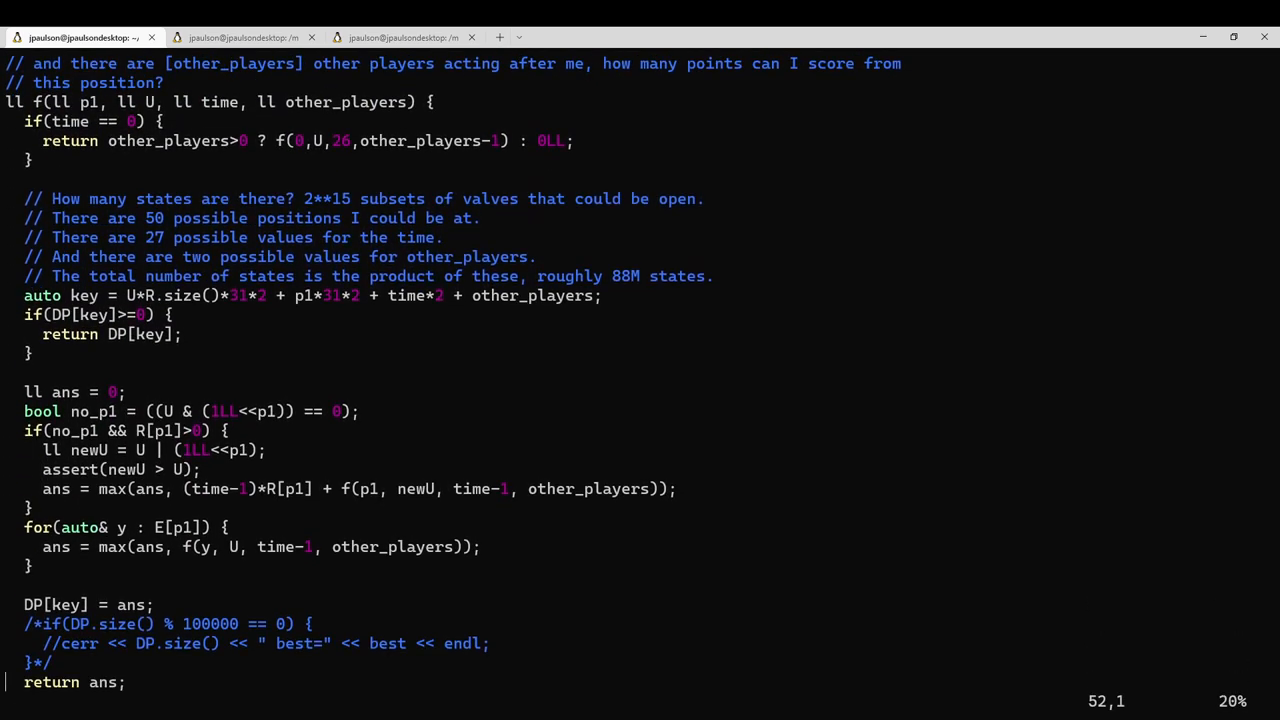
scroll(down, 3)
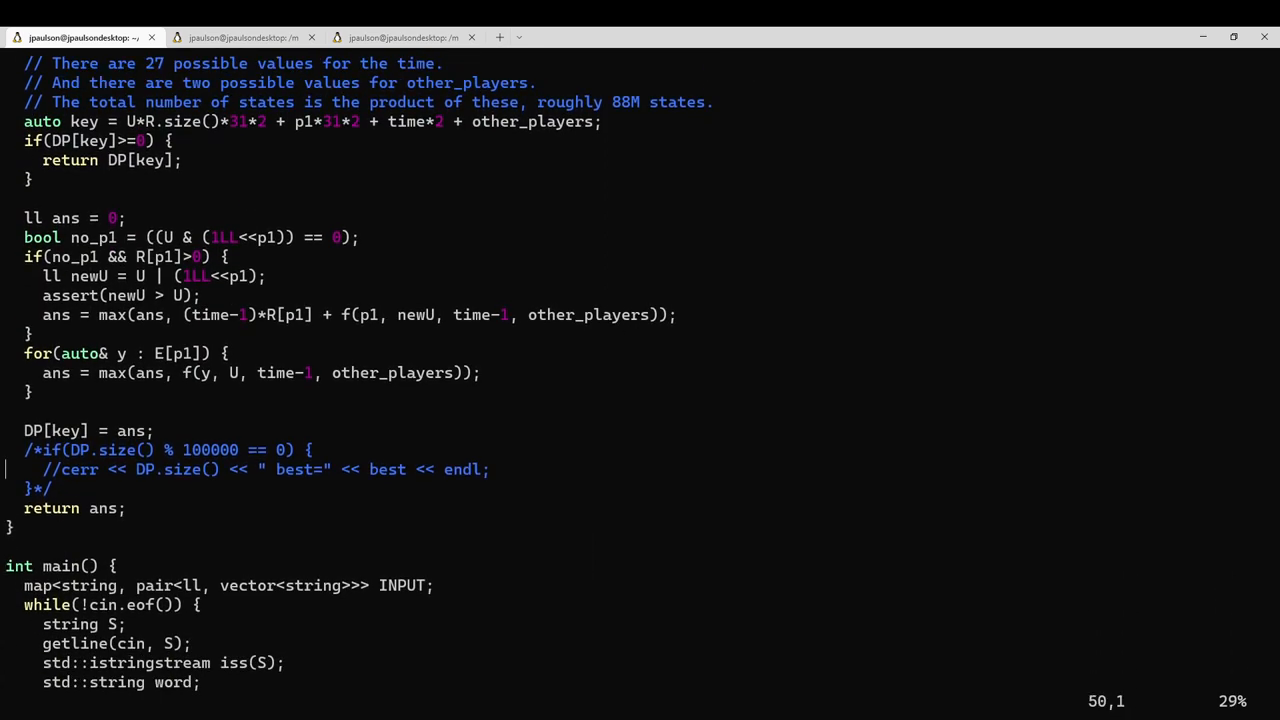
scroll(up, 3)
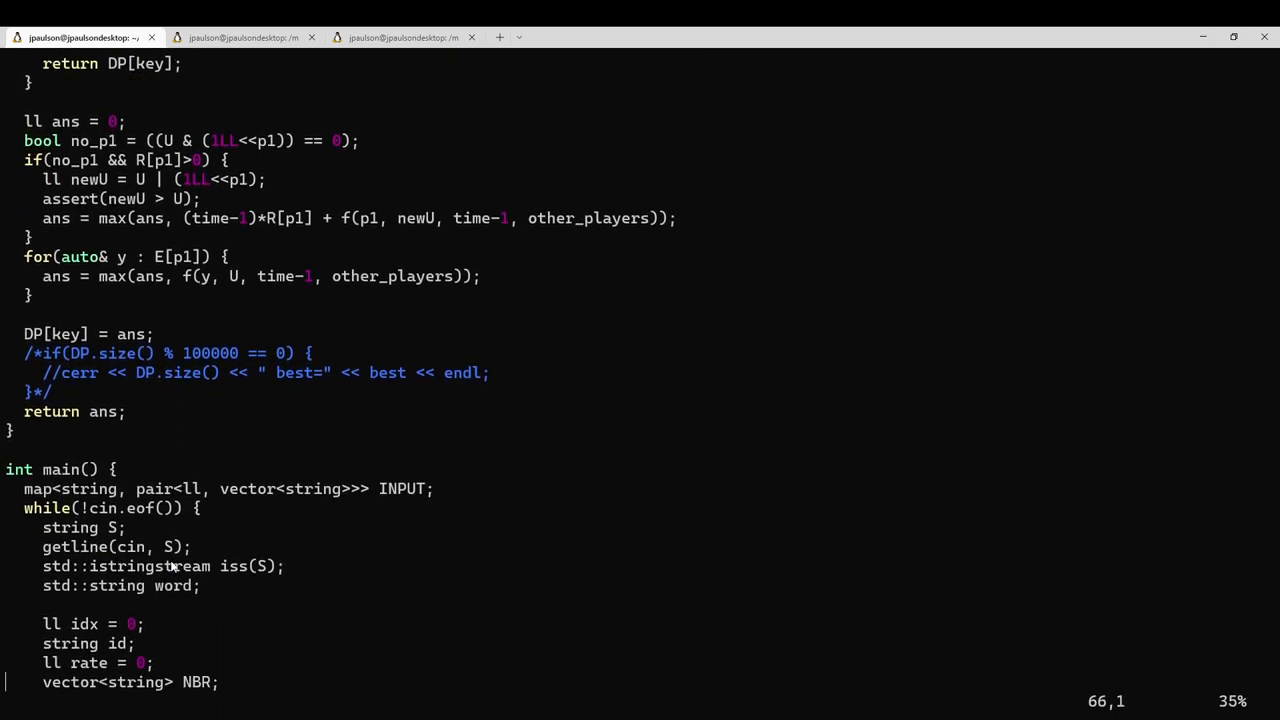
scroll(down, 3)
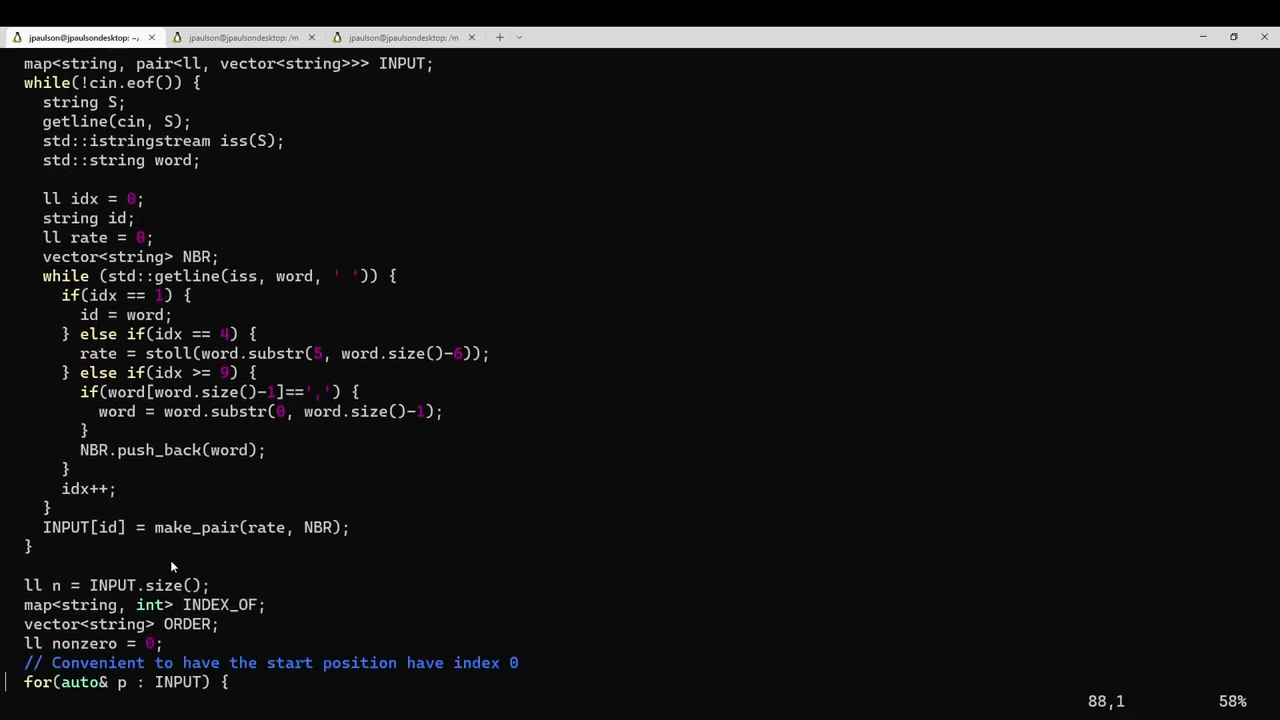
scroll(down, 3)
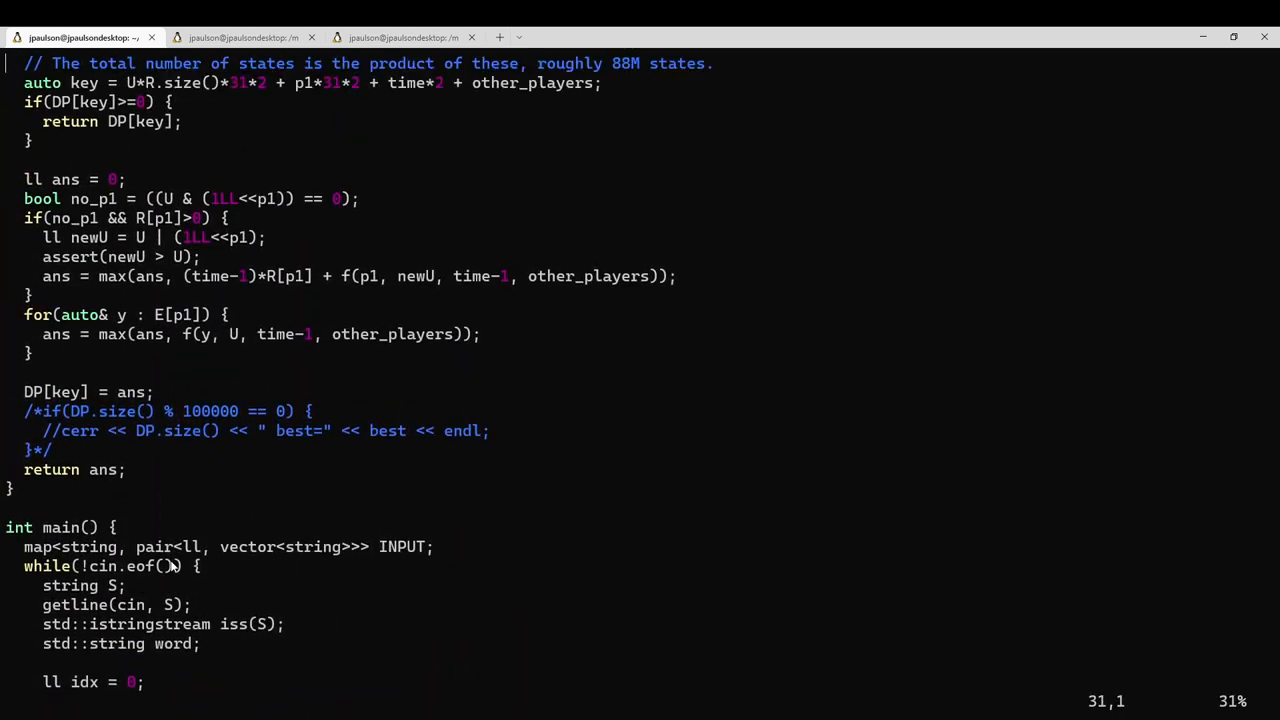
scroll(up, 3)
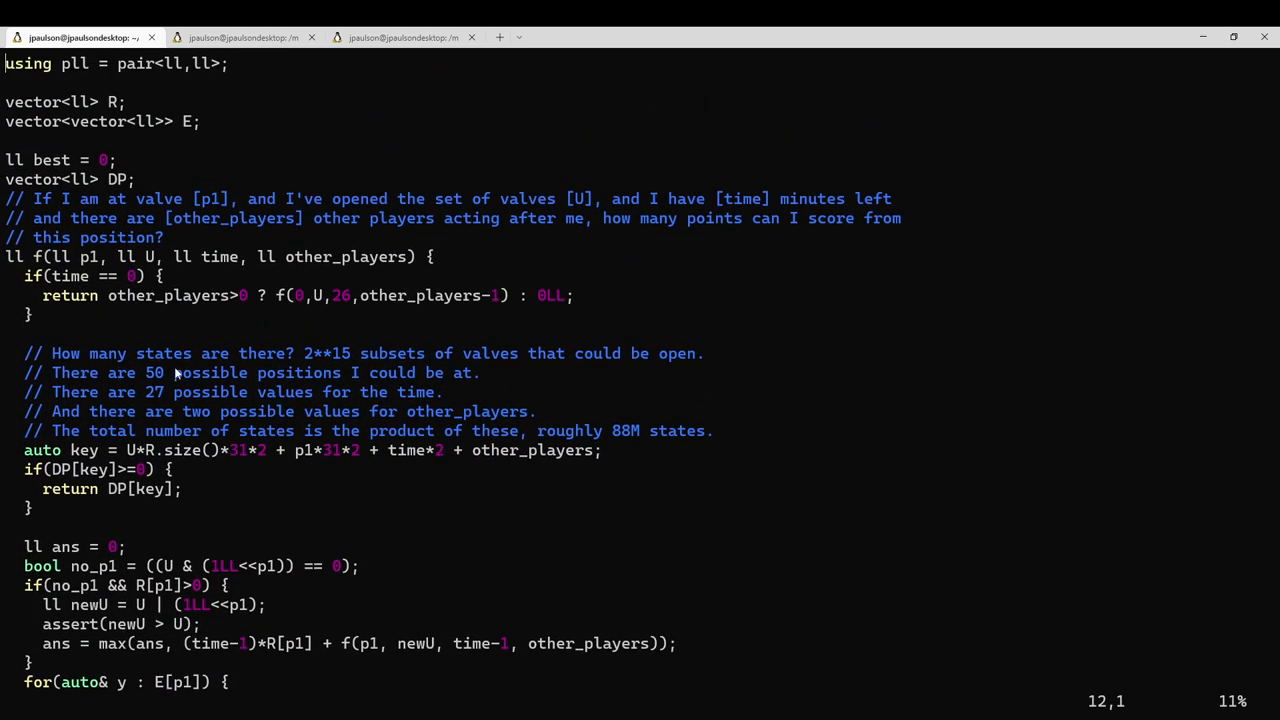
mouse_move(225, 278)
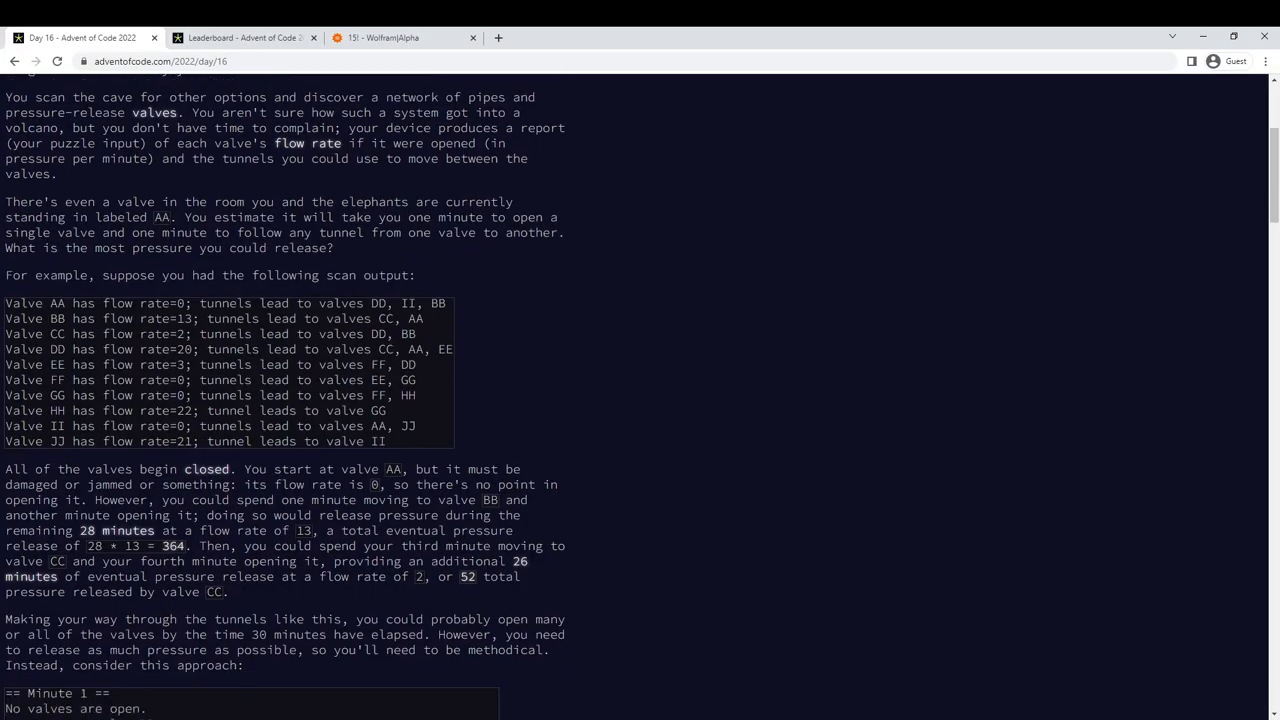
- Read Part Two's 26-minute elephant rules, then point out f's other_players parameter in Vim
scroll(down, 3)
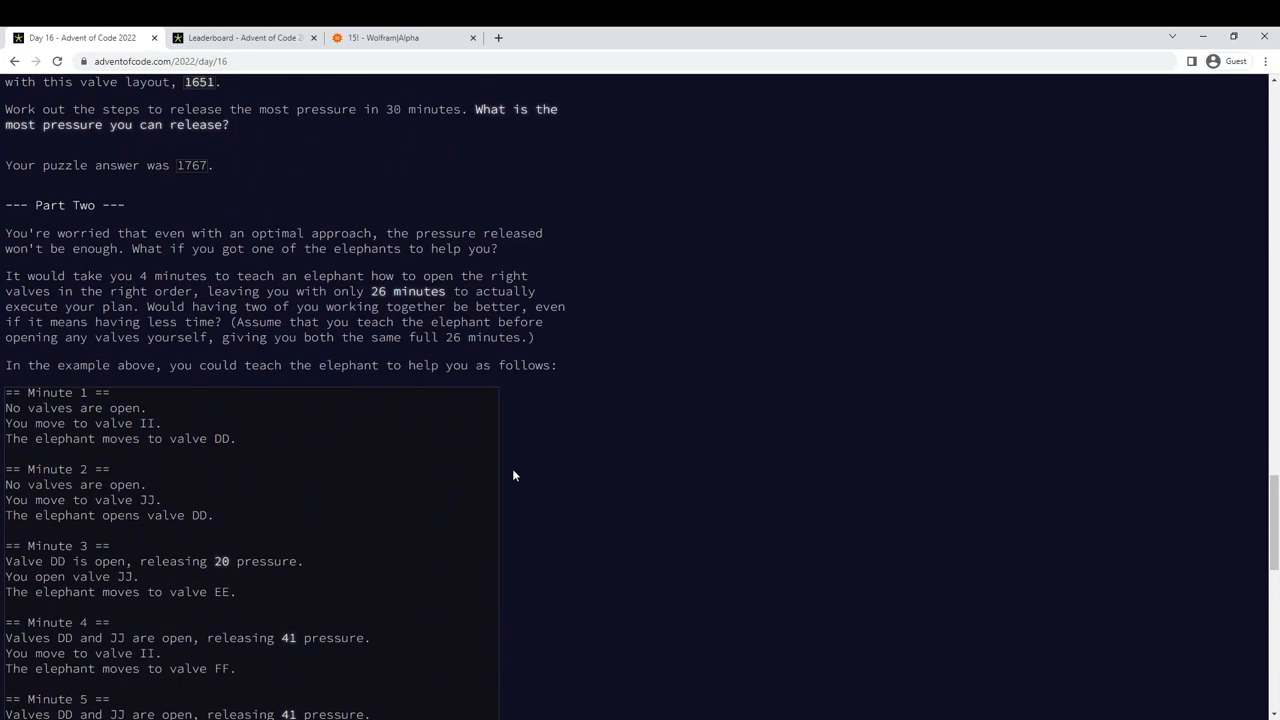
scroll(down, 3)
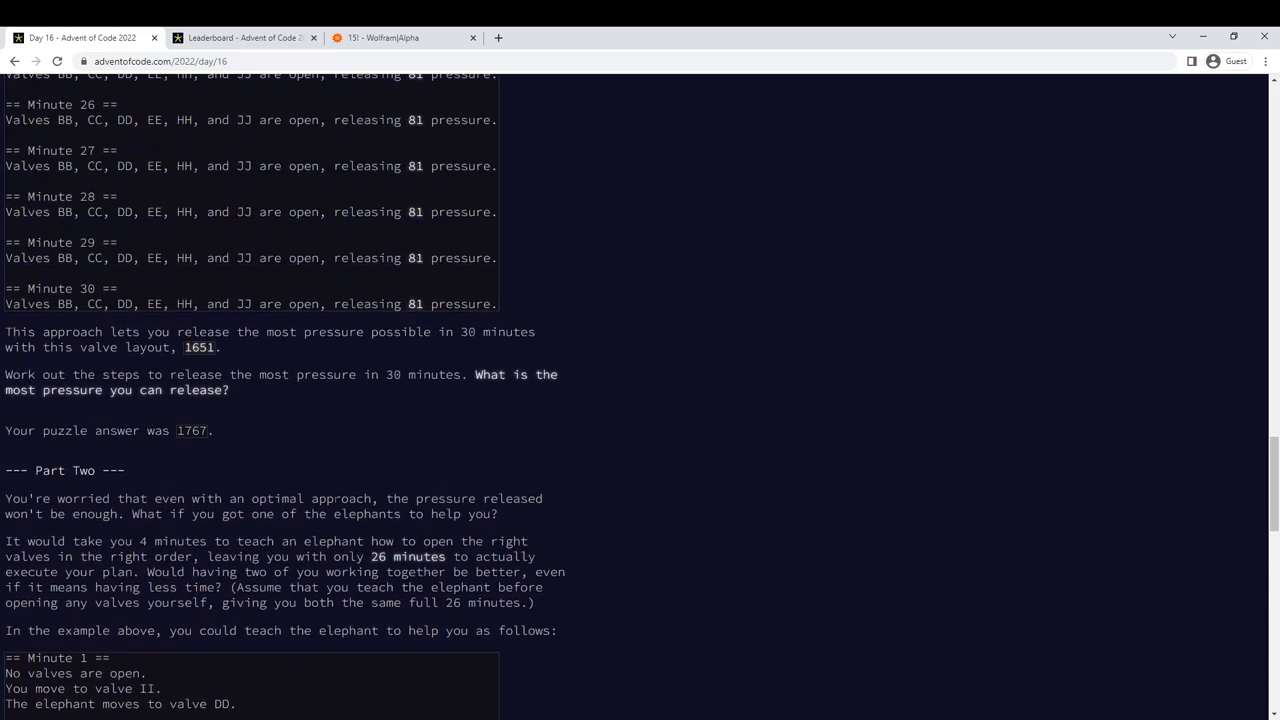
scroll(down, 3)
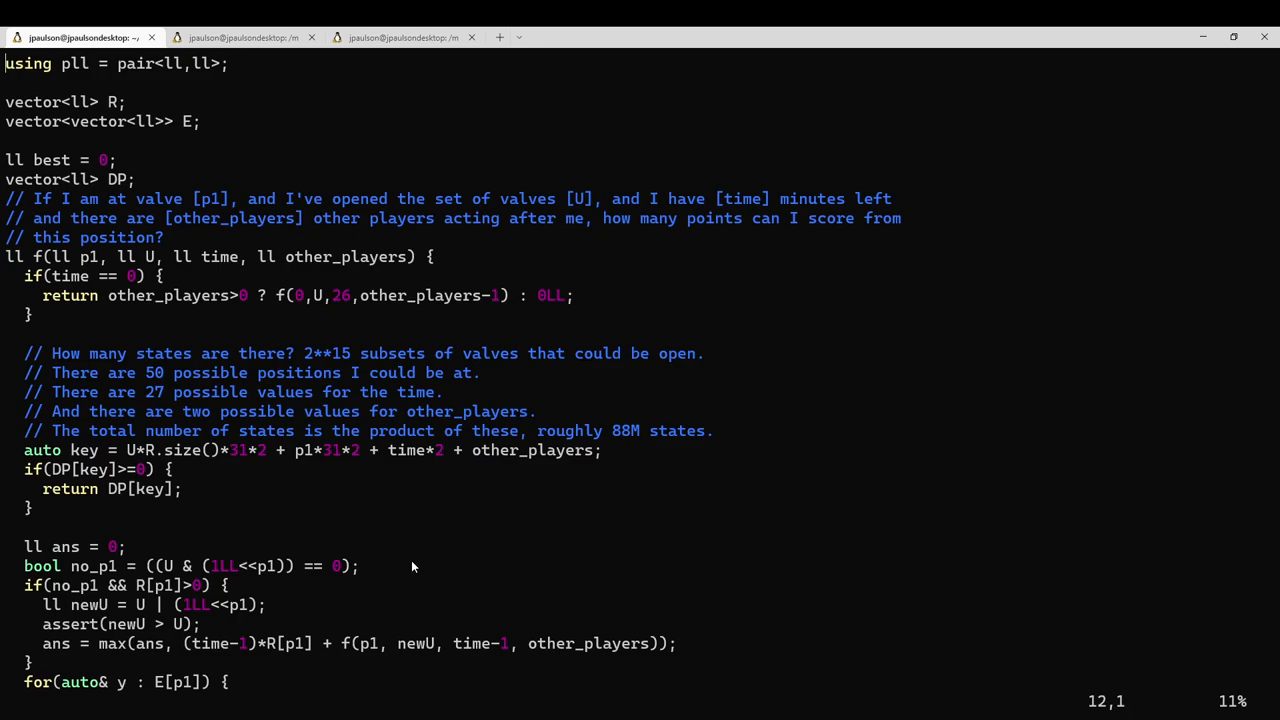
double_click(348, 257)
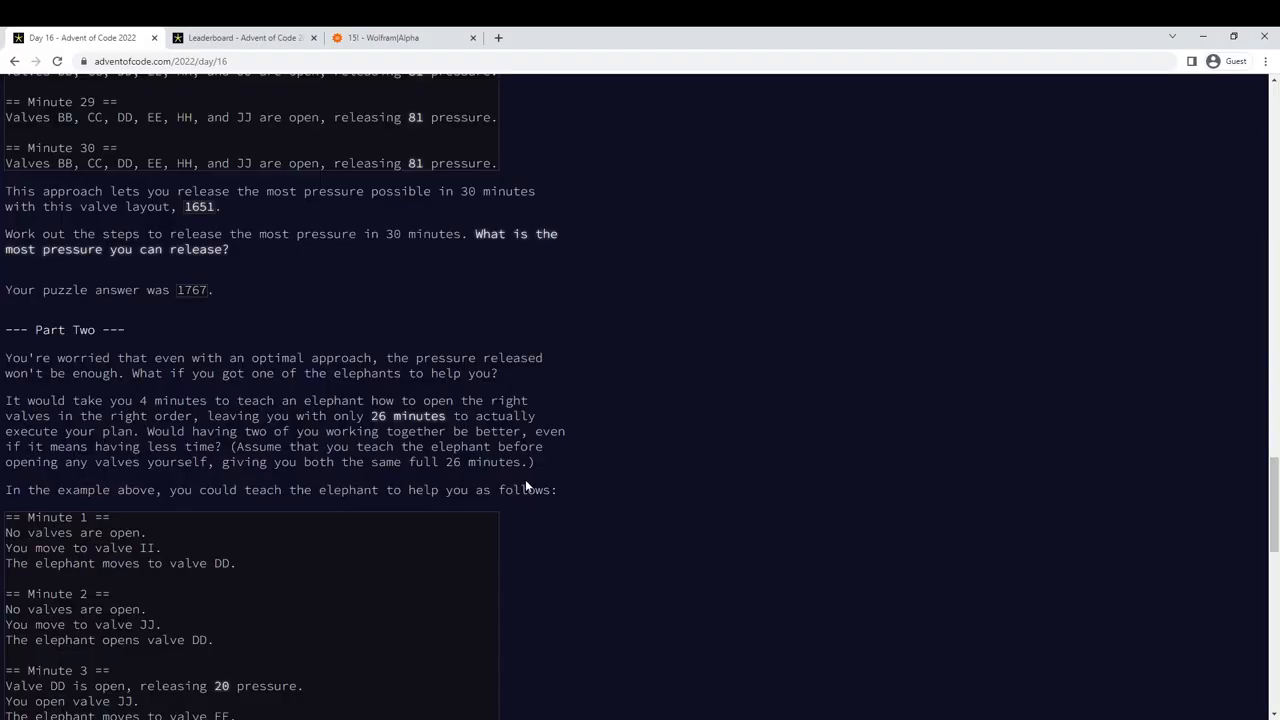
mouse_move(566, 494)
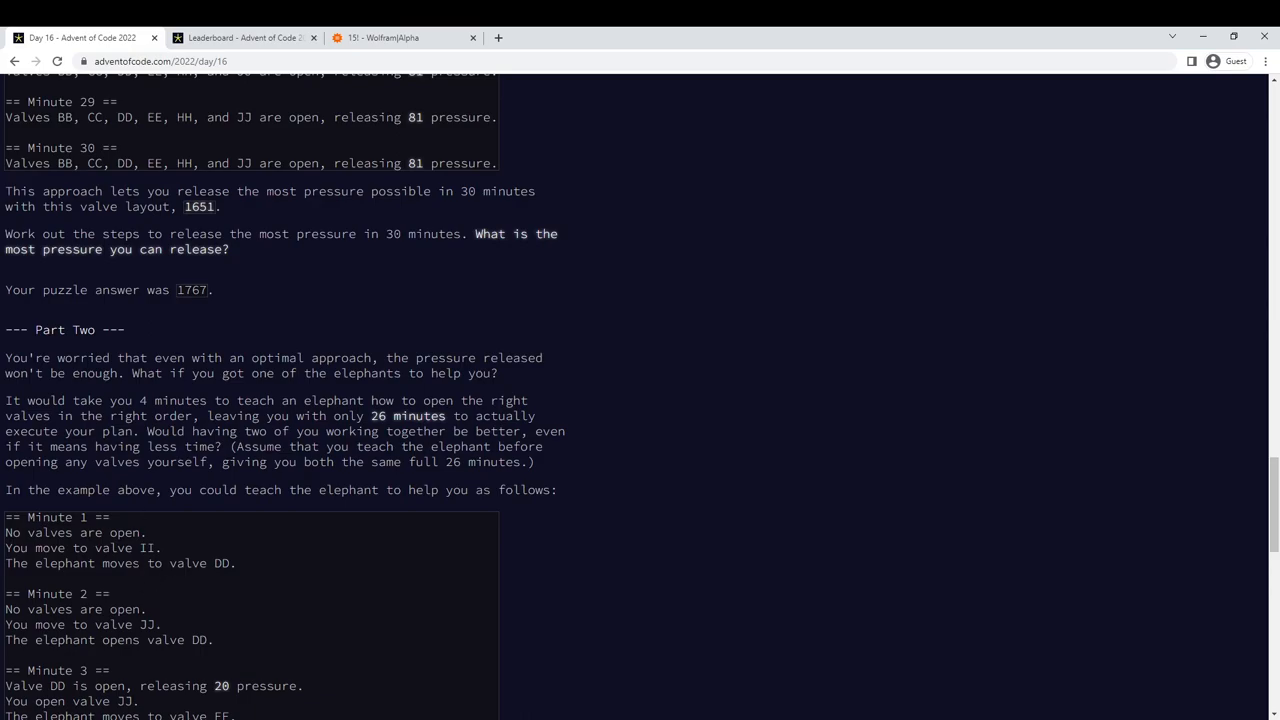
double_click(223, 563)
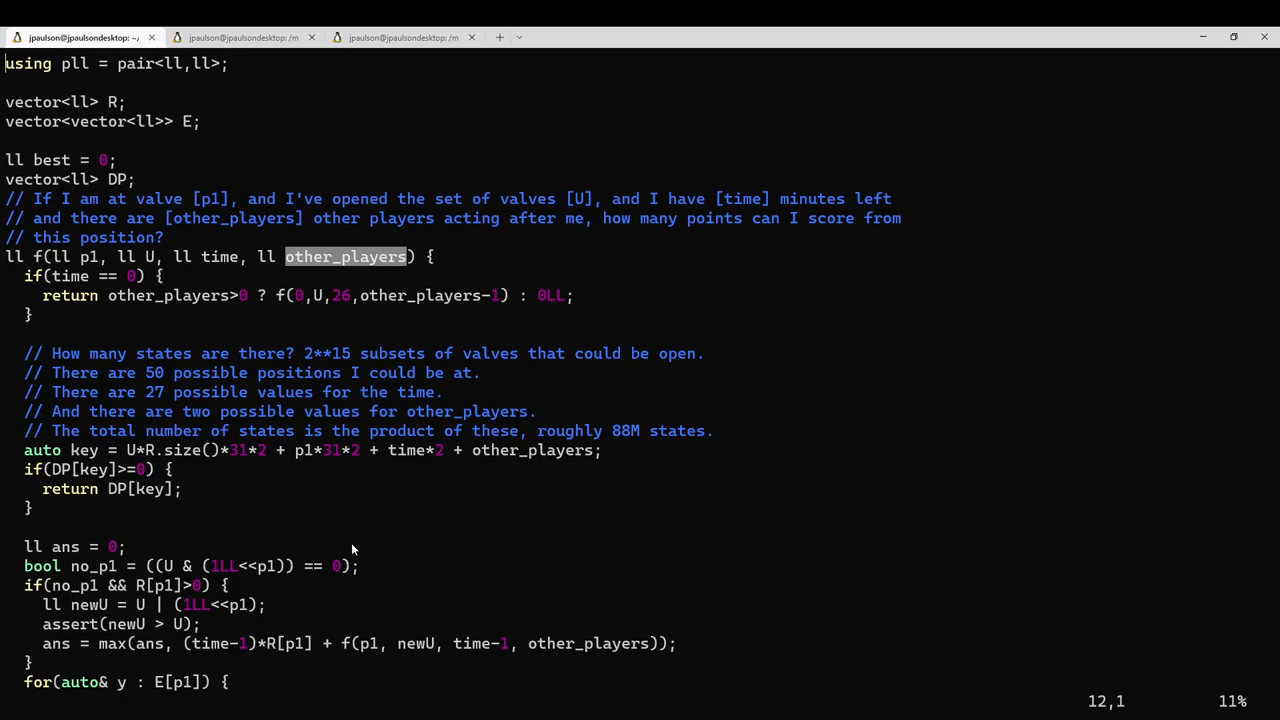
mouse_move(109, 294)
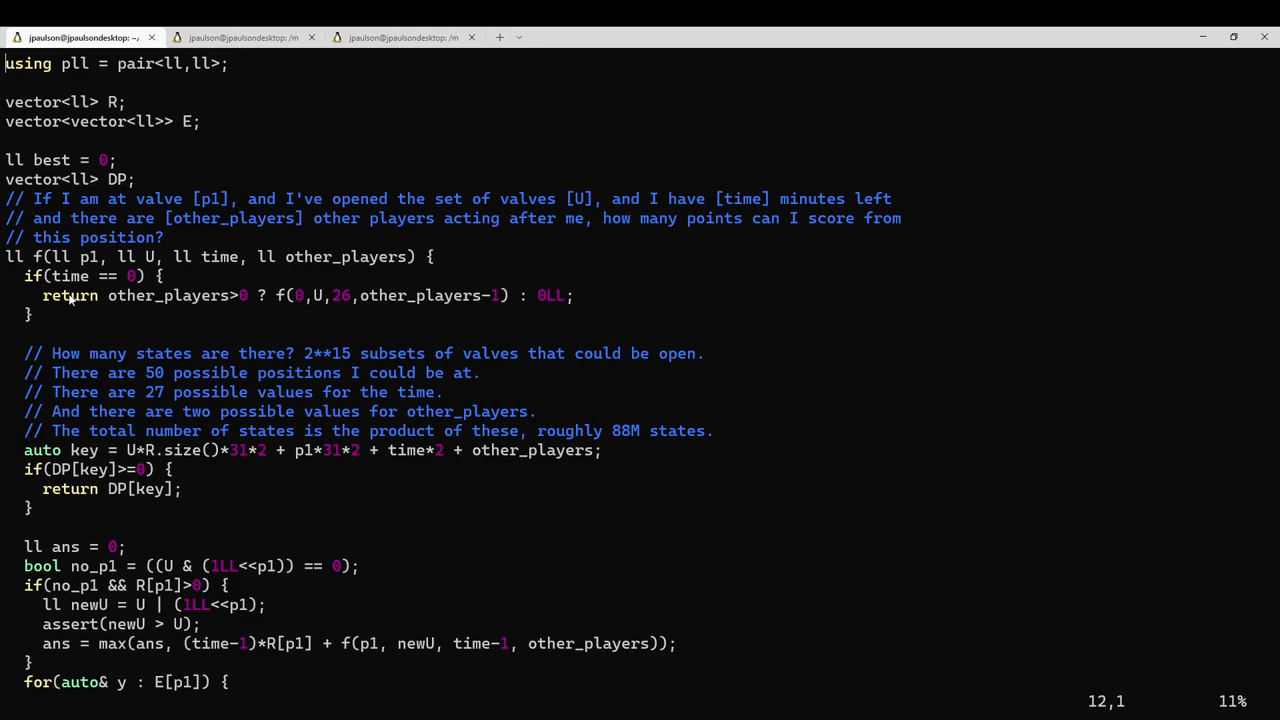
double_click(70, 276)
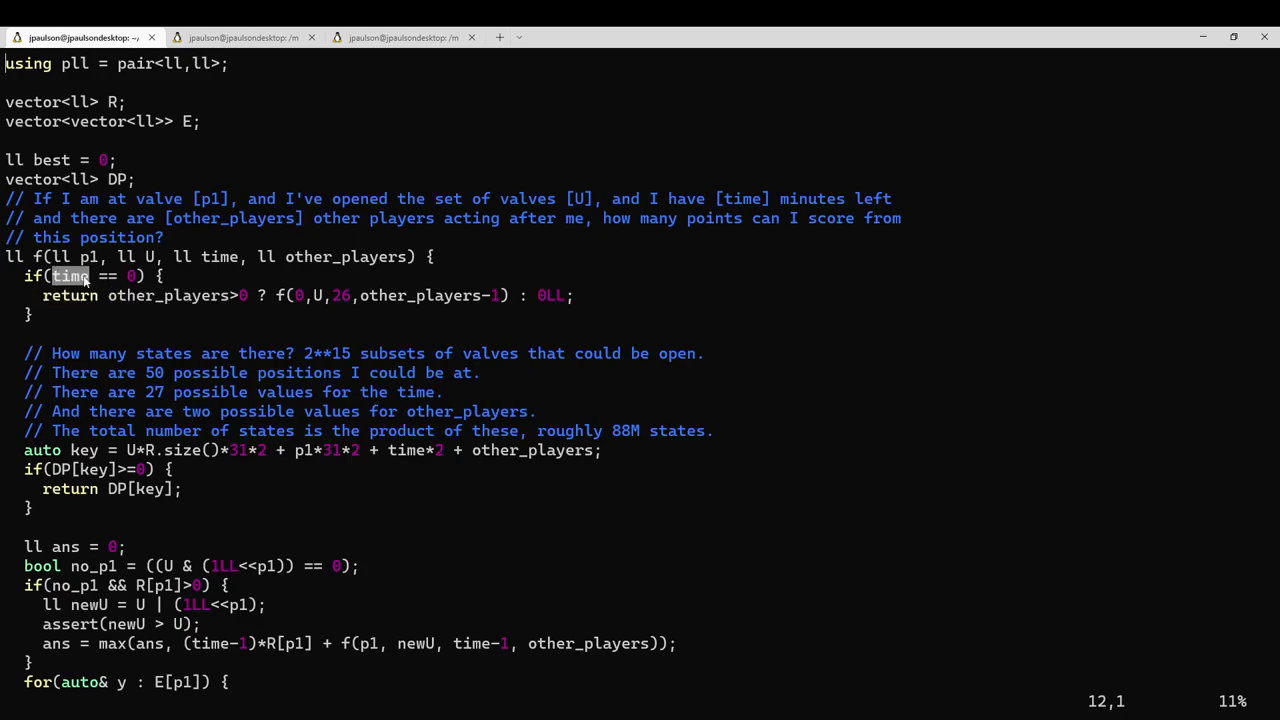
double_click(167, 295)
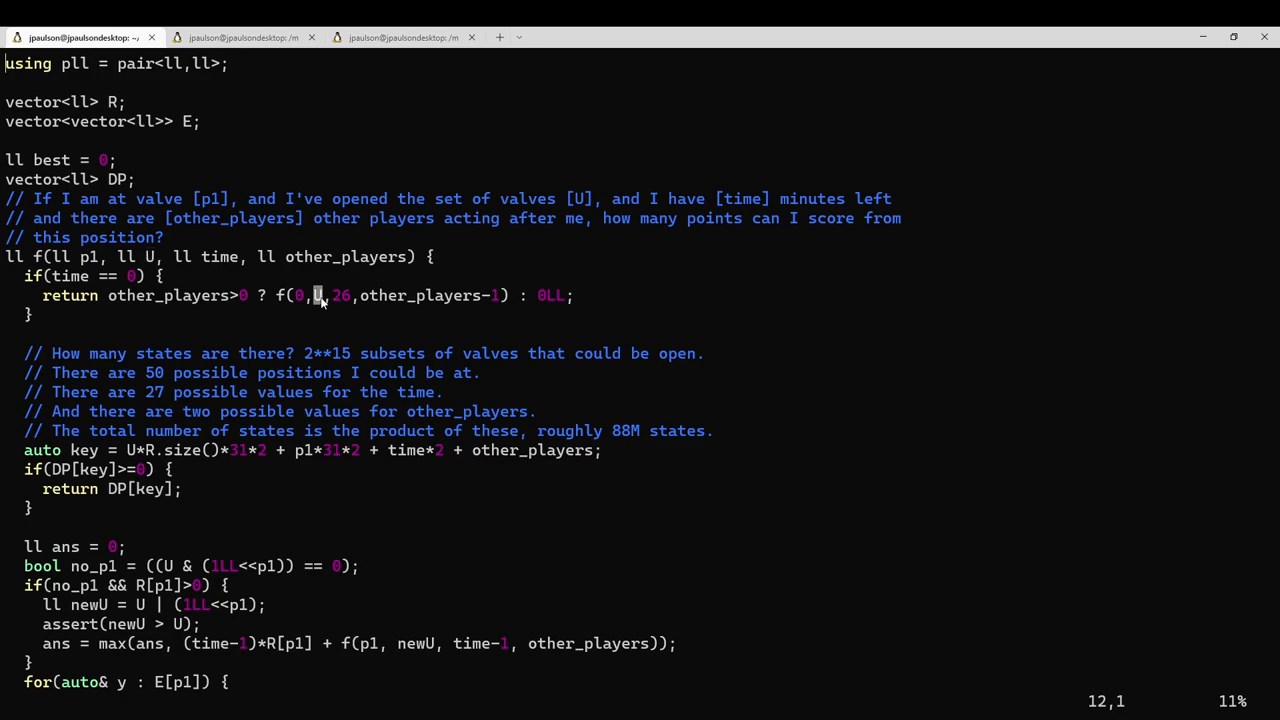
mouse_move(382, 327)
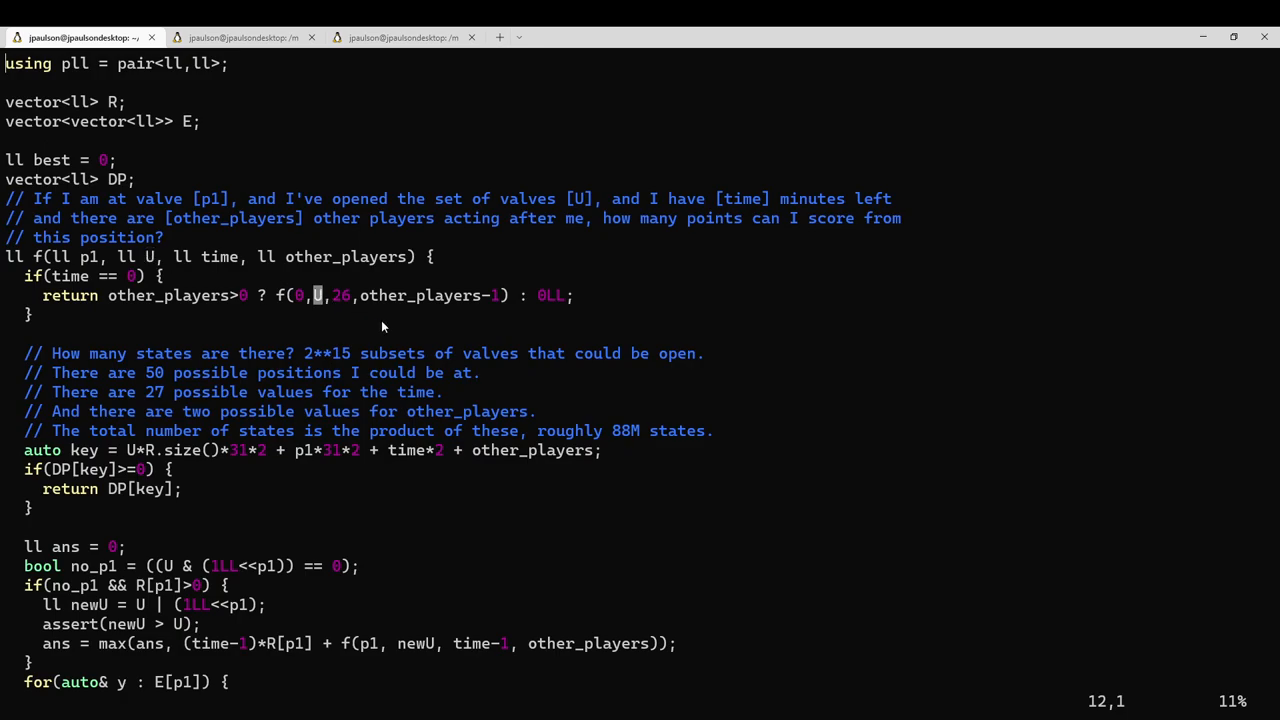
mouse_move(400, 300)
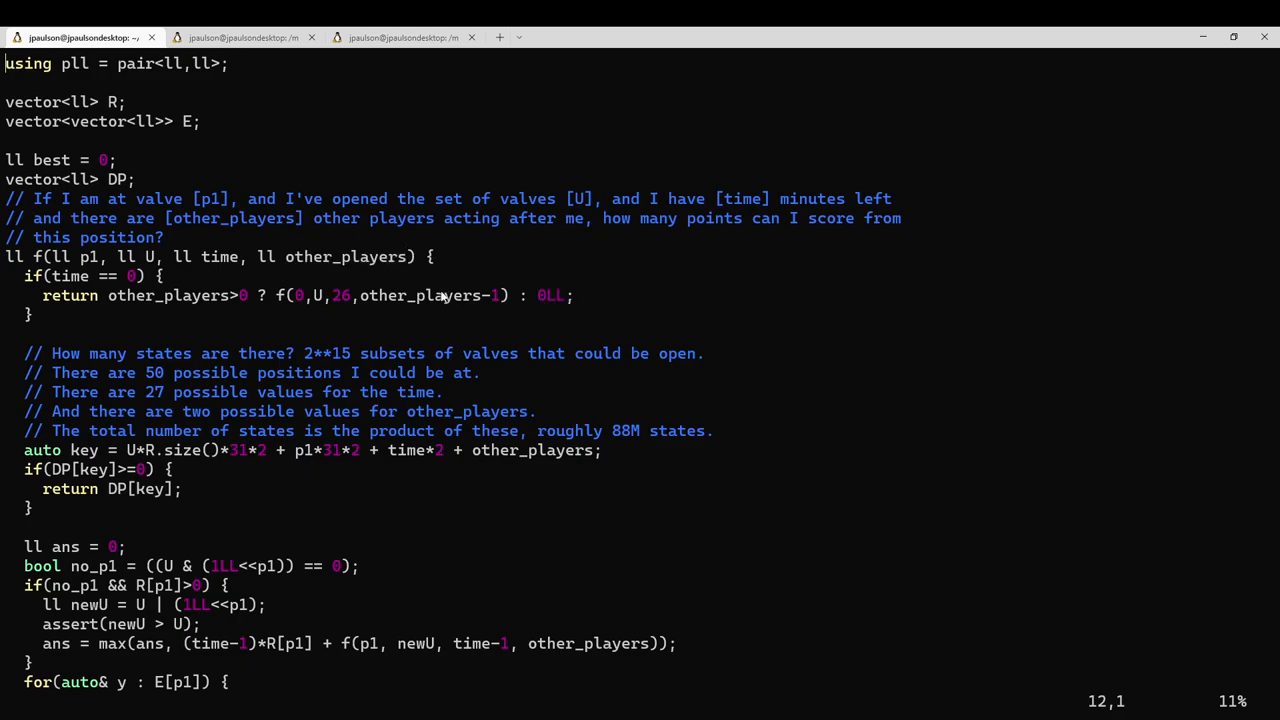
double_click(345, 256)
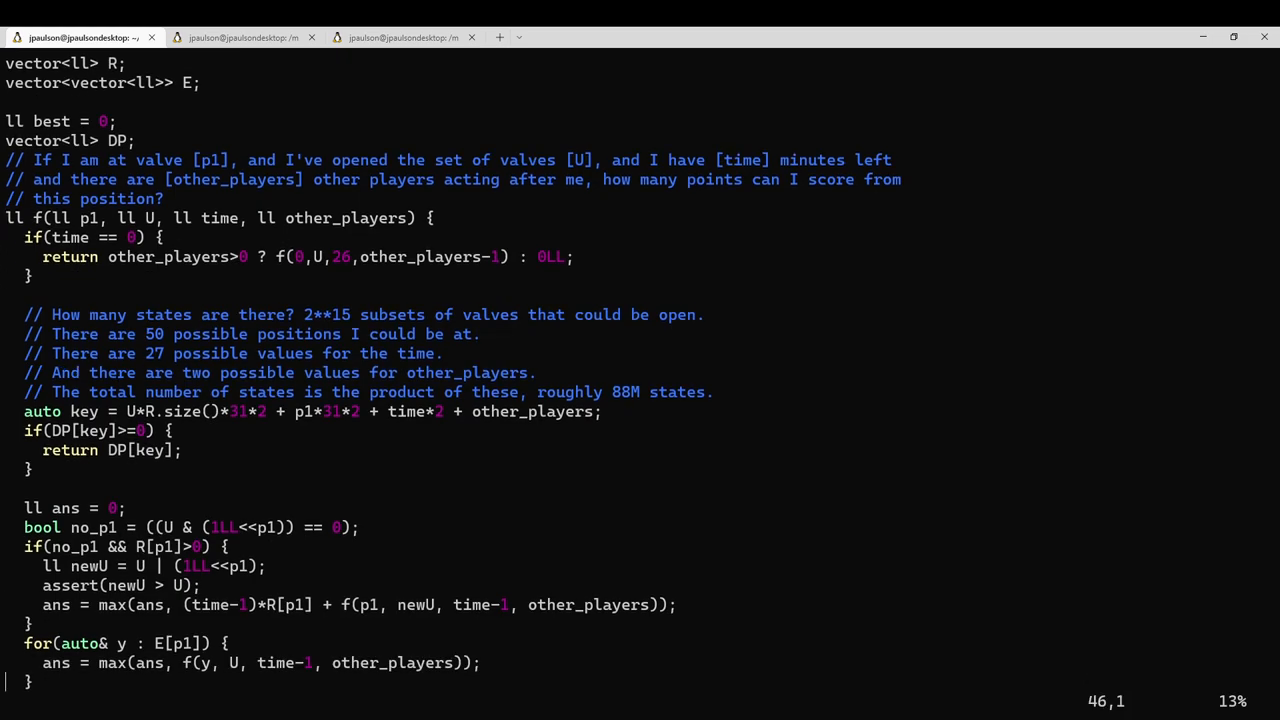
- Scroll down past input parsing to the valve-ordering loops and R's initialisation
scroll(down, 3)
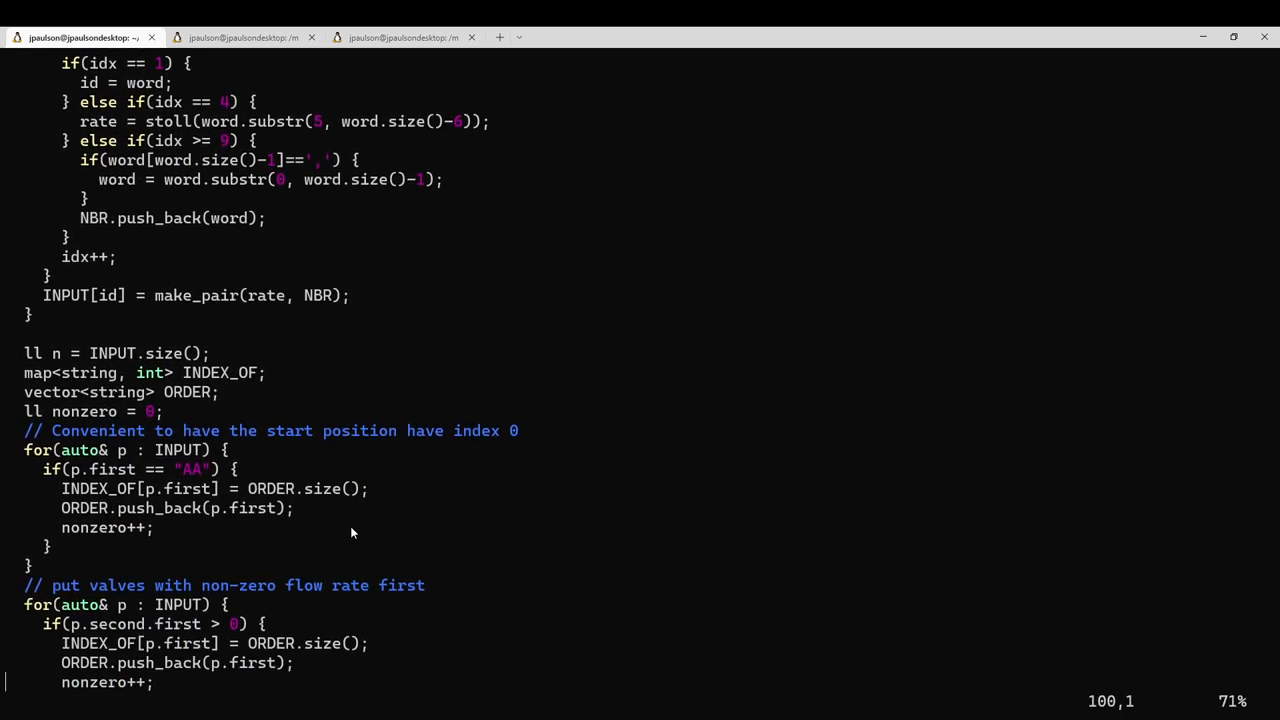
scroll(down, 3)
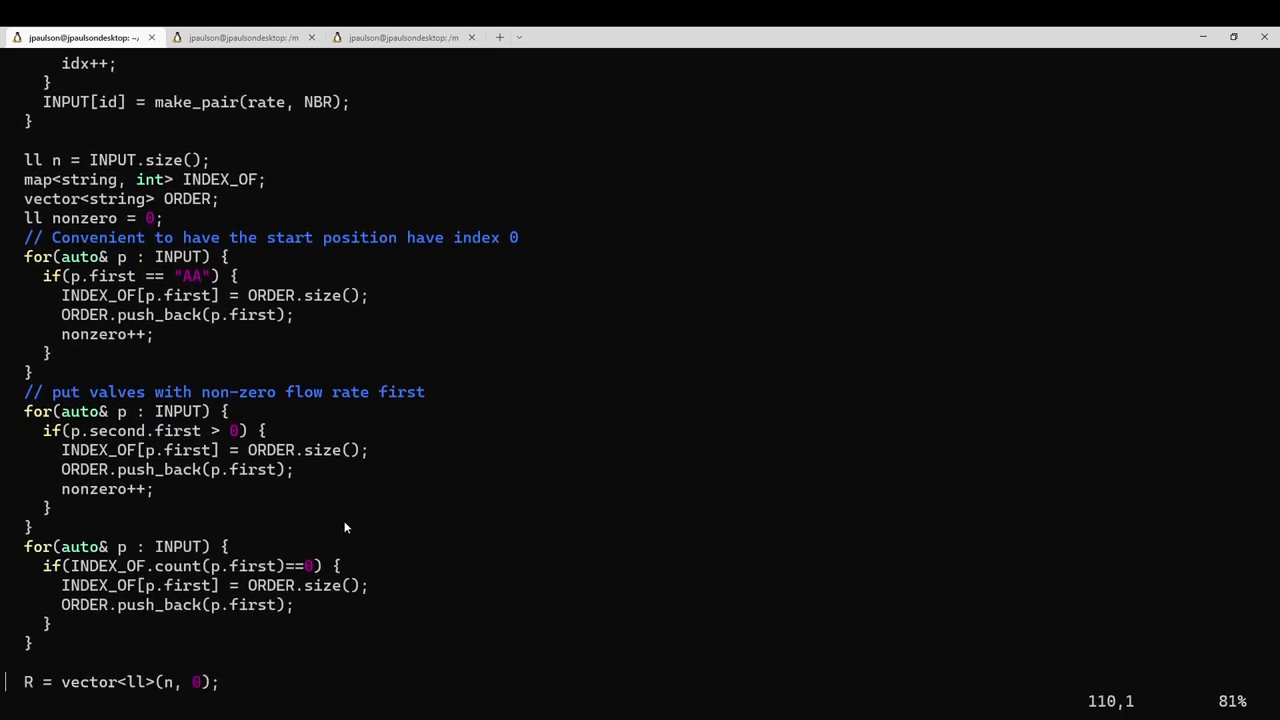
mouse_move(170, 527)
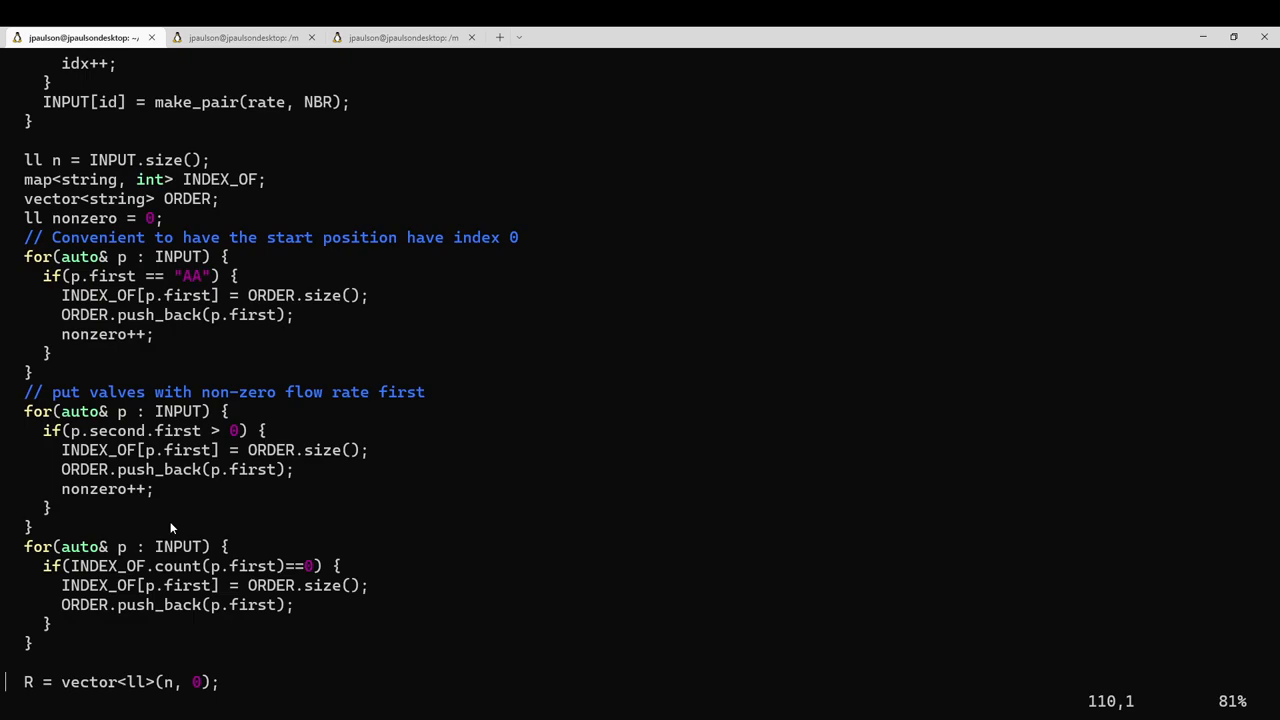
mouse_move(75, 391)
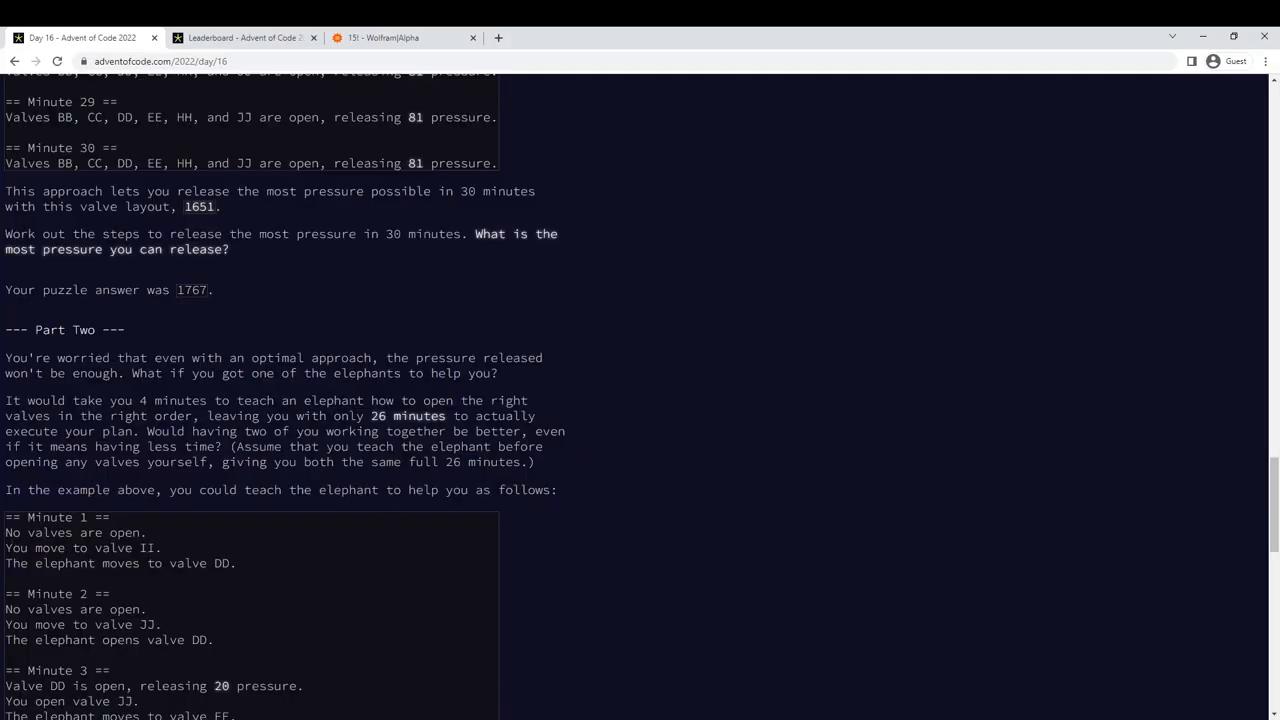
- Scroll back over the Part Two text, then return to function f in Vim
scroll(up, 3)
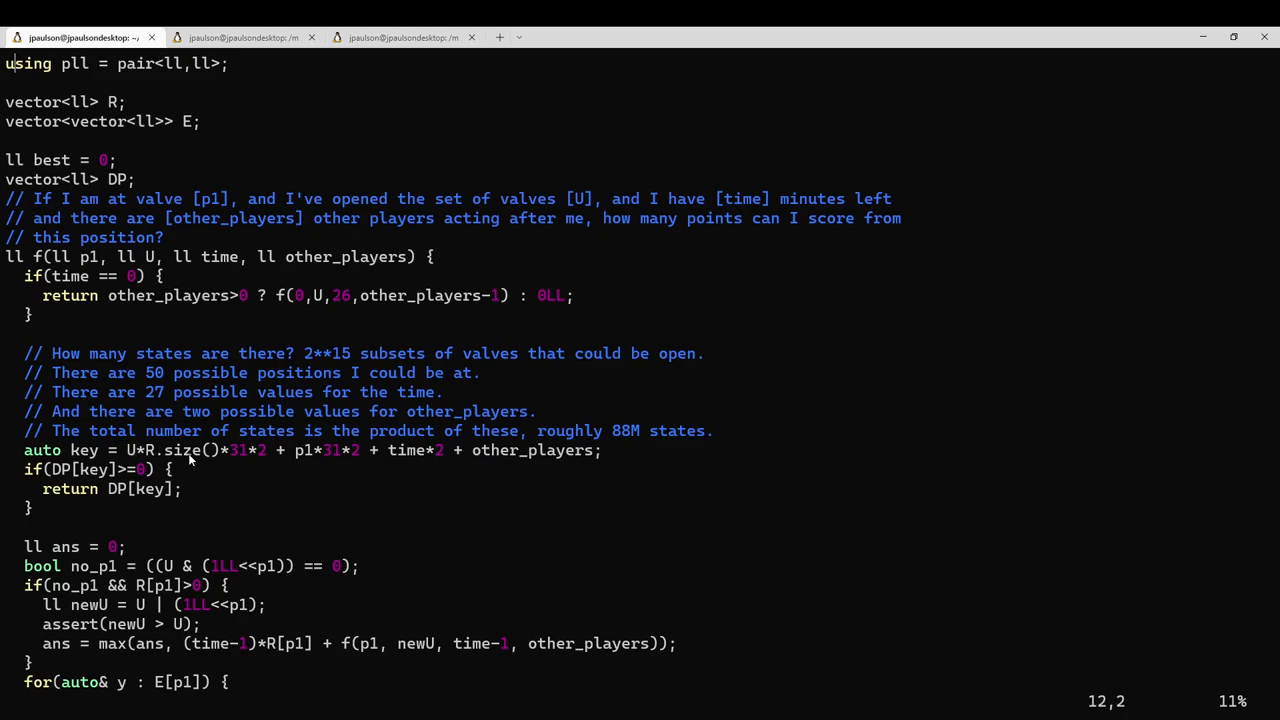
scroll(down, 3)
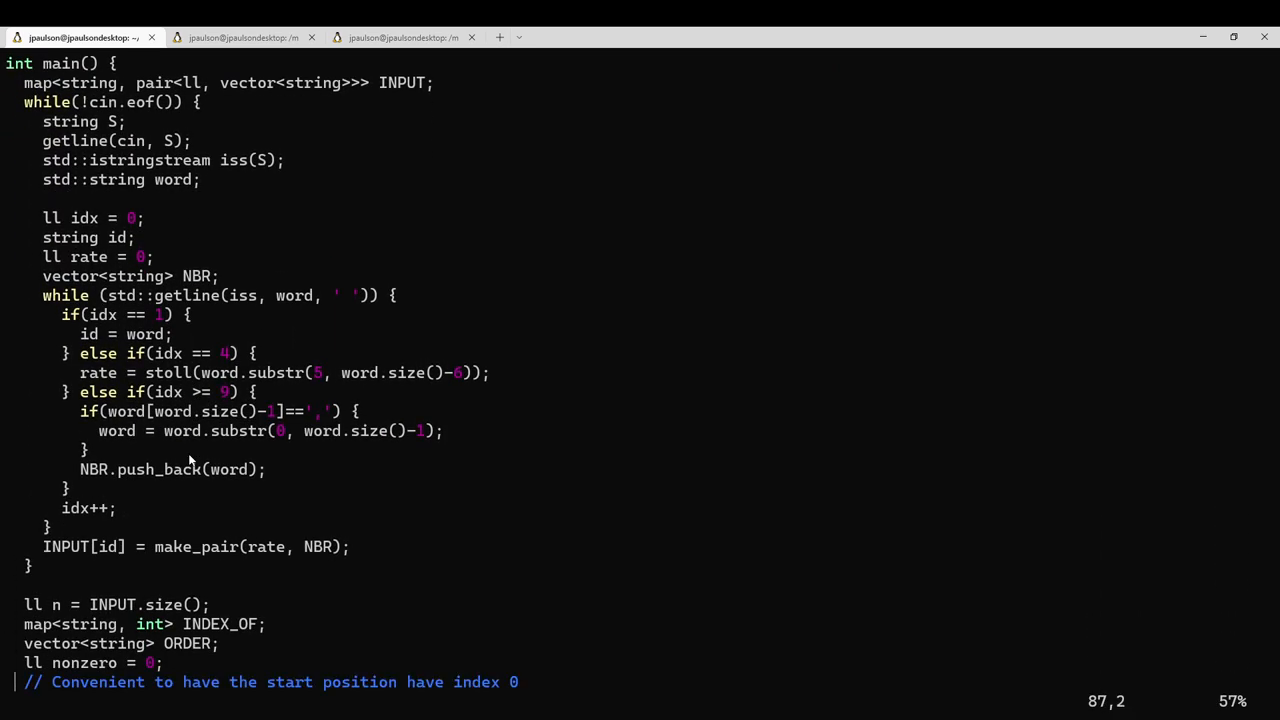
scroll(down, 3)
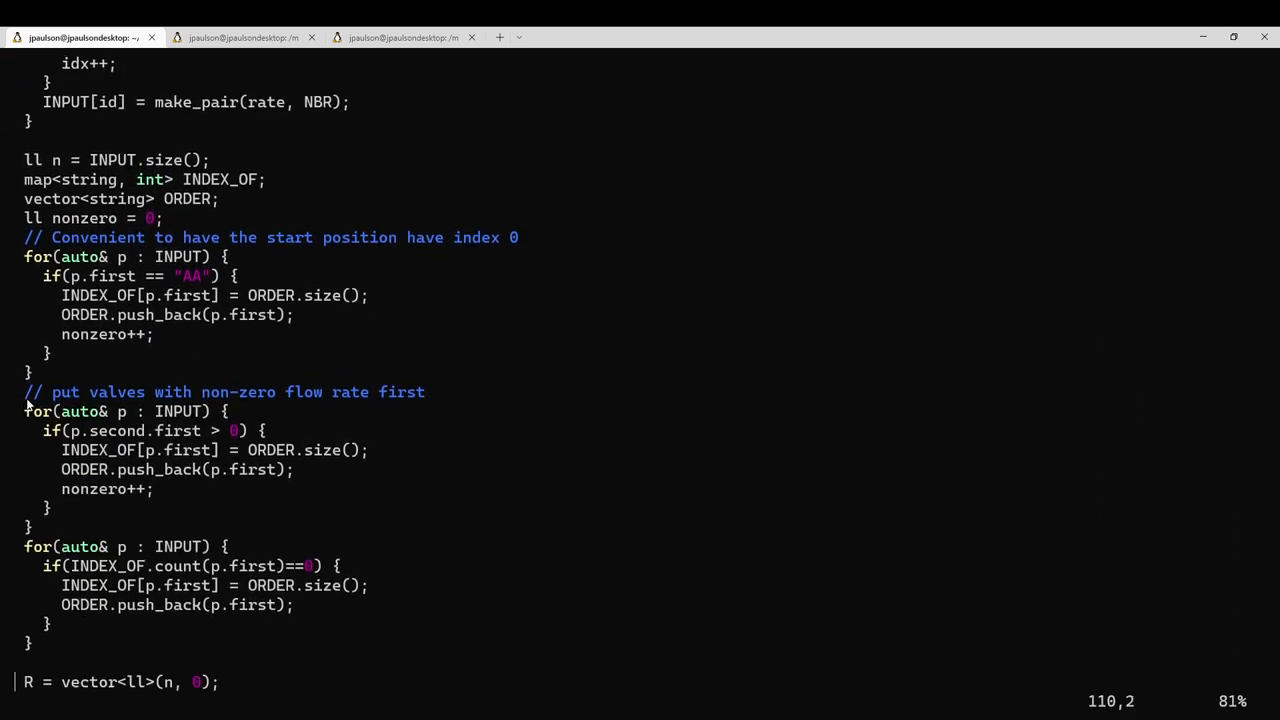
drag(24, 391, 200, 530)
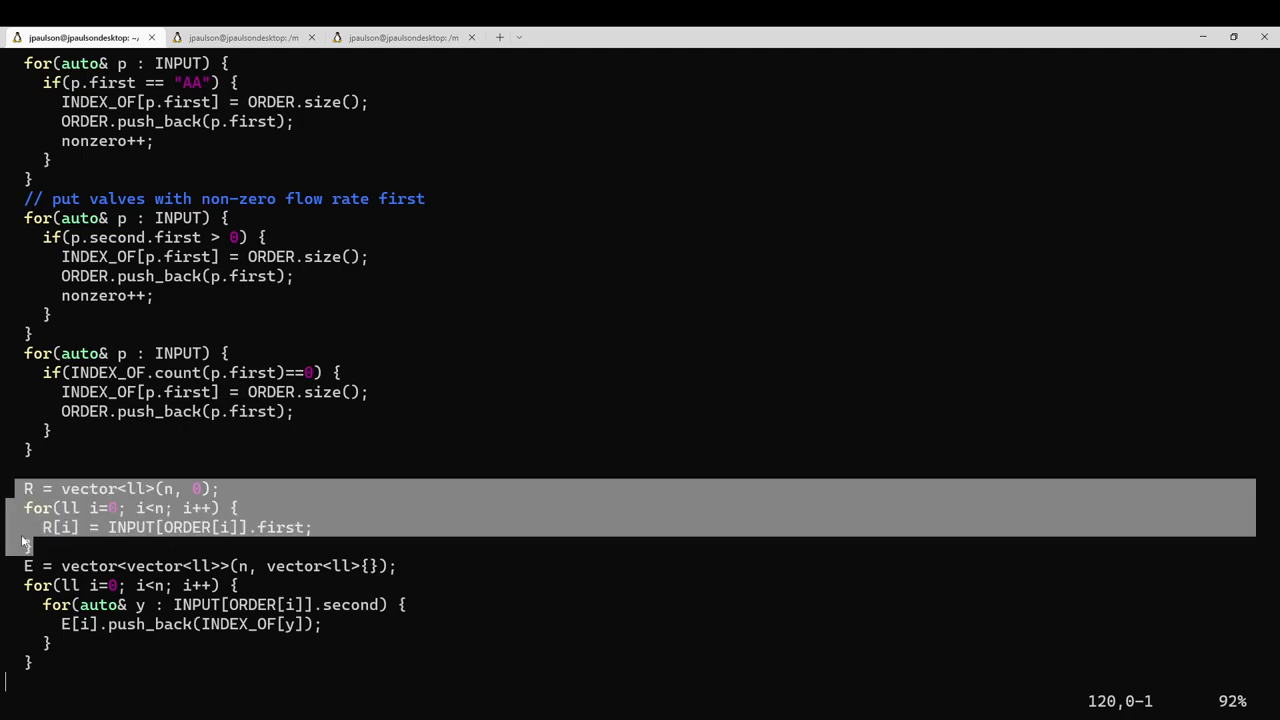
mouse_move(33, 496)
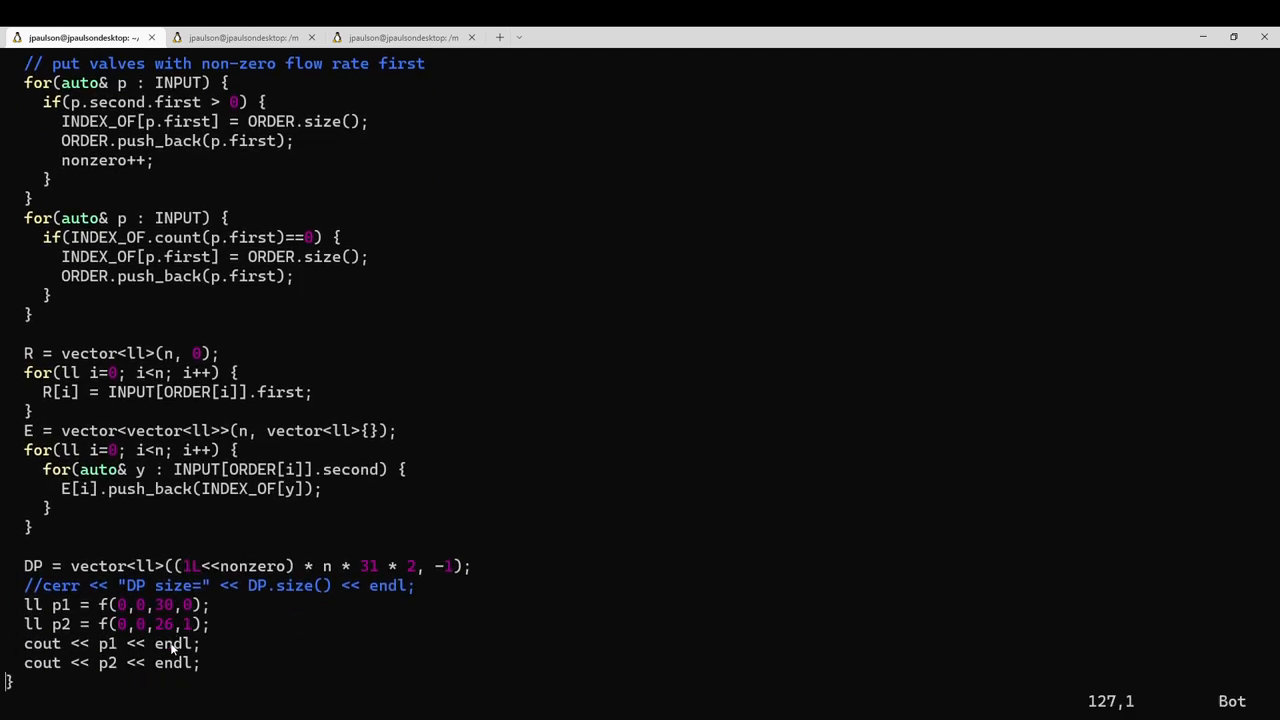
mouse_move(305, 668)
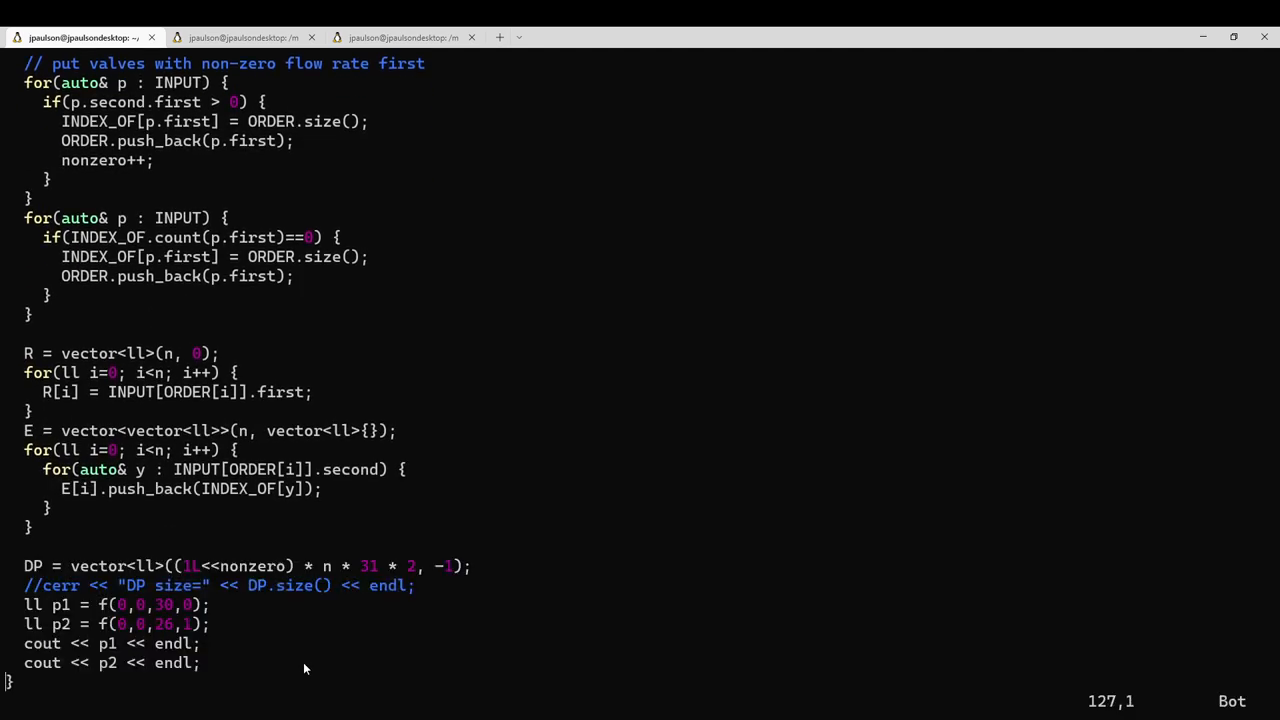